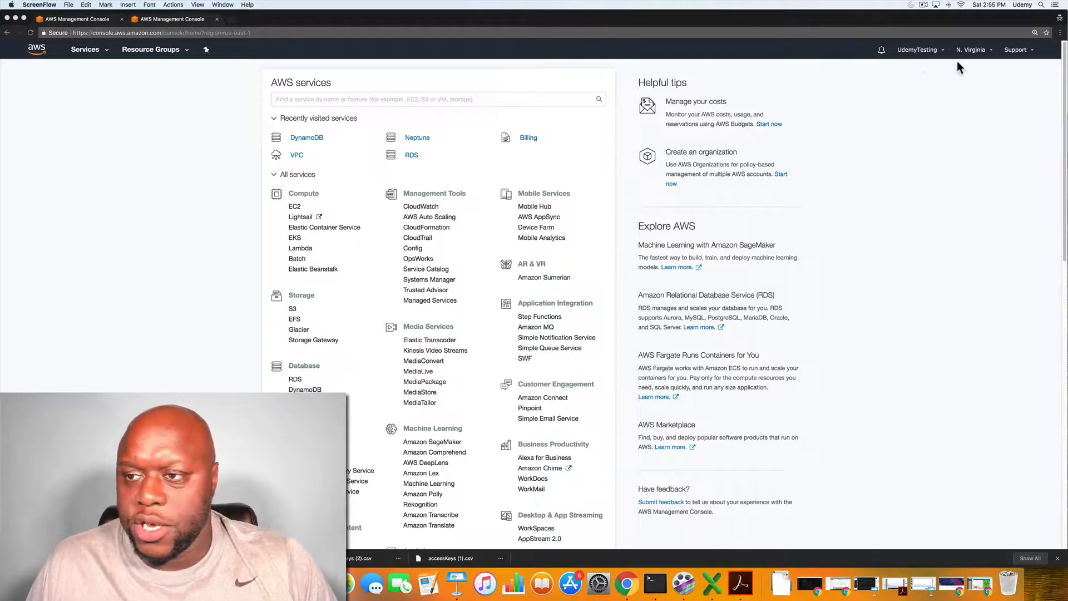
Switch the console region to Canada (Central).
{"action": "left_click", "coordinate": [972, 49]}
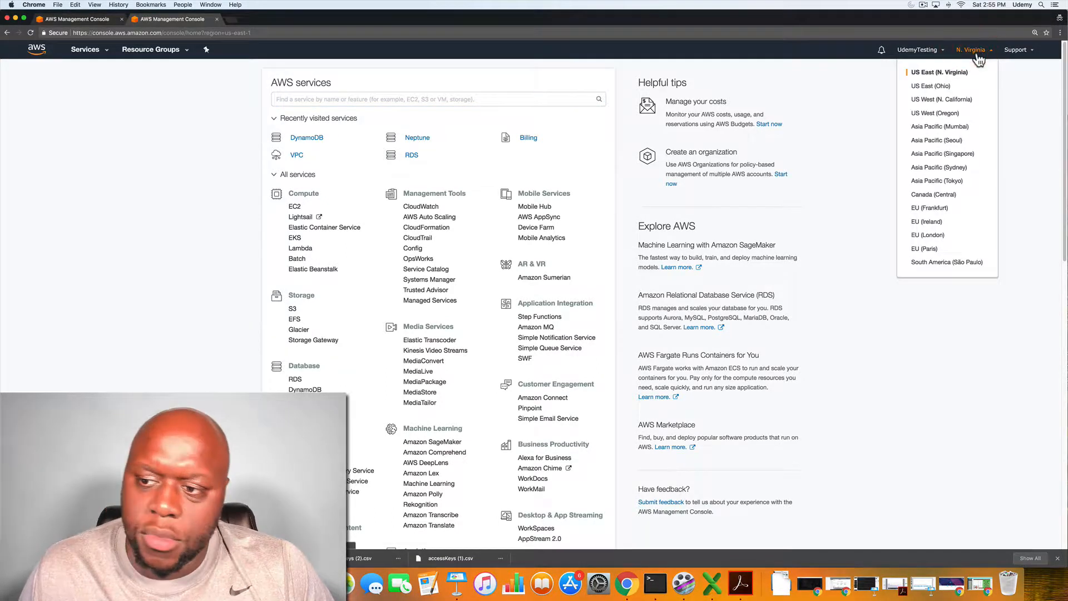
{"action": "left_click", "coordinate": [934, 195]}
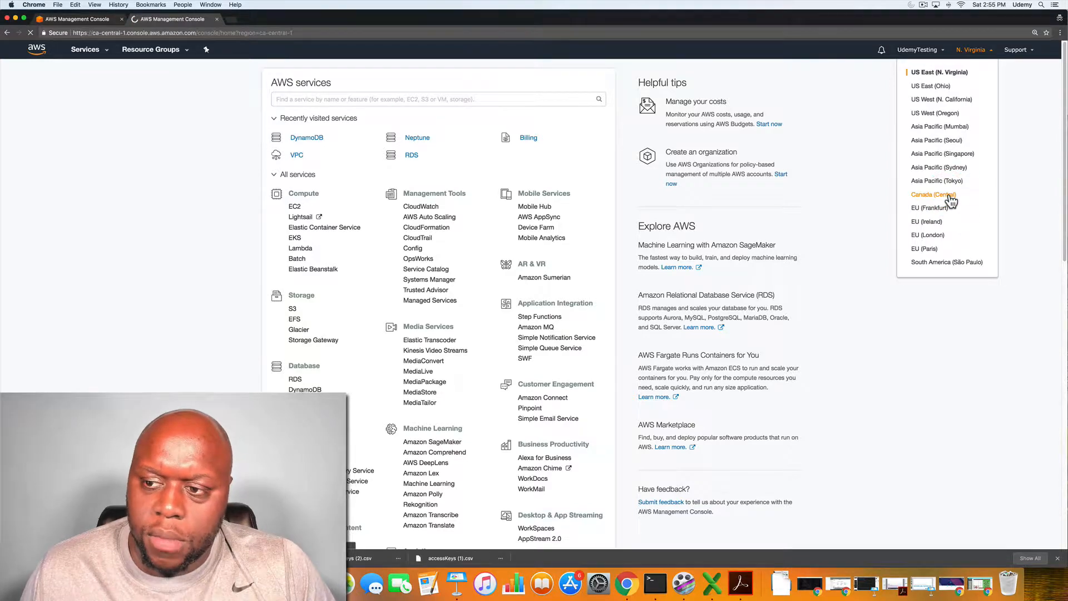
{"action": "left_click", "coordinate": [934, 194]}
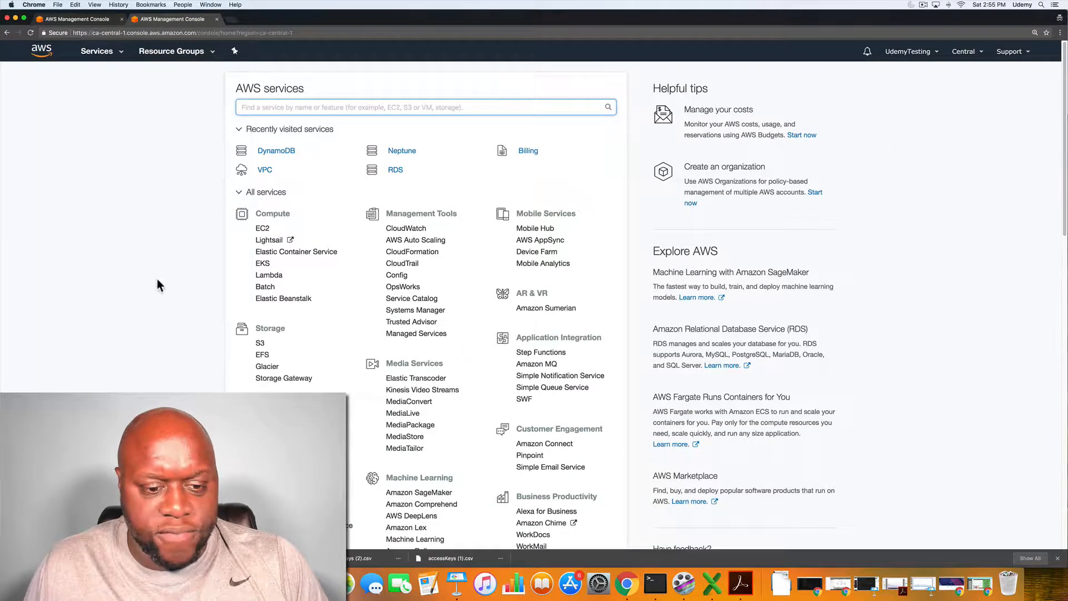
Find DynamoDB under Database in the services list and open it.
{"action": "scroll", "scroll_direction": "down", "scroll_amount": 3}
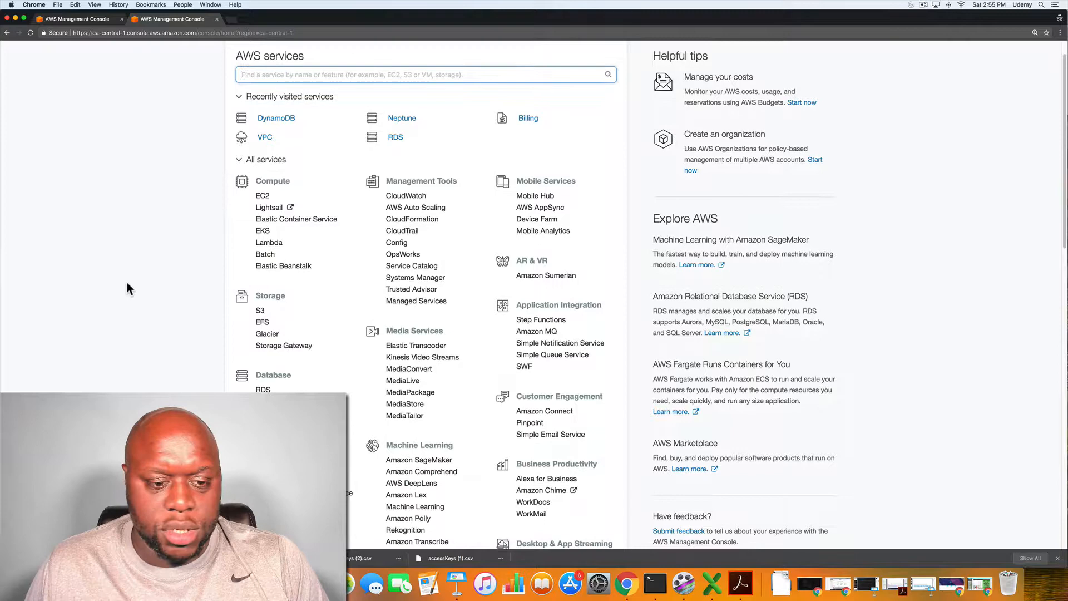
{"action": "scroll", "scroll_direction": "down", "scroll_amount": 3}
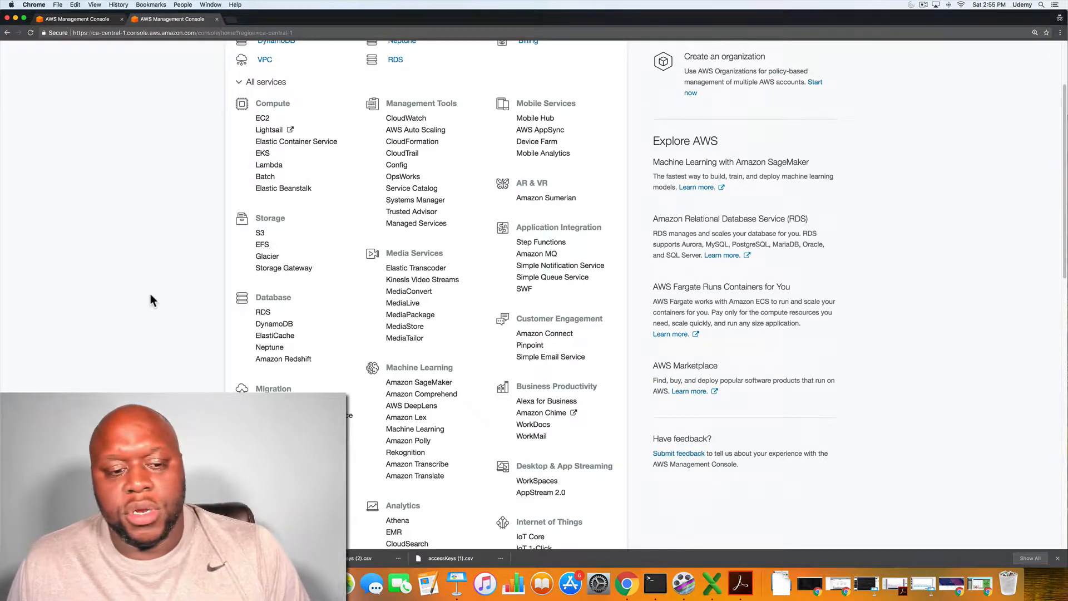
{"action": "left_click", "coordinate": [274, 324]}
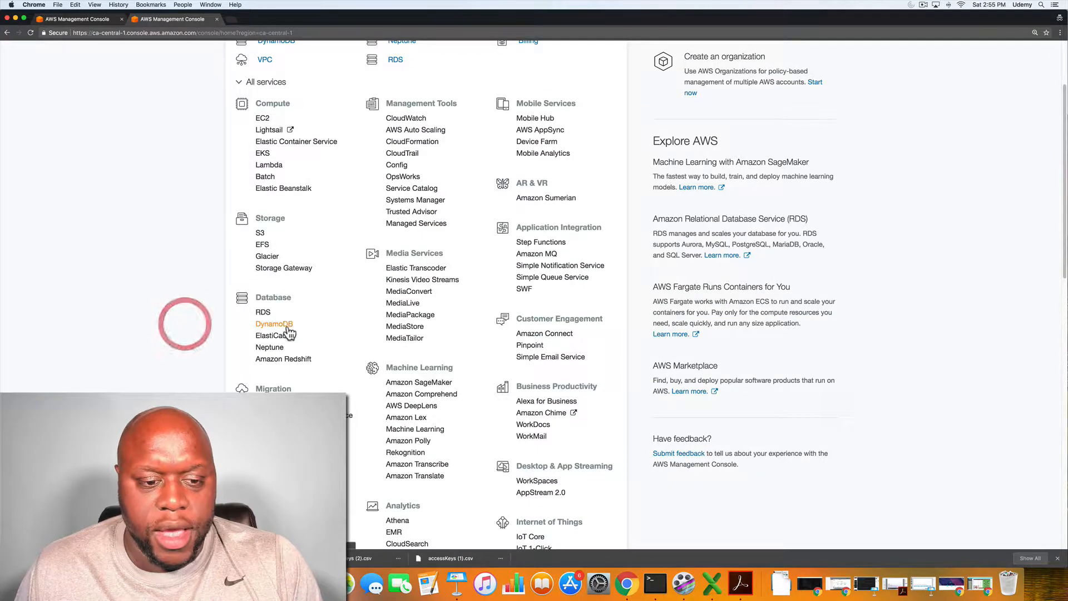
{"action": "left_click", "coordinate": [274, 323]}
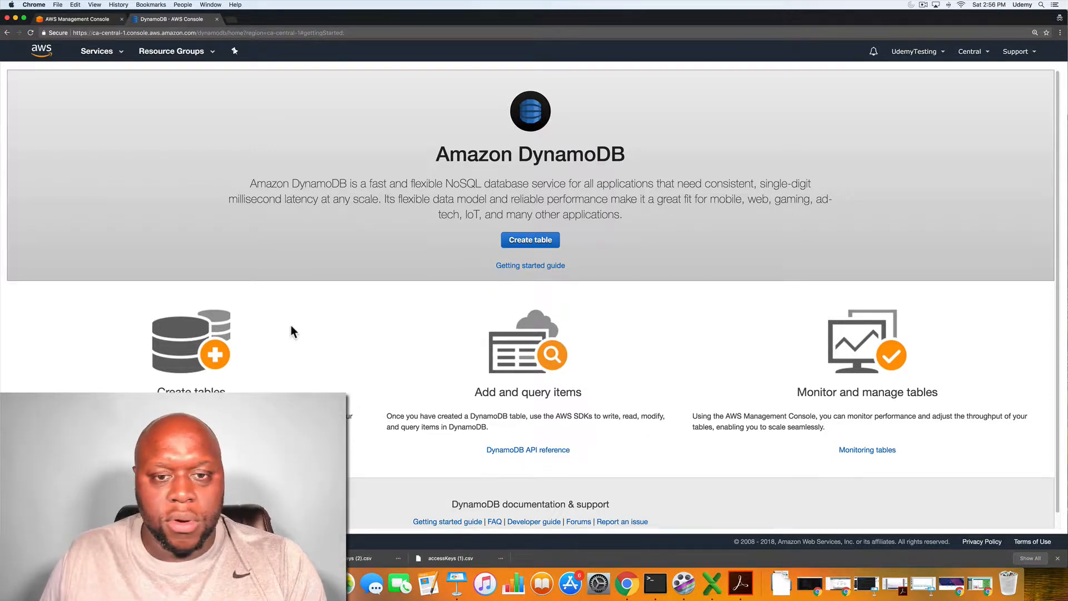
Create table 'Users' with Number partition key id and String sort key email.
{"action": "left_click", "coordinate": [530, 240]}
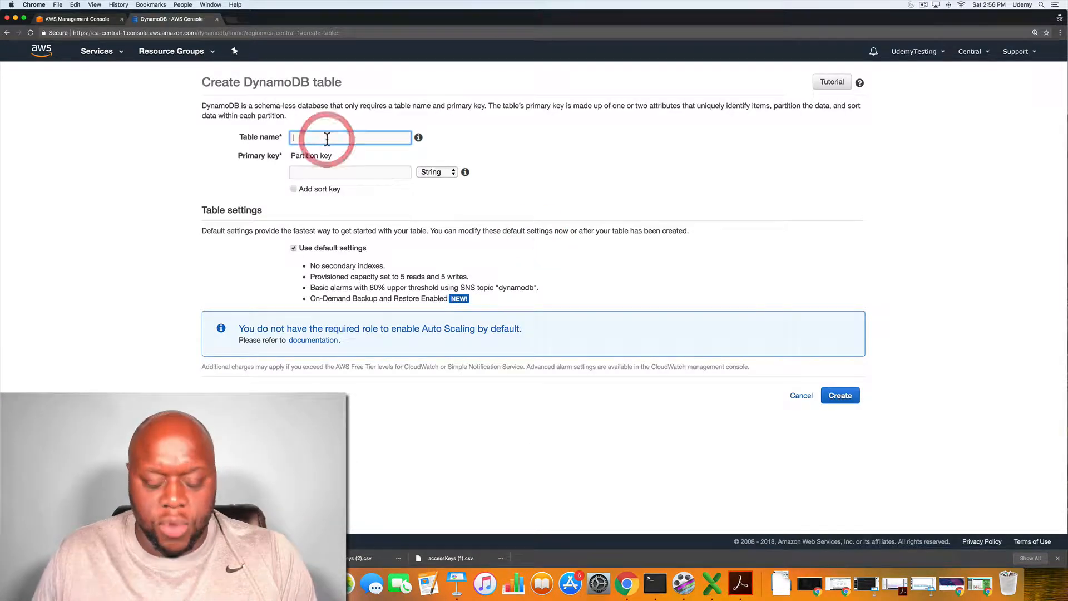
{"action": "type", "text": "Users"}
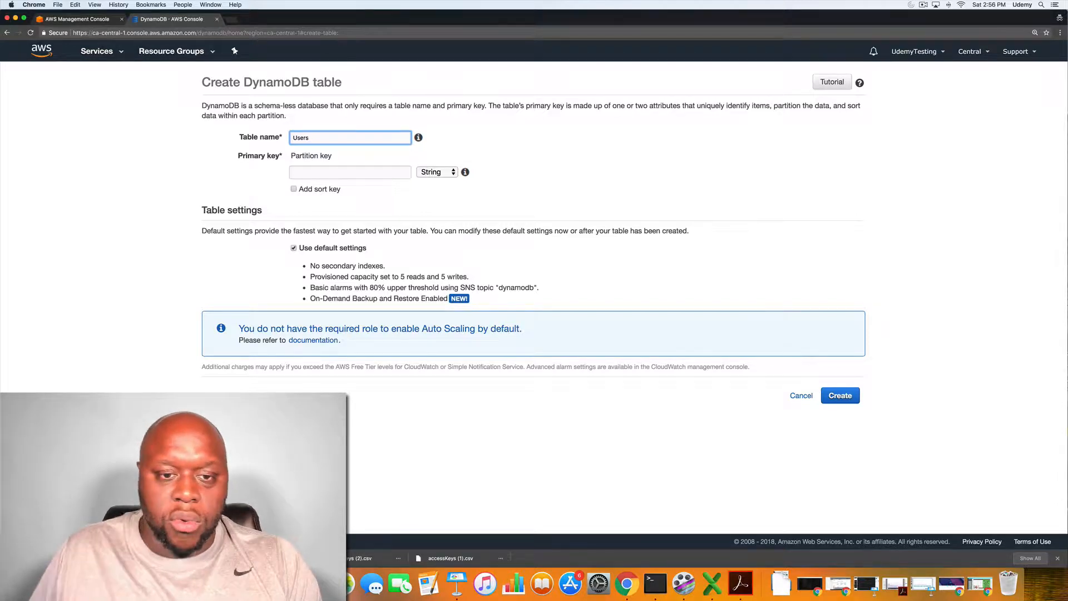
{"action": "left_click", "coordinate": [349, 172]}
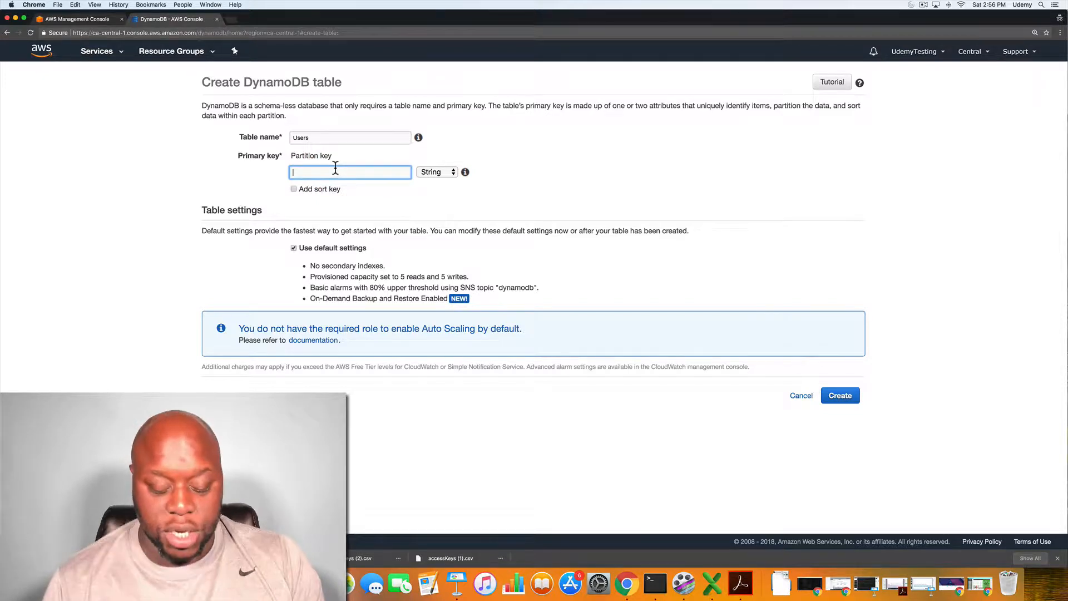
{"action": "type", "text": "id"}
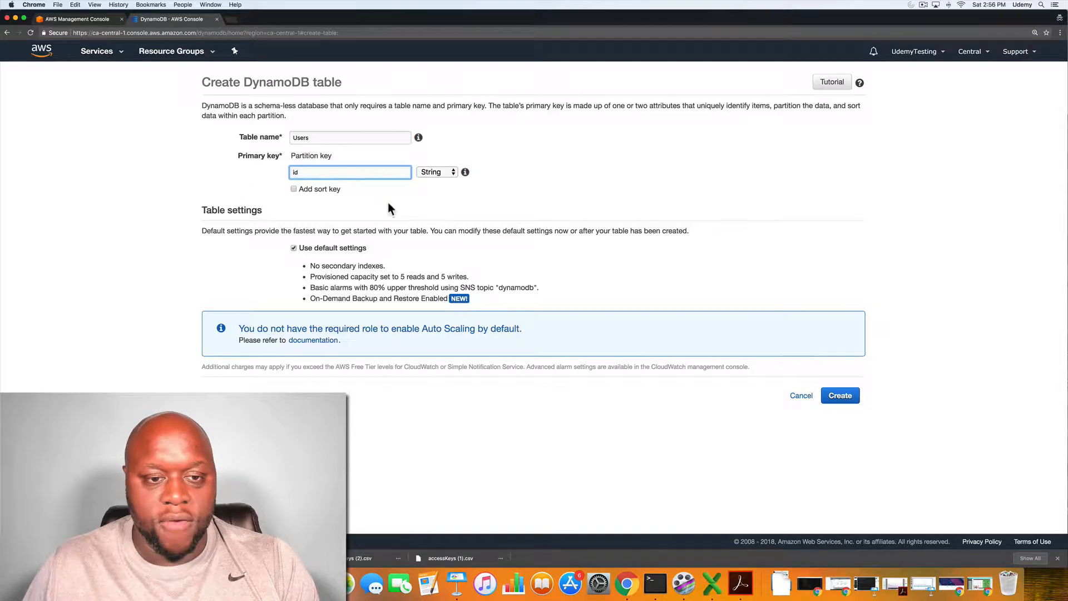
{"action": "left_click", "coordinate": [436, 172]}
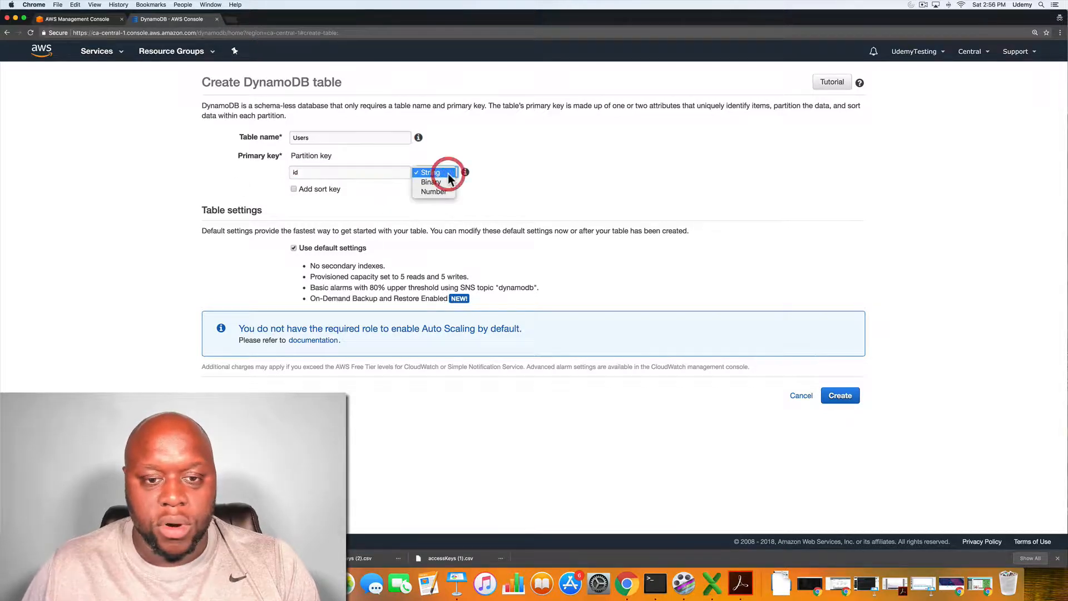
{"action": "left_click", "coordinate": [434, 191]}
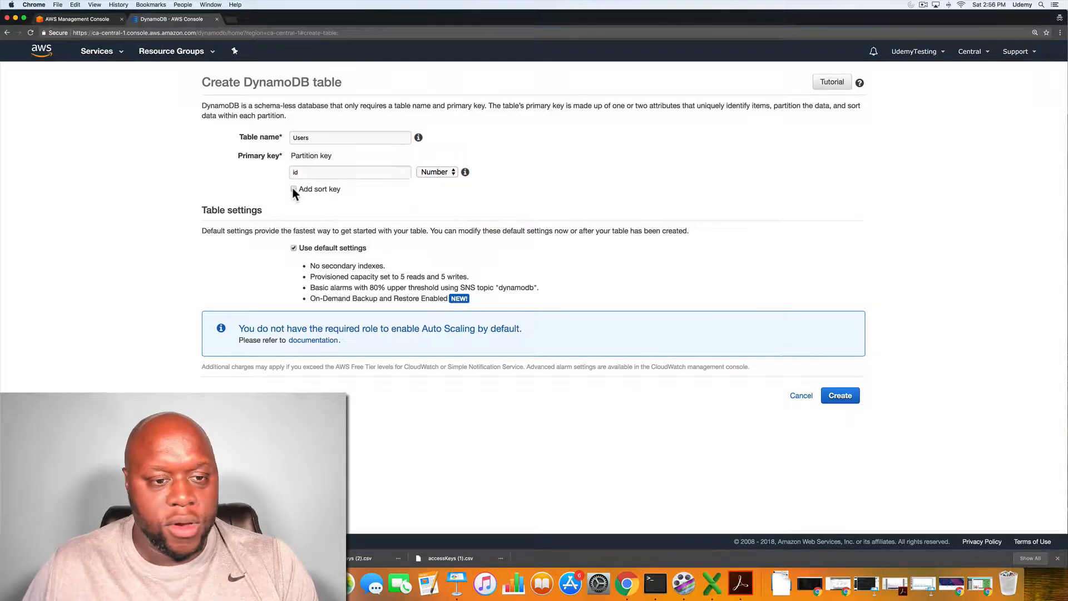
{"action": "left_click", "coordinate": [294, 189]}
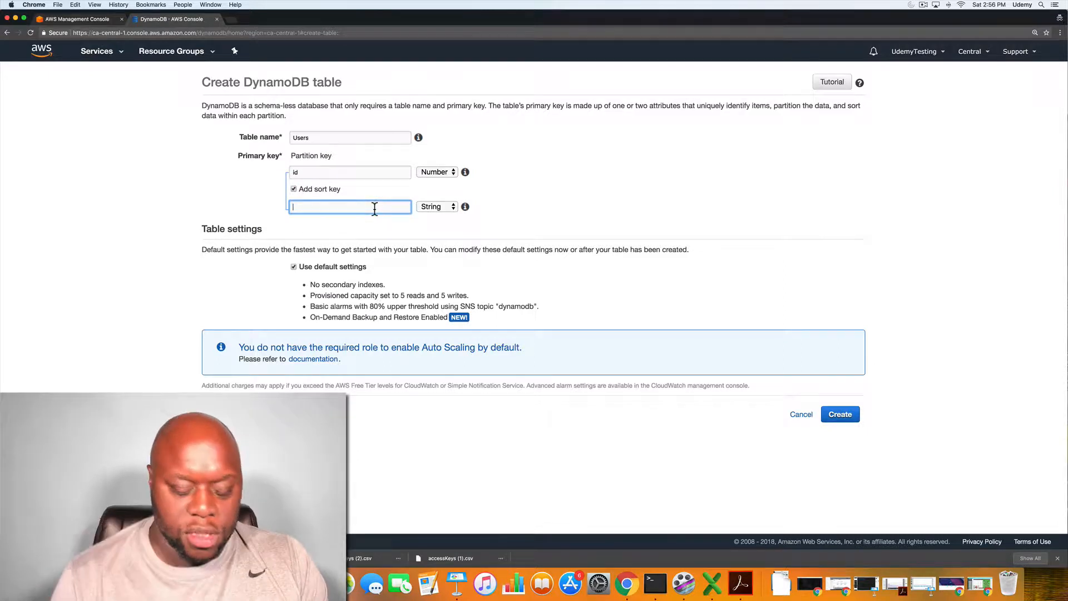
{"action": "type", "text": "email"}
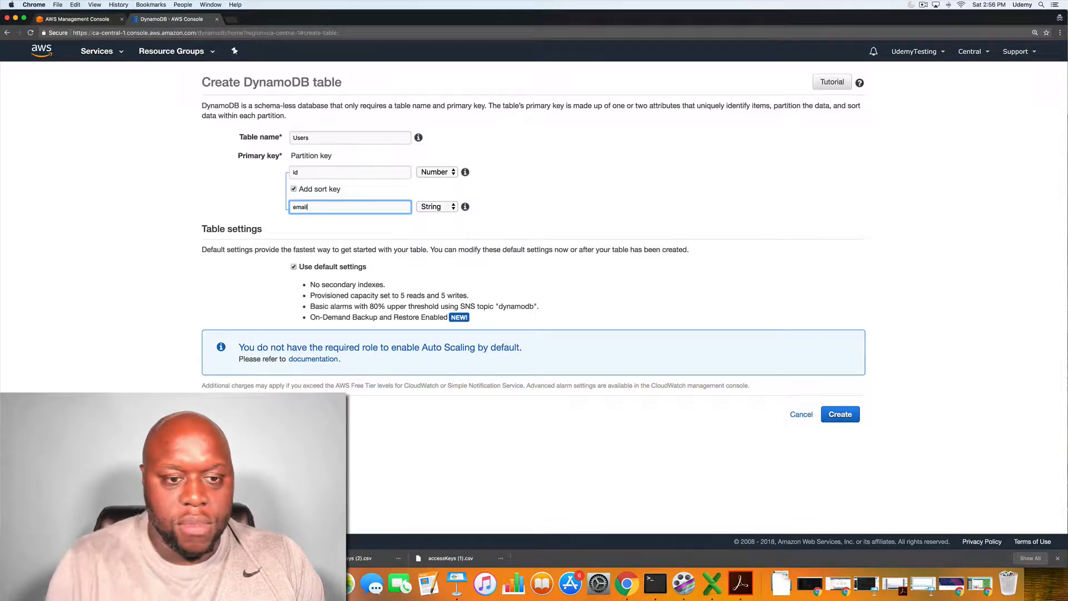
{"action": "mouse_move", "coordinate": [618, 233]}
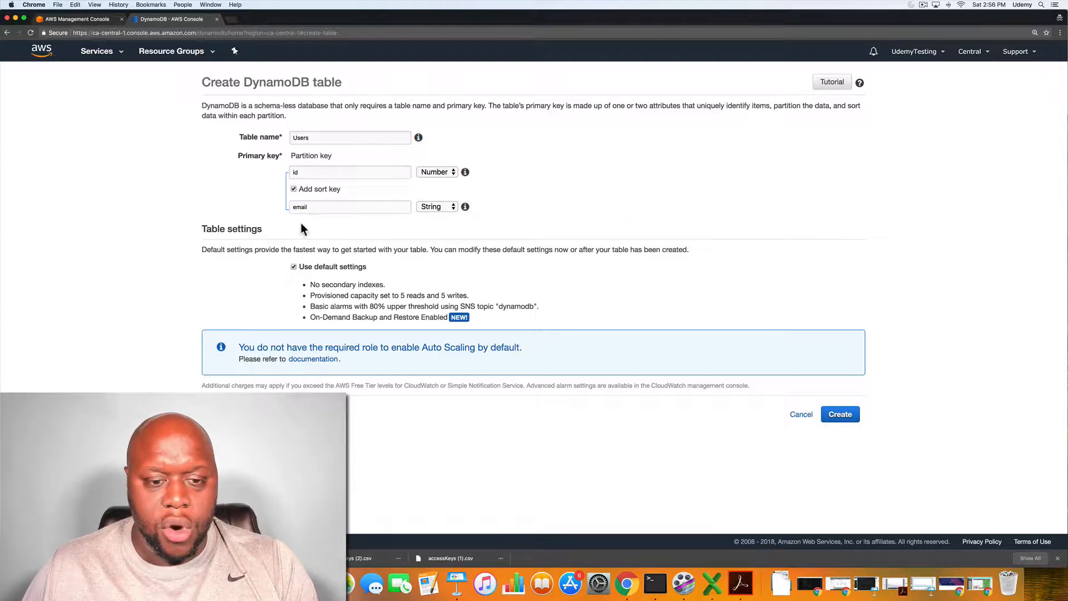
{"action": "mouse_move", "coordinate": [783, 436]}
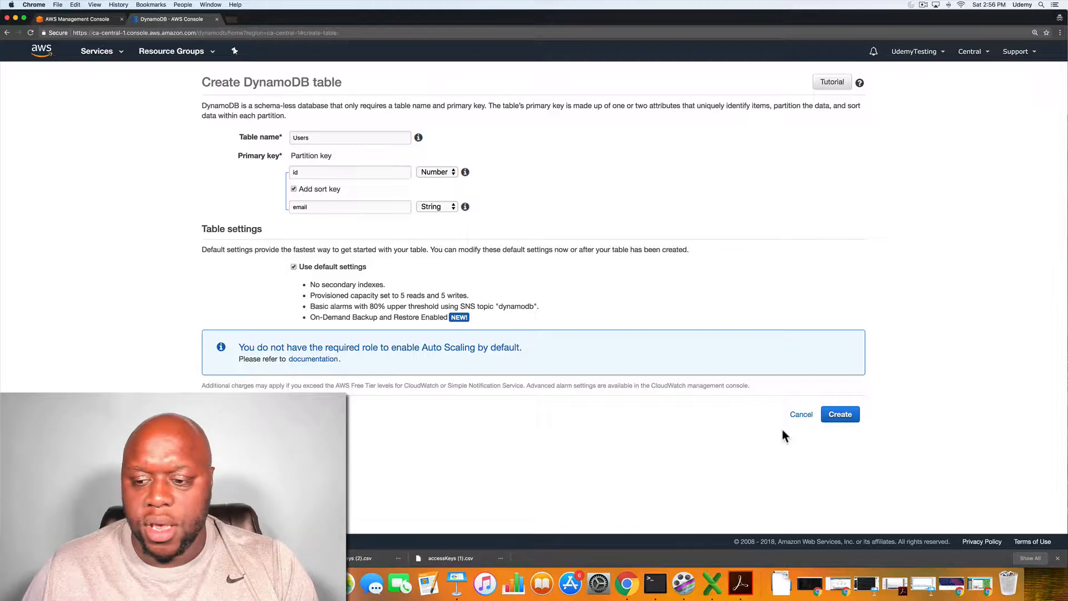
{"action": "left_click", "coordinate": [840, 414]}
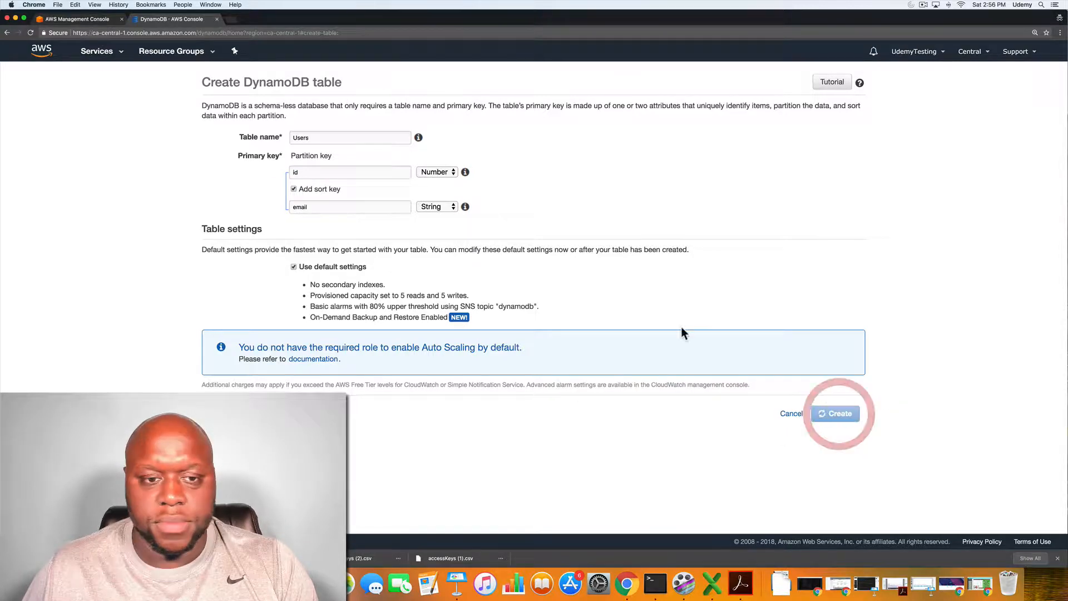
Wait for Users to become Active, then view its empty Items list.
{"action": "left_click", "coordinate": [835, 413]}
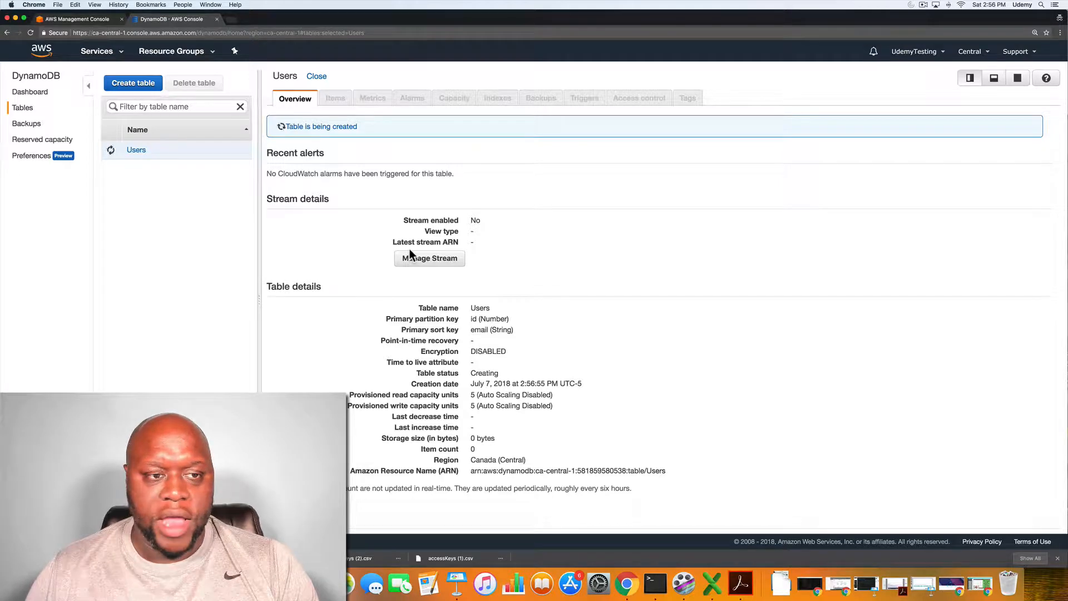
{"action": "mouse_move", "coordinate": [473, 278]}
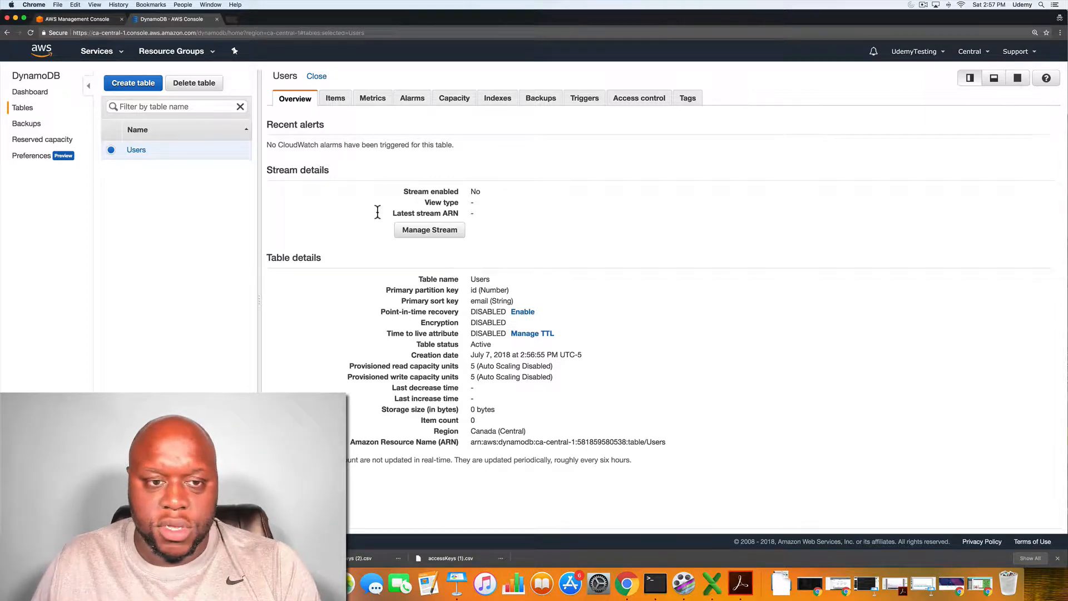
{"action": "mouse_move", "coordinate": [636, 301]}
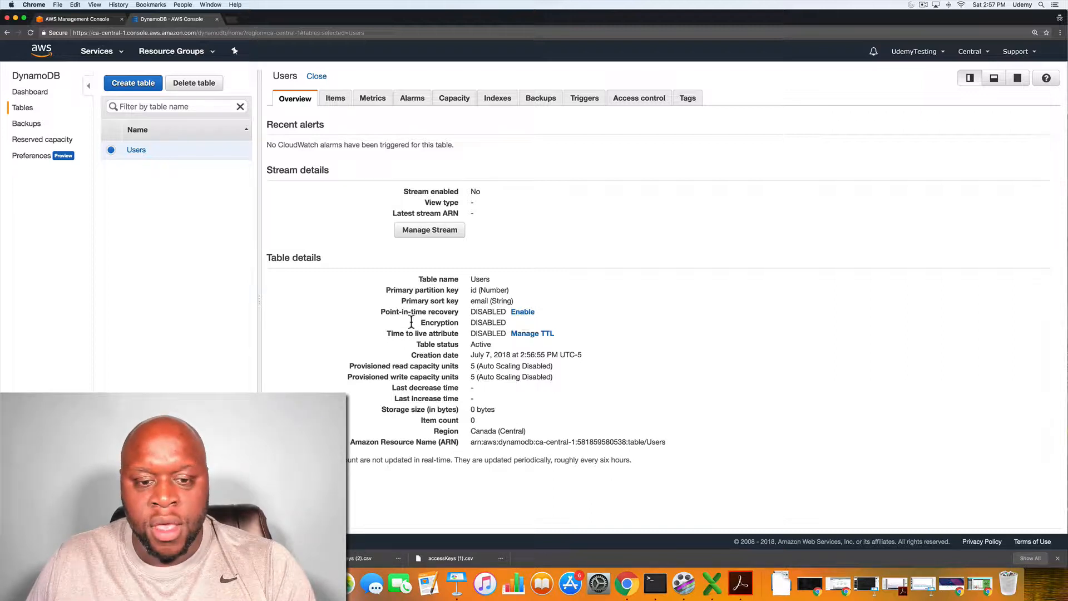
{"action": "mouse_move", "coordinate": [472, 325]}
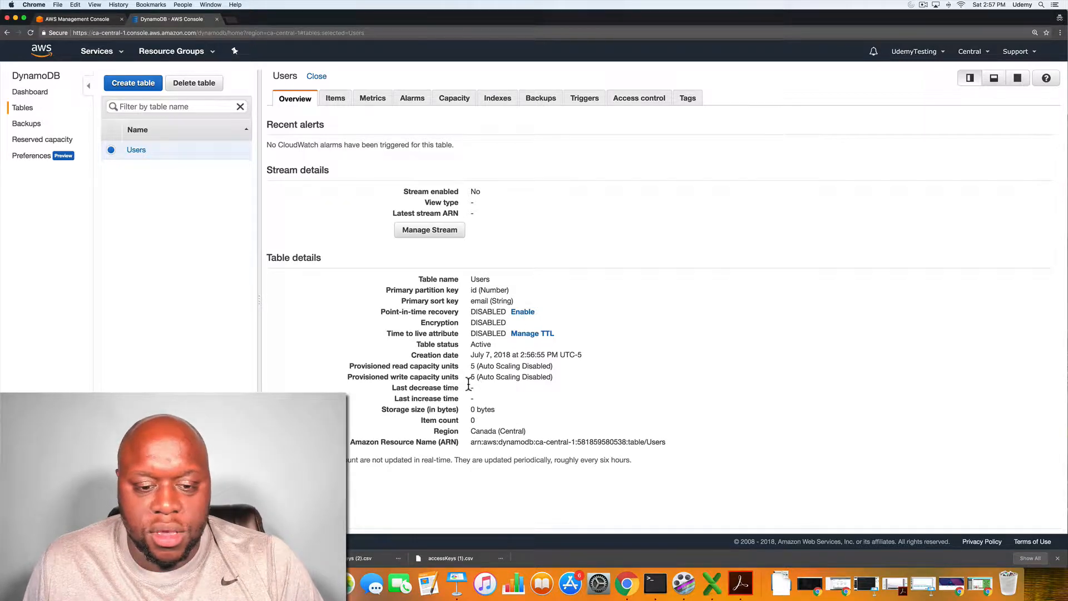
{"action": "mouse_move", "coordinate": [543, 376]}
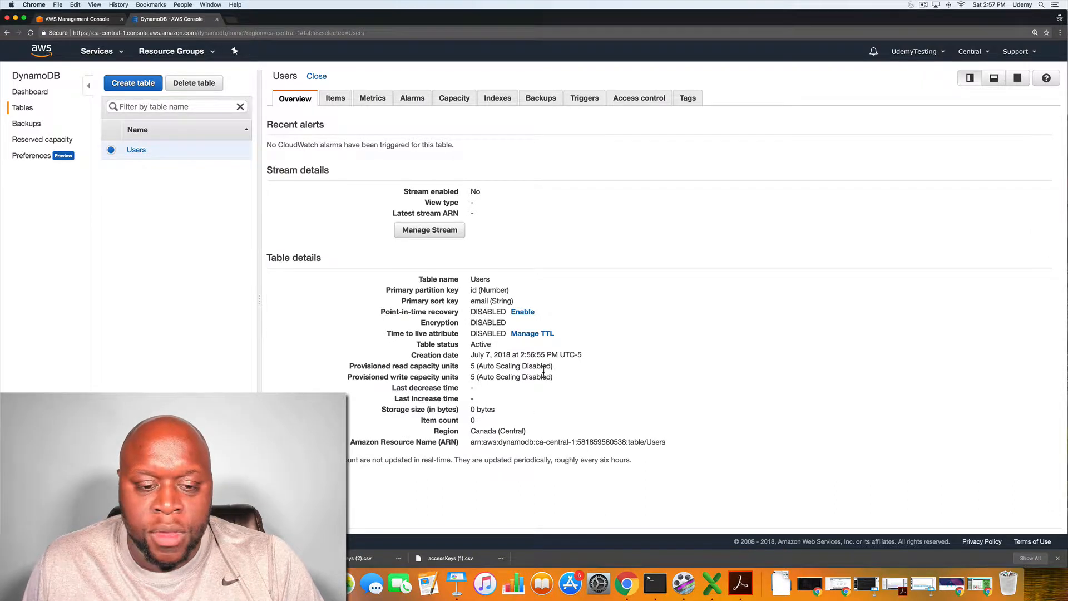
{"action": "mouse_move", "coordinate": [392, 398]}
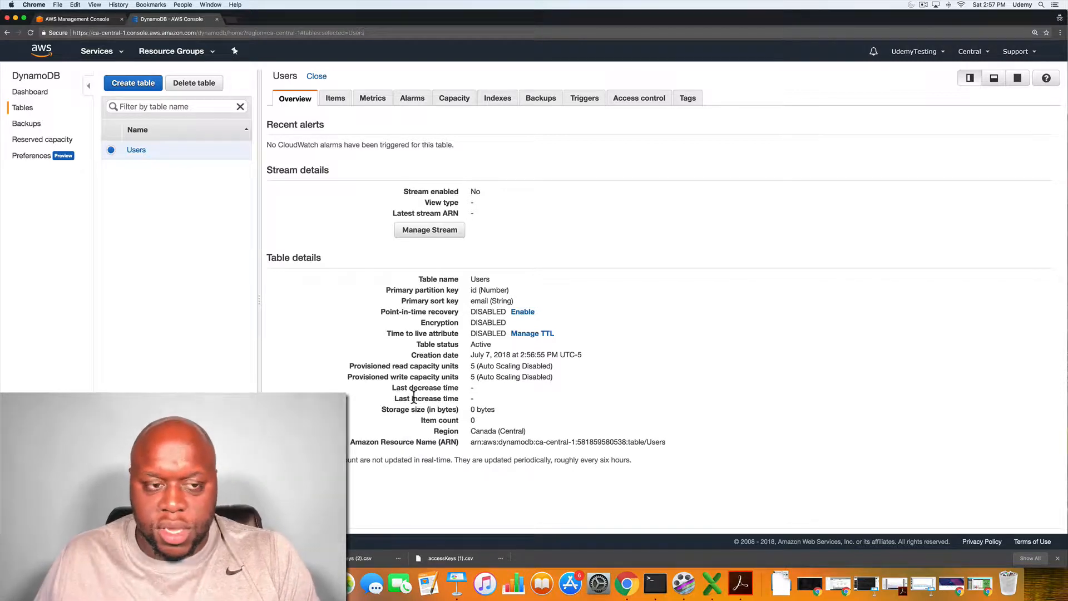
{"action": "left_click", "coordinate": [334, 97]}
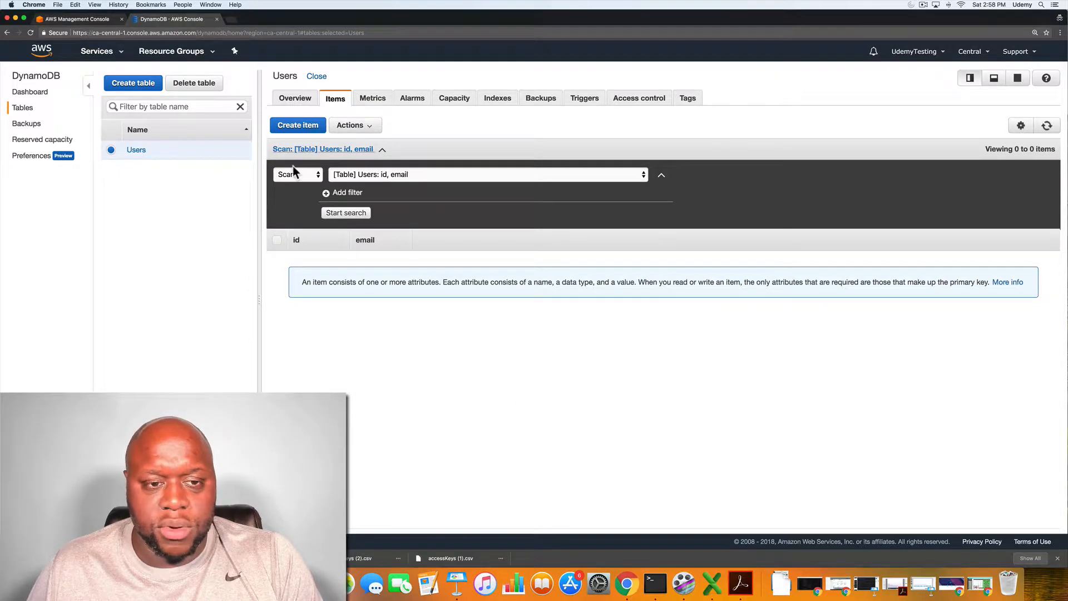
Start a new item, adding and then removing a stray number attribute.
{"action": "left_click", "coordinate": [297, 125]}
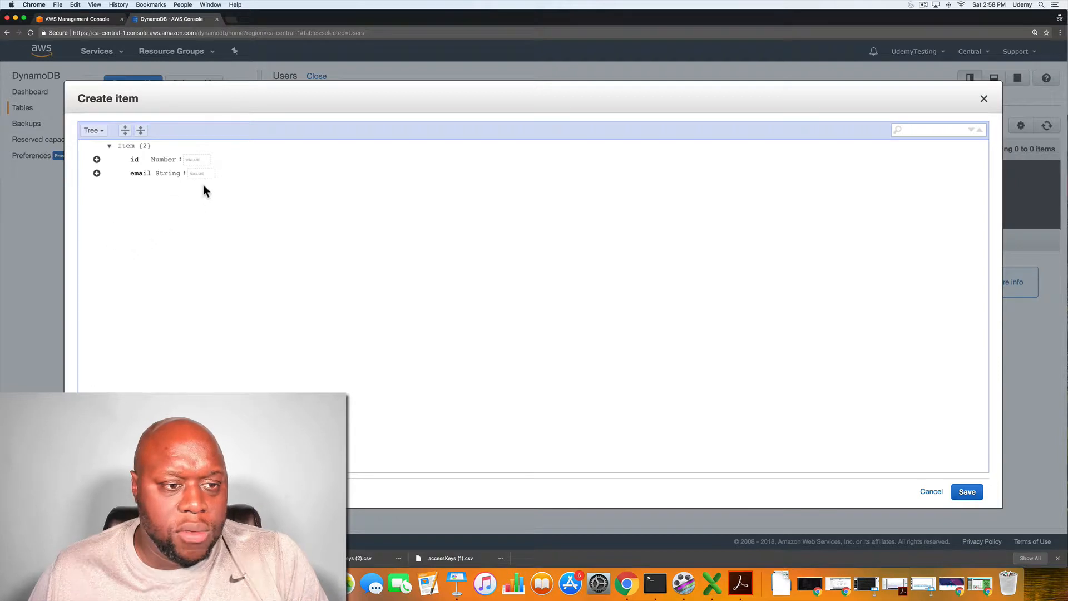
{"action": "left_click", "coordinate": [96, 173]}
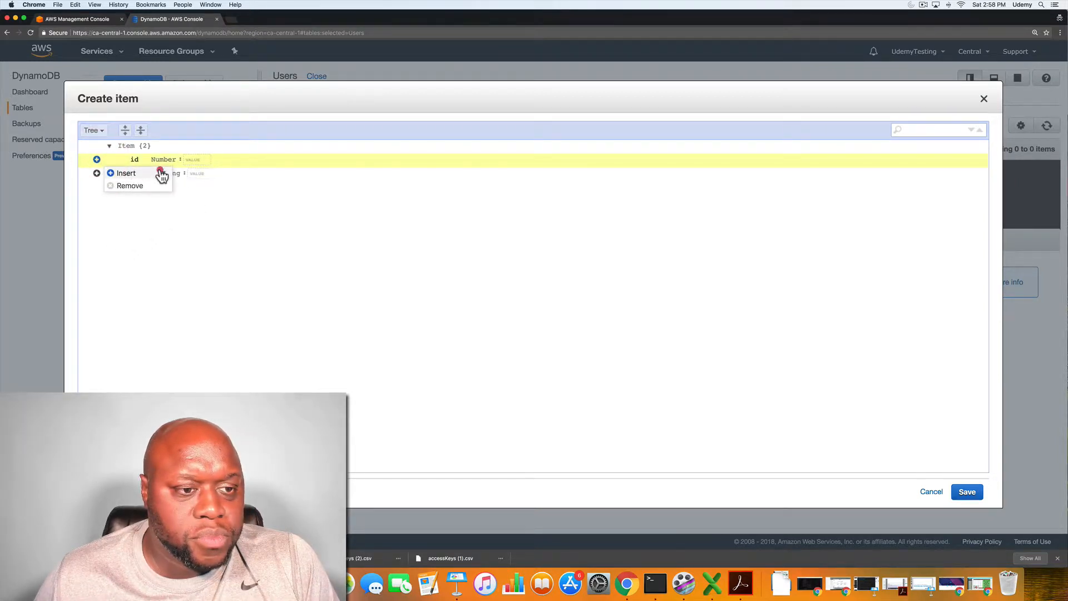
{"action": "left_click", "coordinate": [125, 172]}
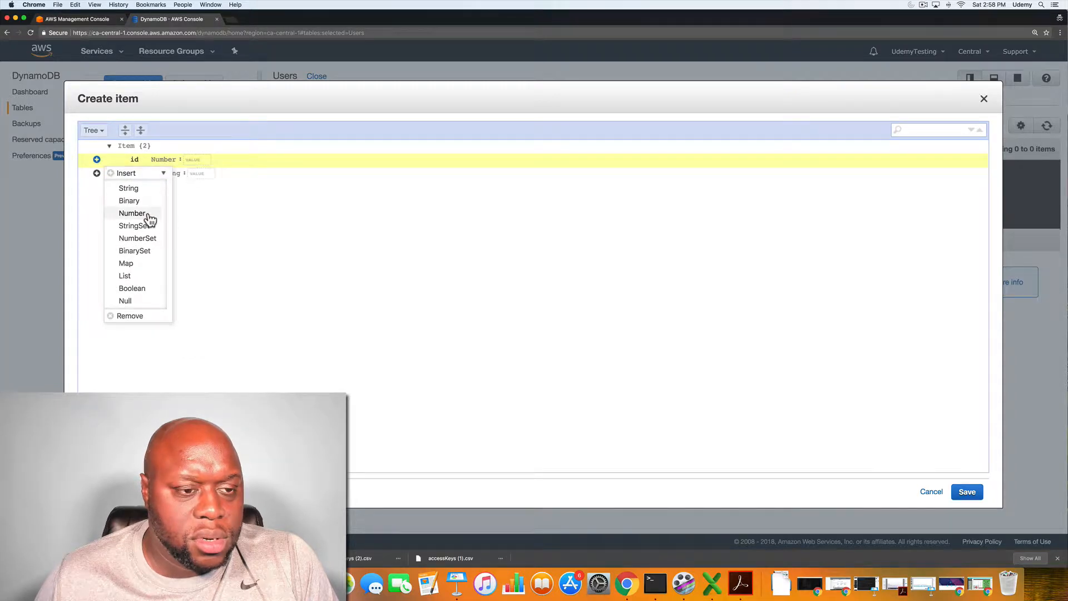
{"action": "left_click", "coordinate": [131, 213]}
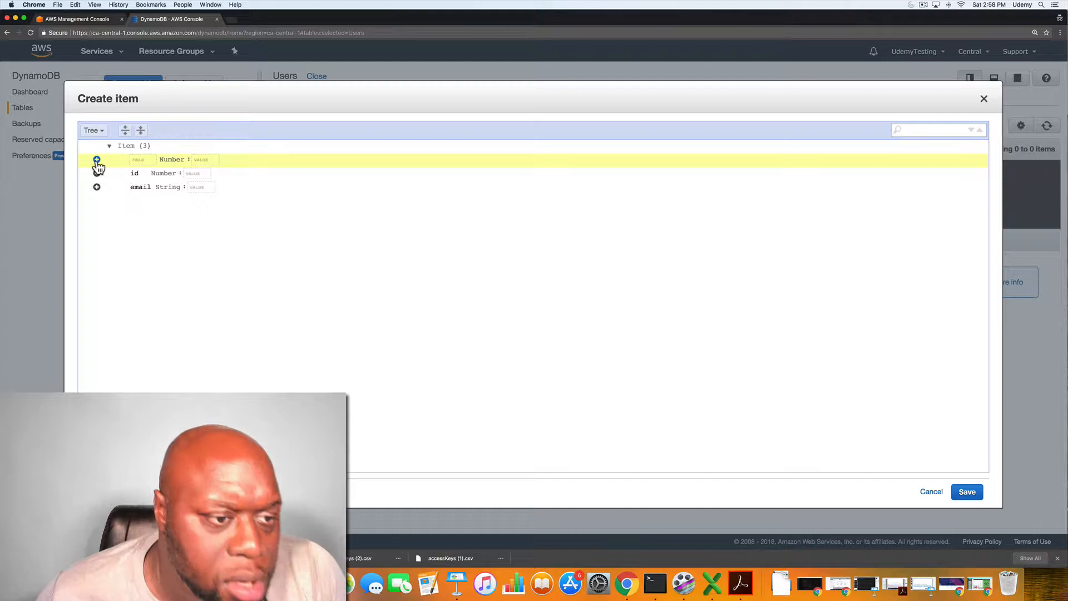
{"action": "left_click", "coordinate": [96, 160]}
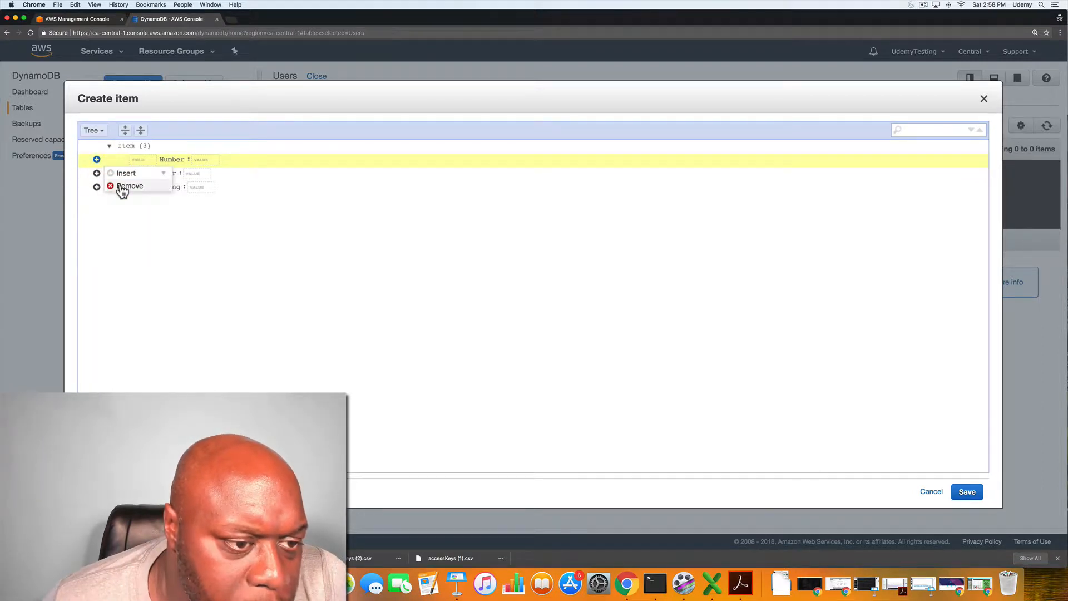
{"action": "left_click", "coordinate": [129, 185]}
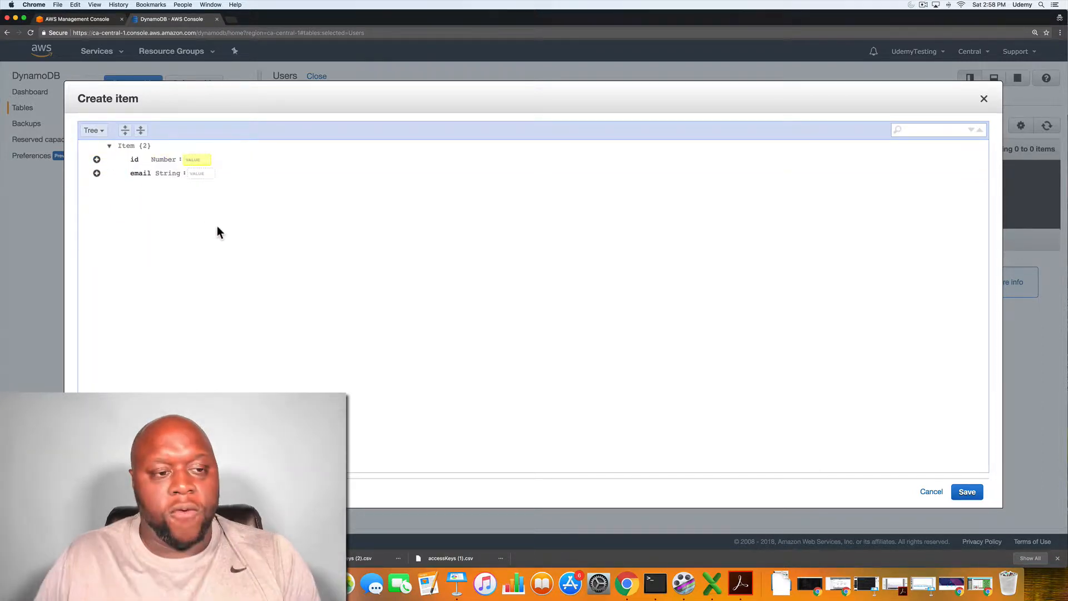
{"action": "mouse_move", "coordinate": [227, 225]}
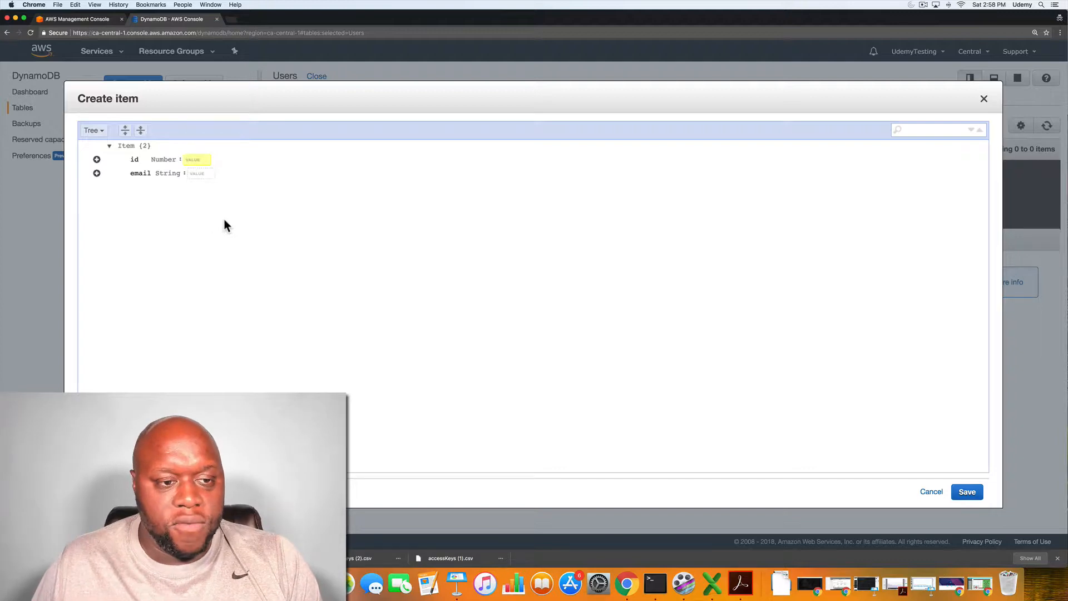
{"action": "type", "text": "1"}
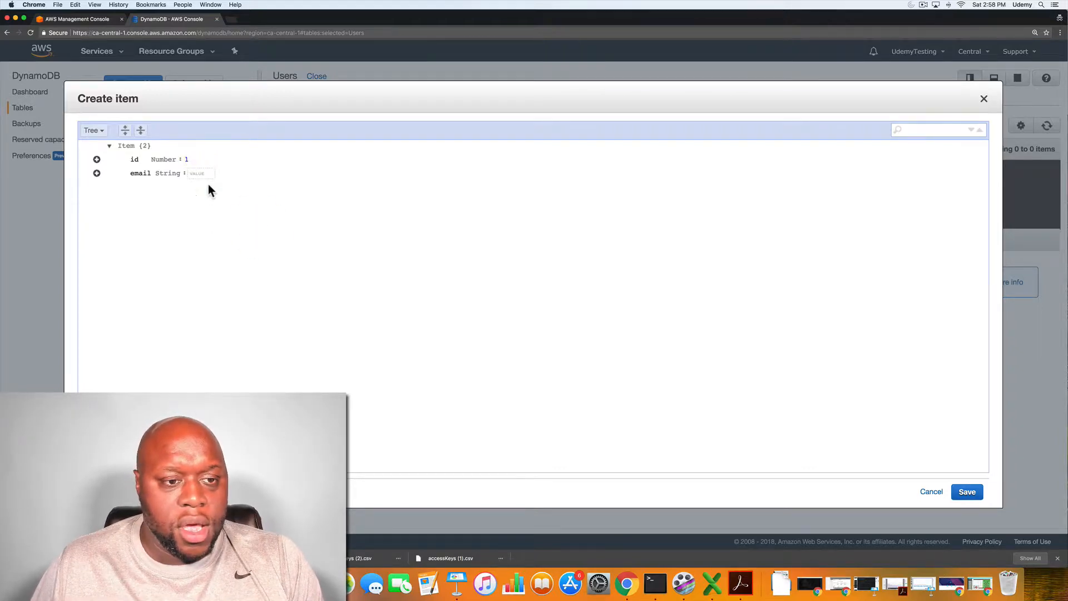
{"action": "left_click", "coordinate": [197, 173]}
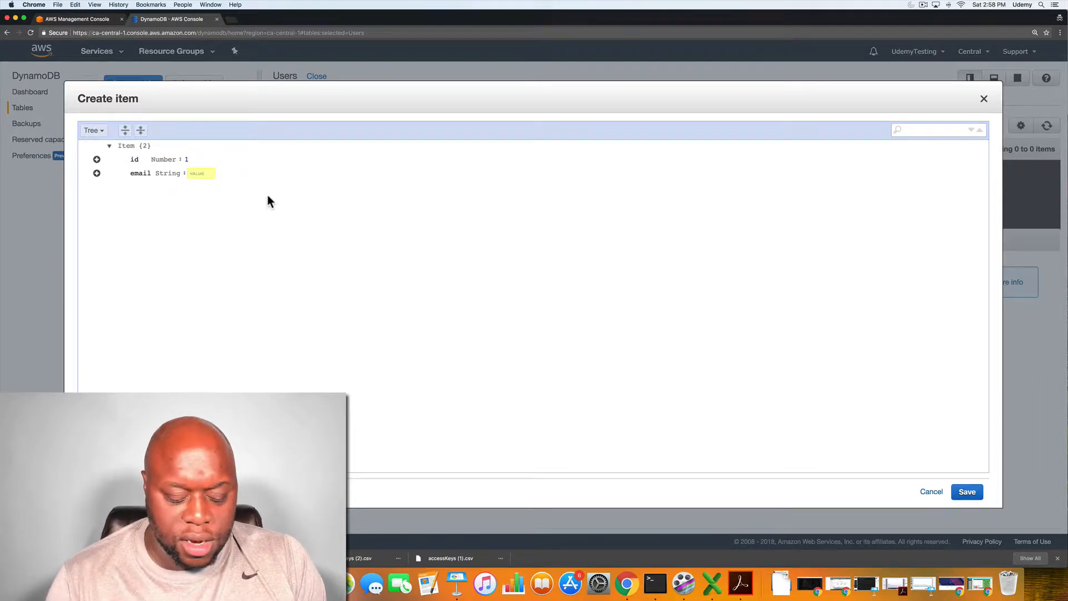
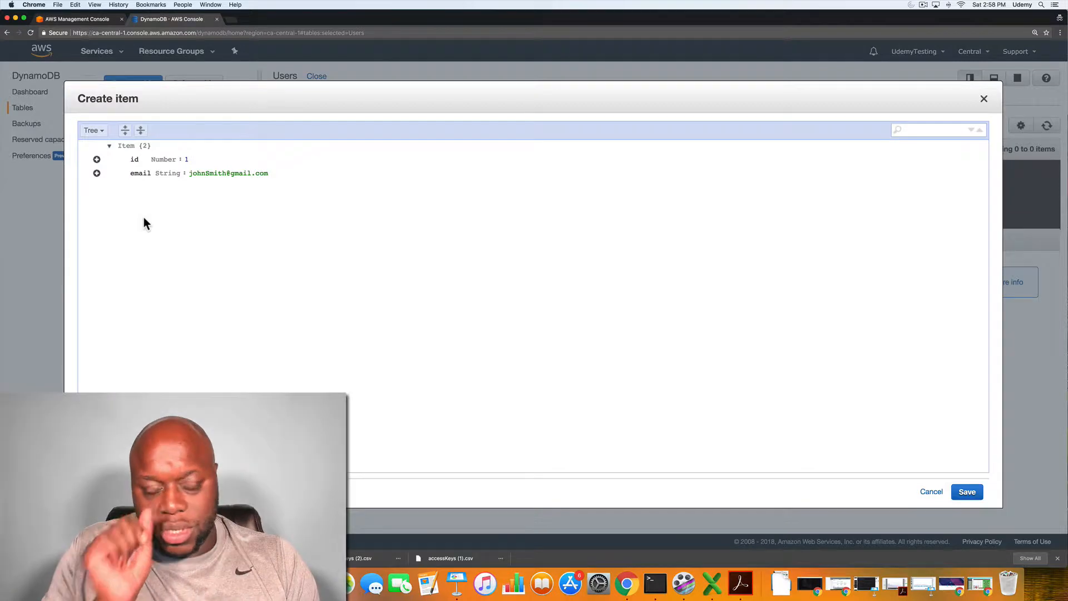
{"action": "mouse_move", "coordinate": [112, 188]}
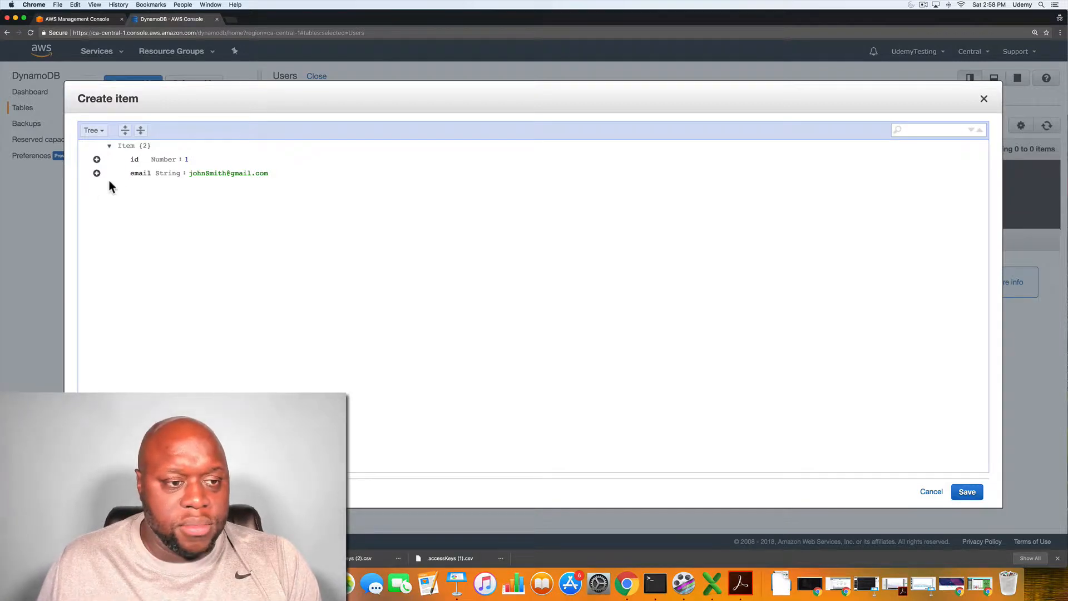
Append String attributes First_Name 'John' and Last_Name 'Smith'.
{"action": "left_click", "coordinate": [97, 173]}
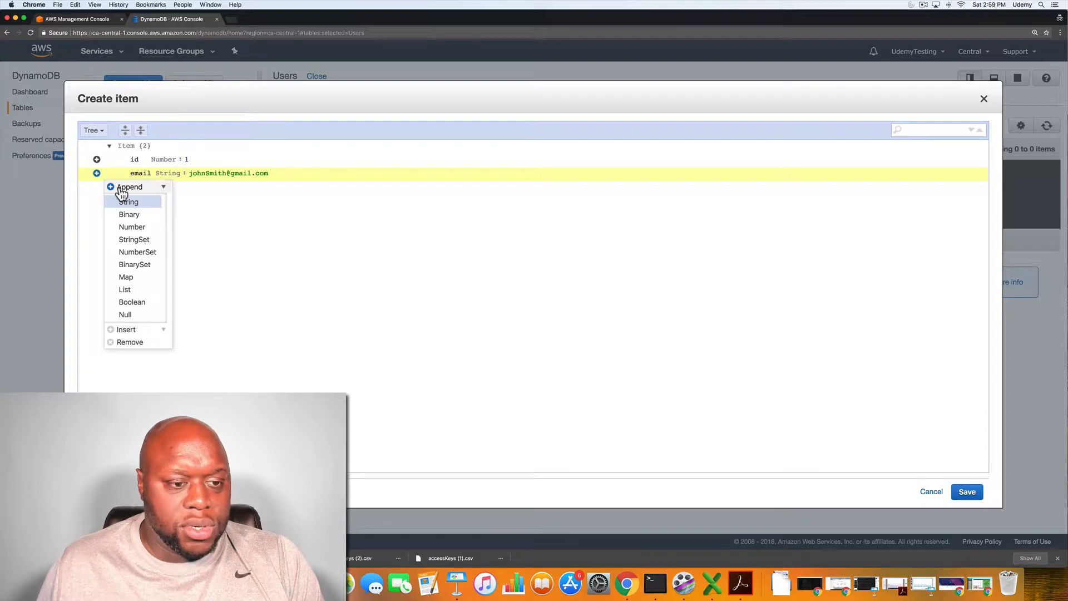
{"action": "left_click", "coordinate": [128, 201]}
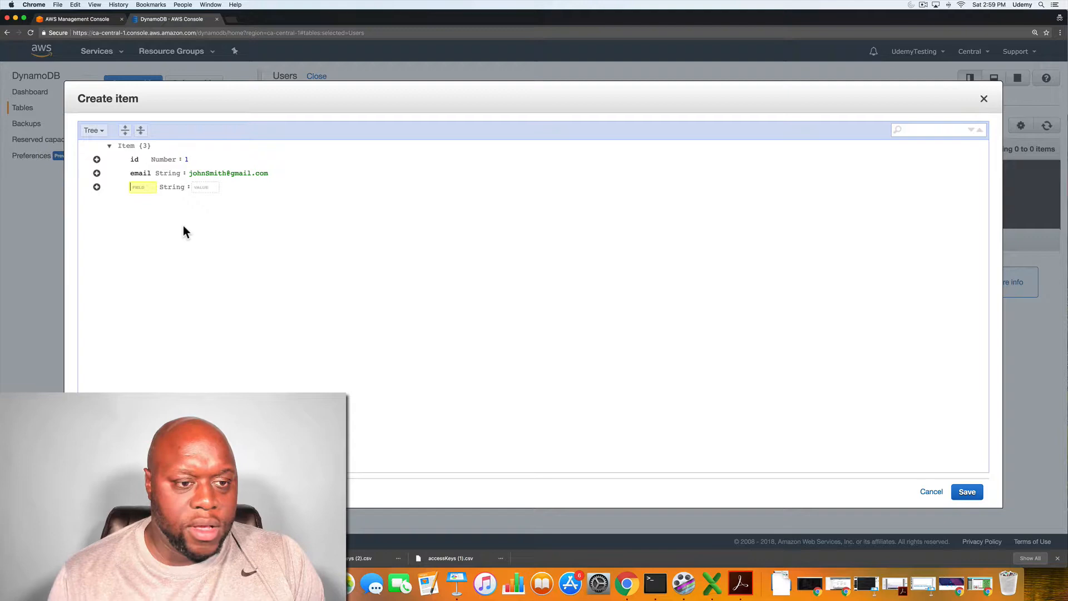
{"action": "type", "text": "FIrst_Name"}
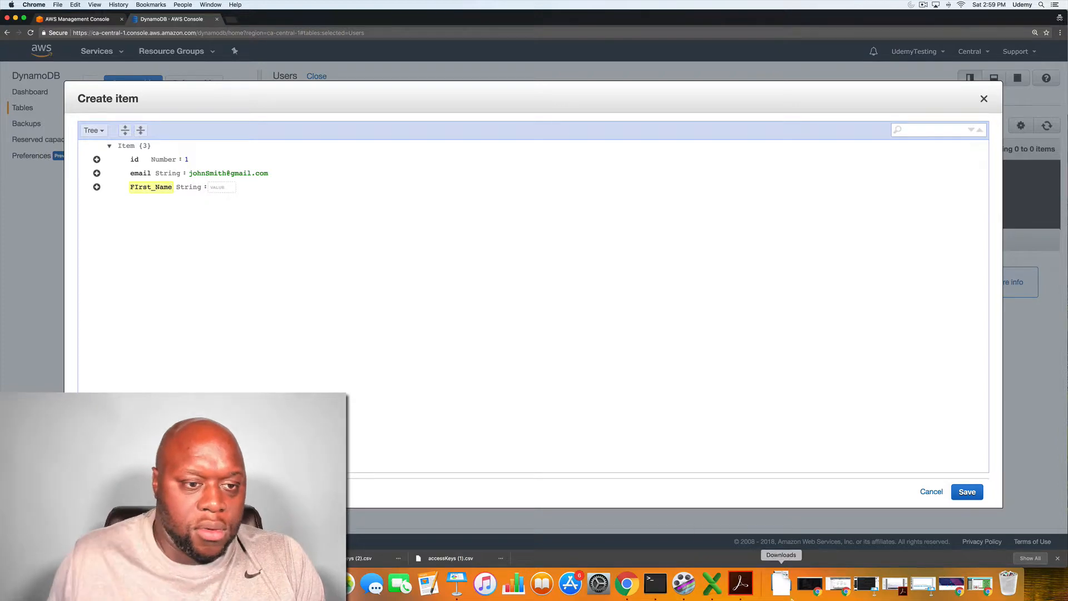
{"action": "mouse_move", "coordinate": [619, 317]}
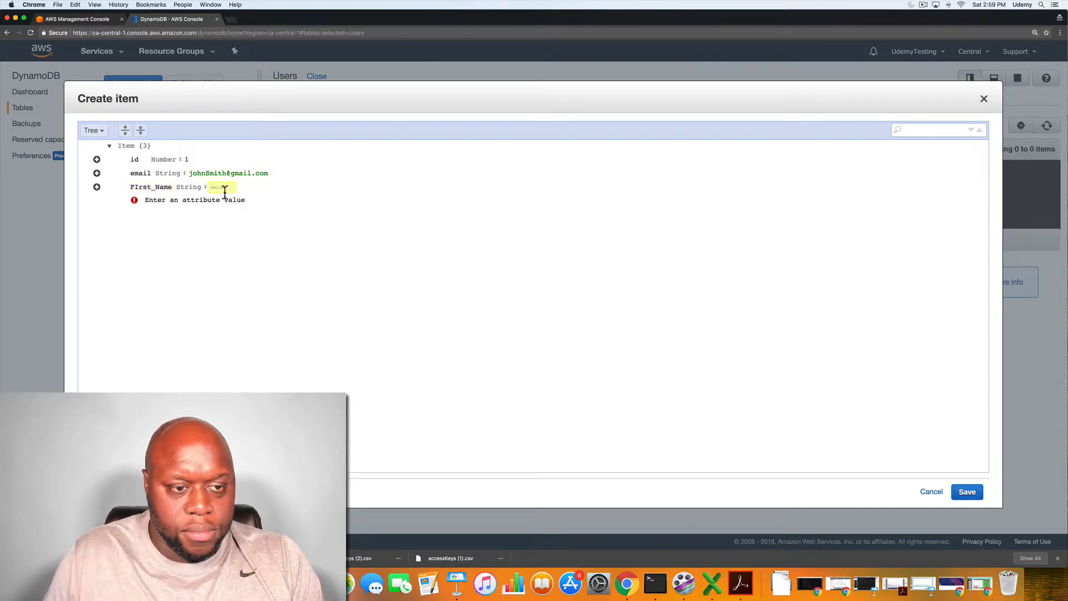
{"action": "type", "text": "John"}
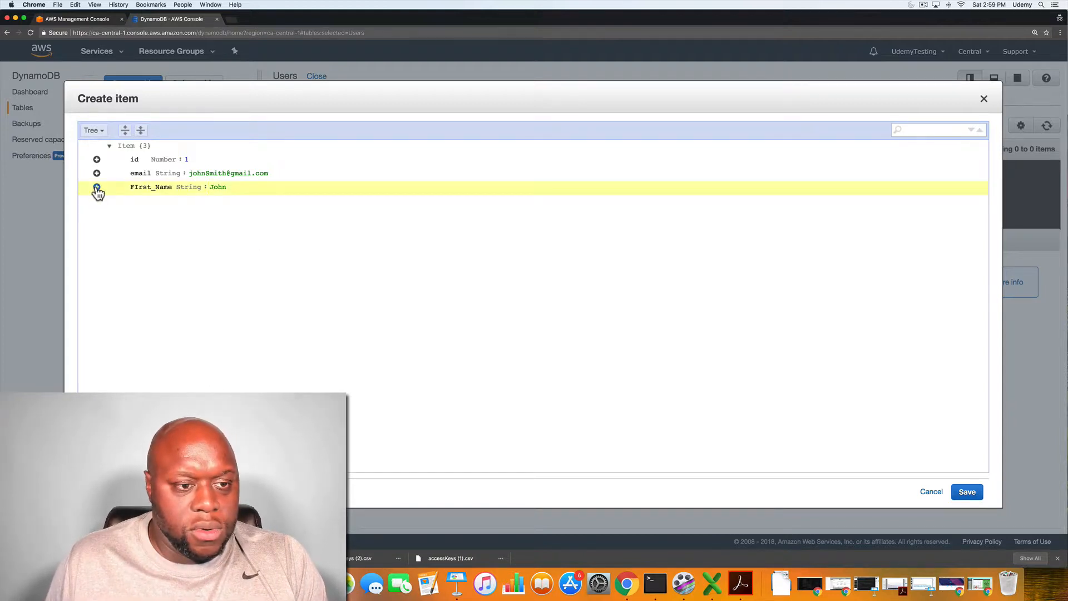
{"action": "left_click", "coordinate": [96, 188]}
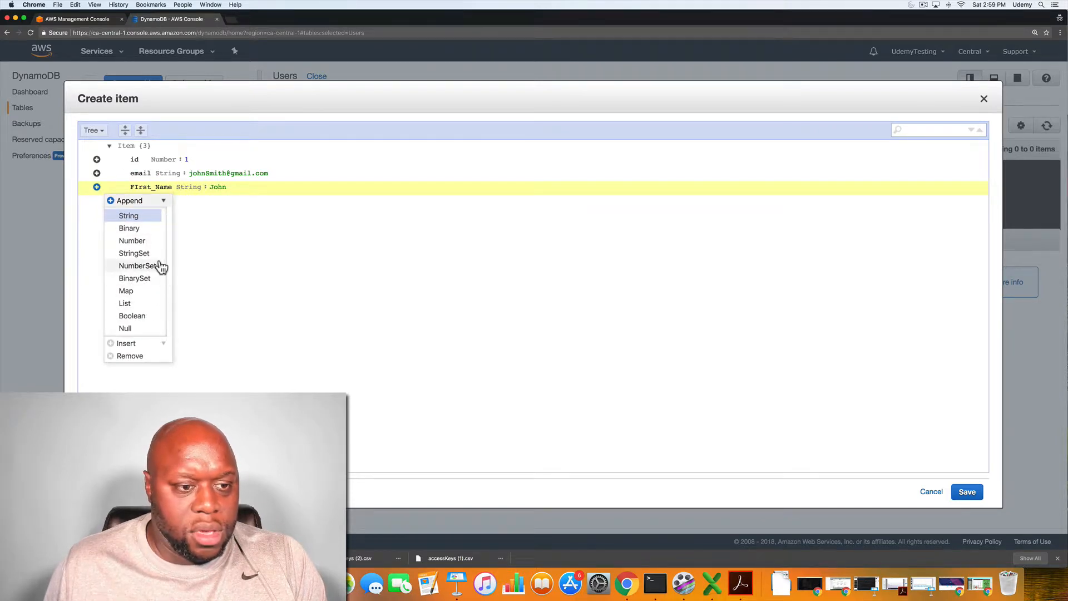
{"action": "left_click", "coordinate": [128, 216]}
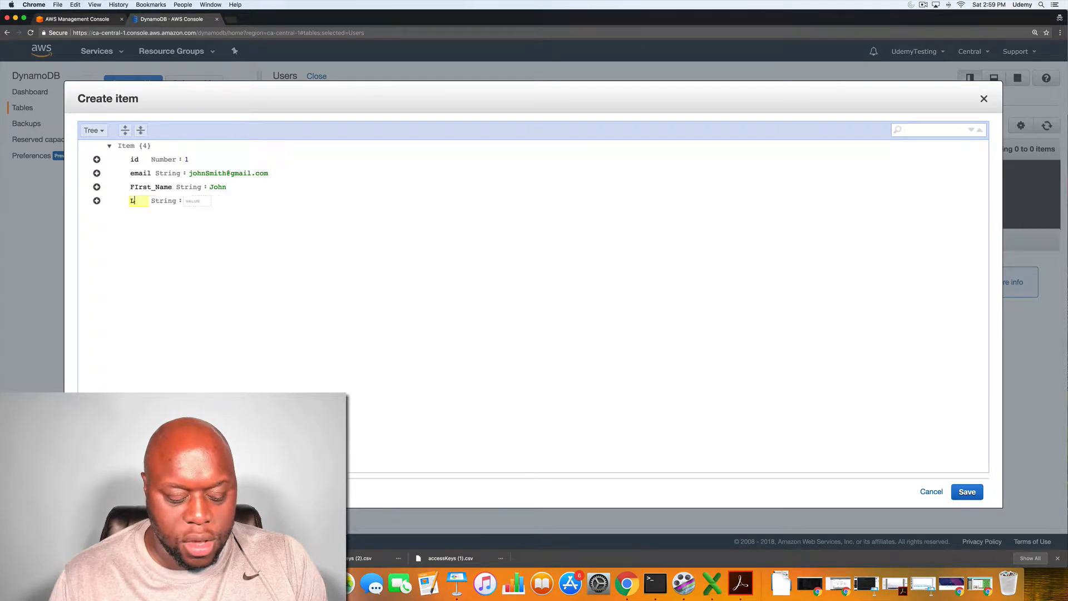
{"action": "type", "text": "Last_n"}
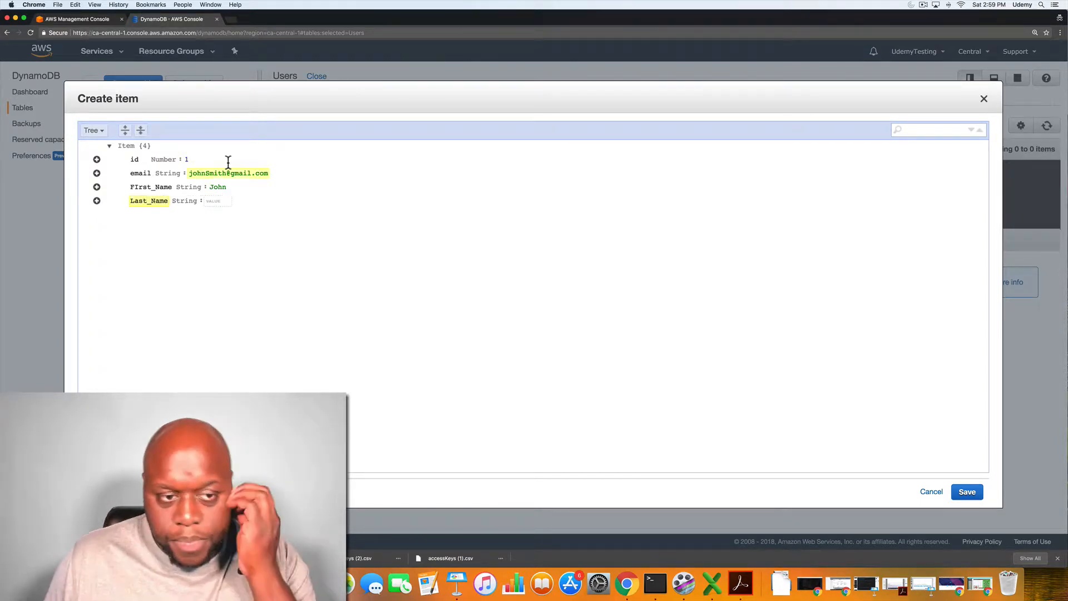
{"action": "type", "text": "S"}
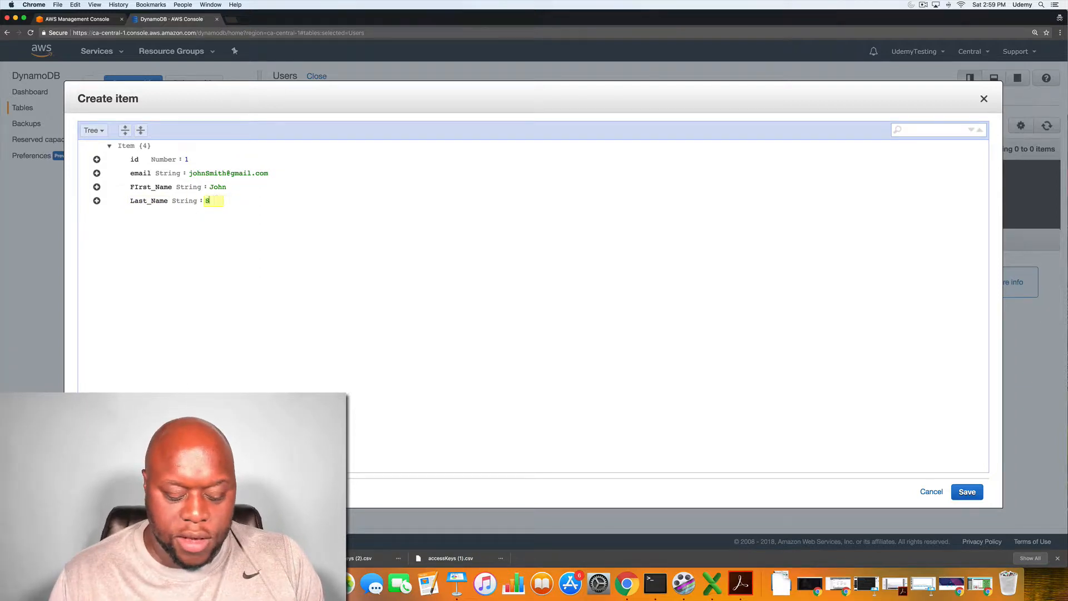
{"action": "type", "text": "mith"}
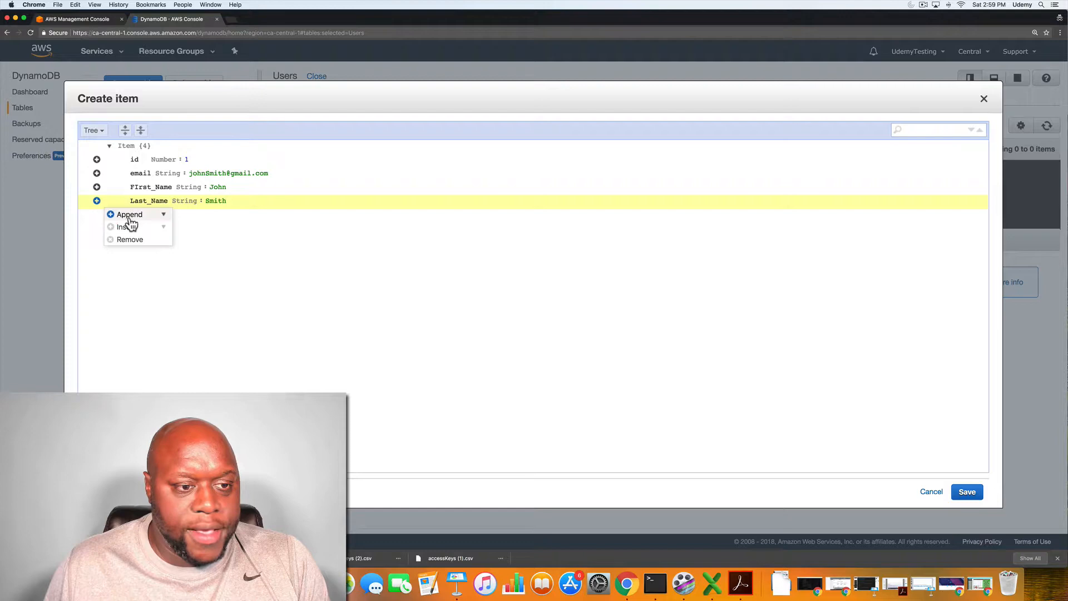
Append a String posts attribute 'The sky is blue' and save the item.
{"action": "left_click", "coordinate": [163, 214]}
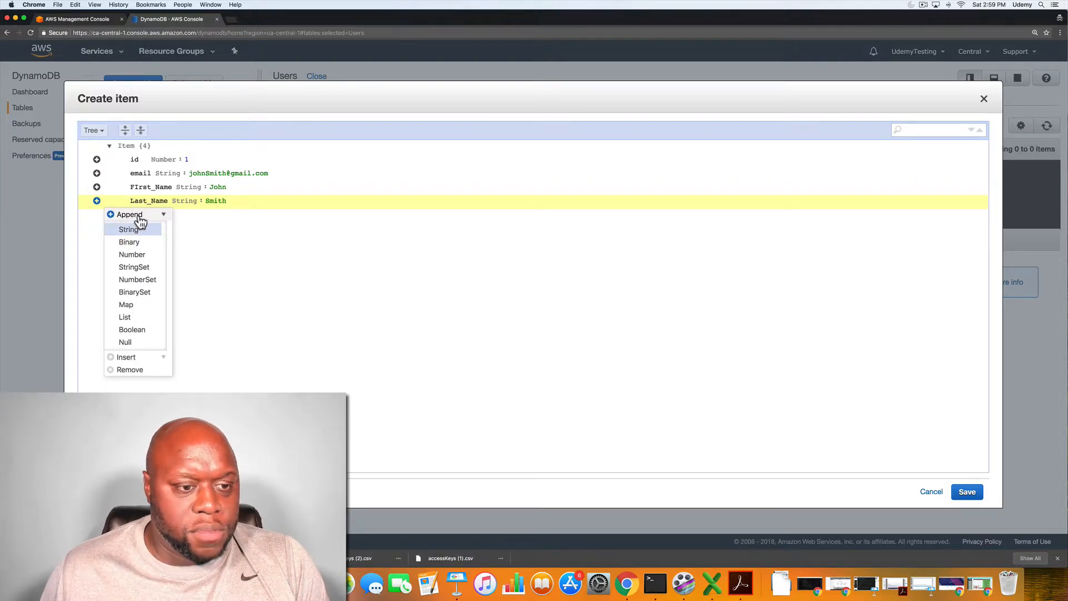
{"action": "mouse_move", "coordinate": [140, 235]}
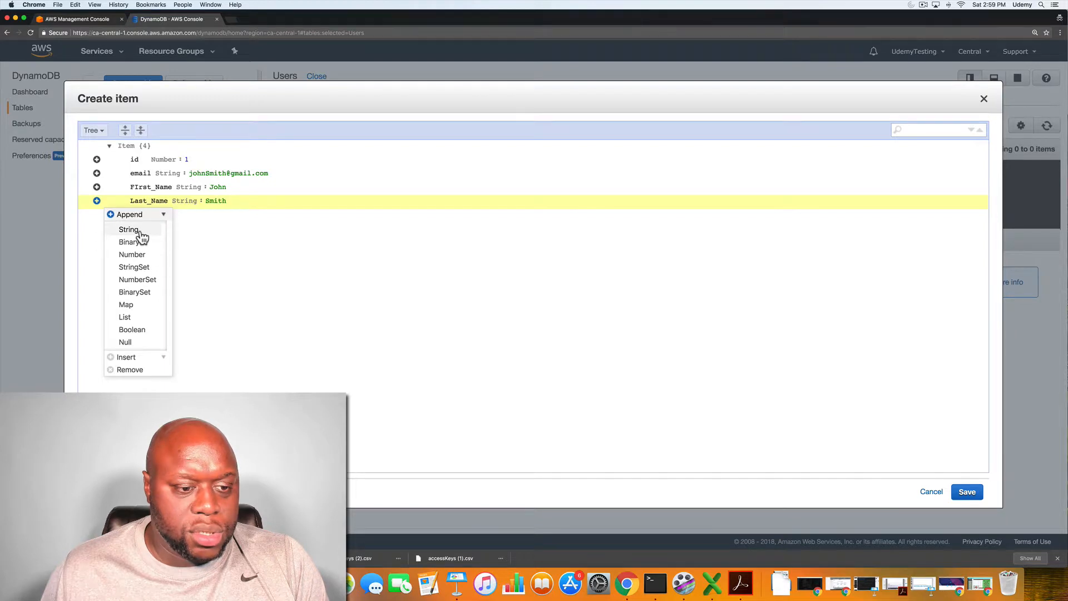
{"action": "left_click", "coordinate": [128, 229]}
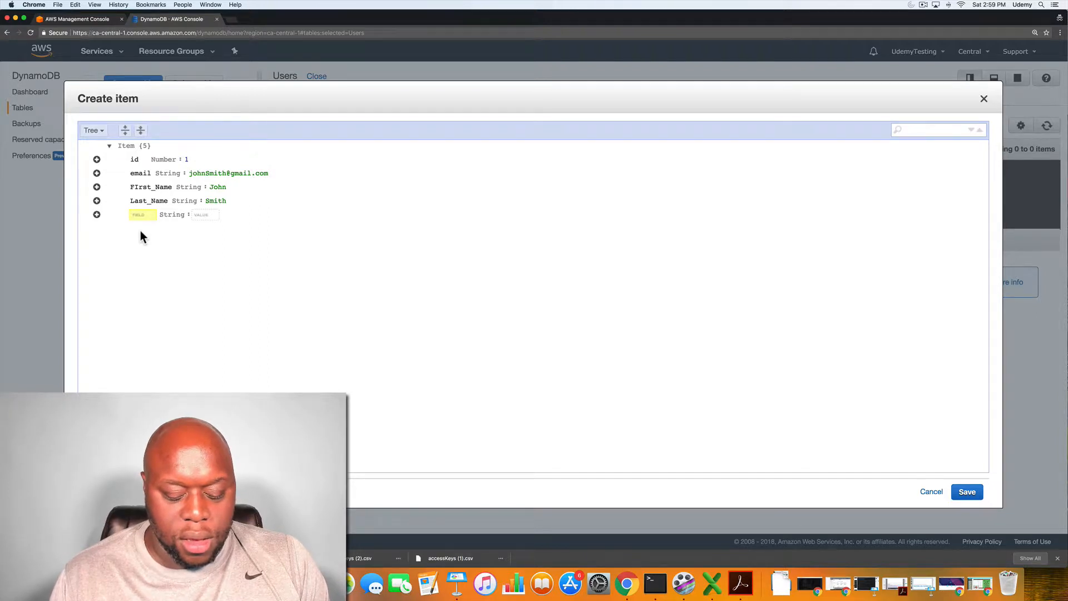
{"action": "type", "text": "posts"}
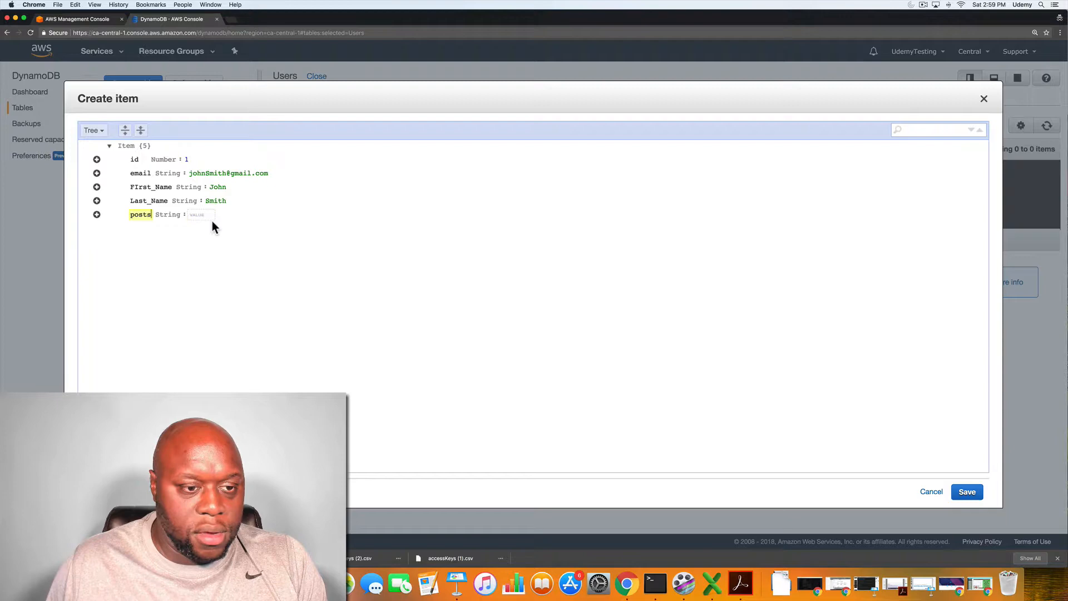
{"action": "left_click", "coordinate": [198, 215]}
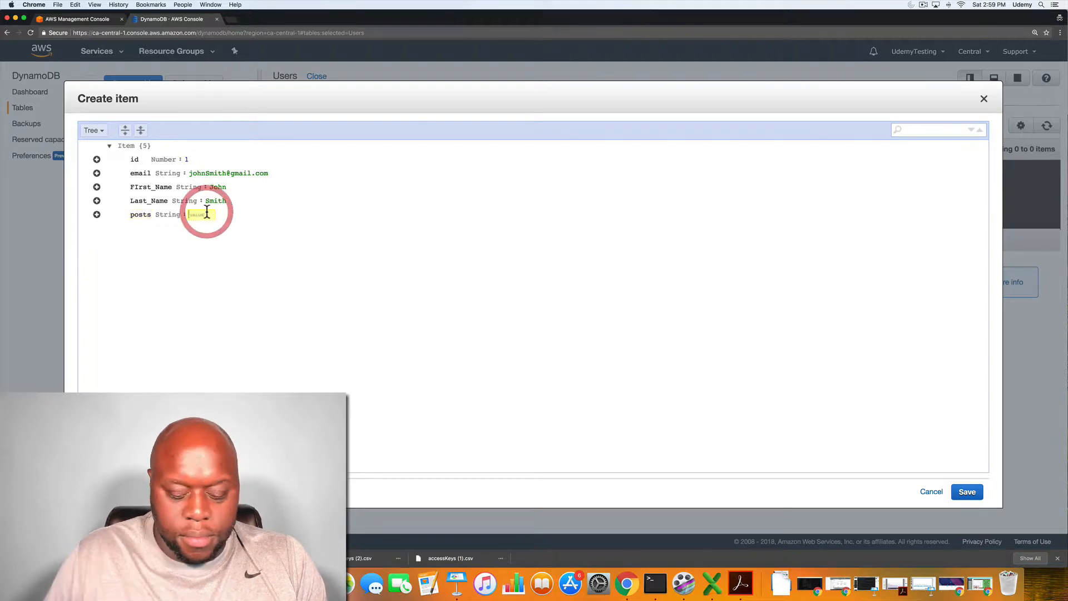
{"action": "type", "text": "The"}
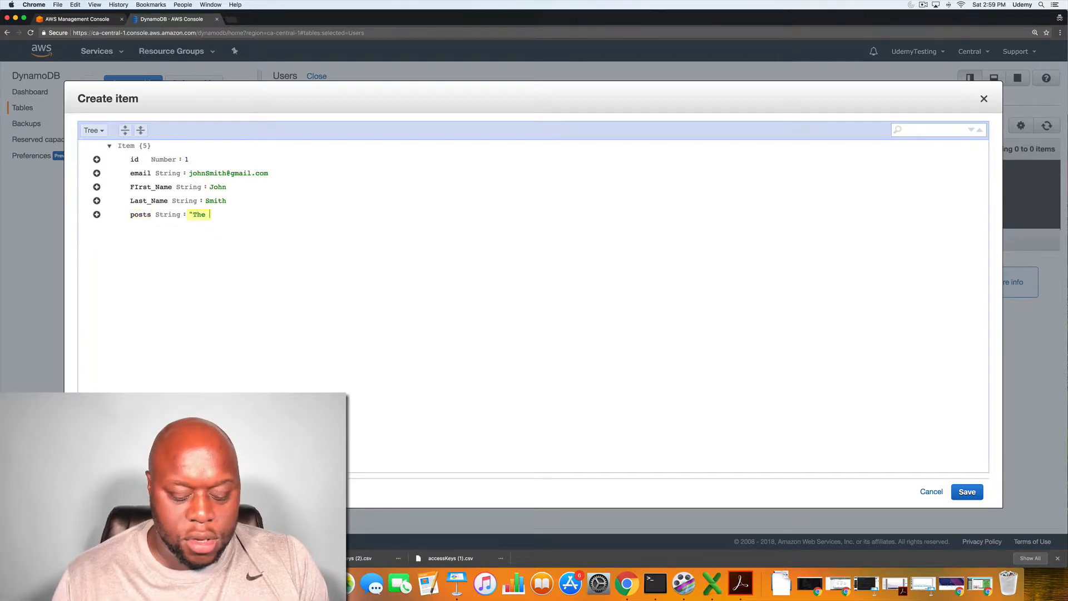
{"action": "type", "text": "sky is"}
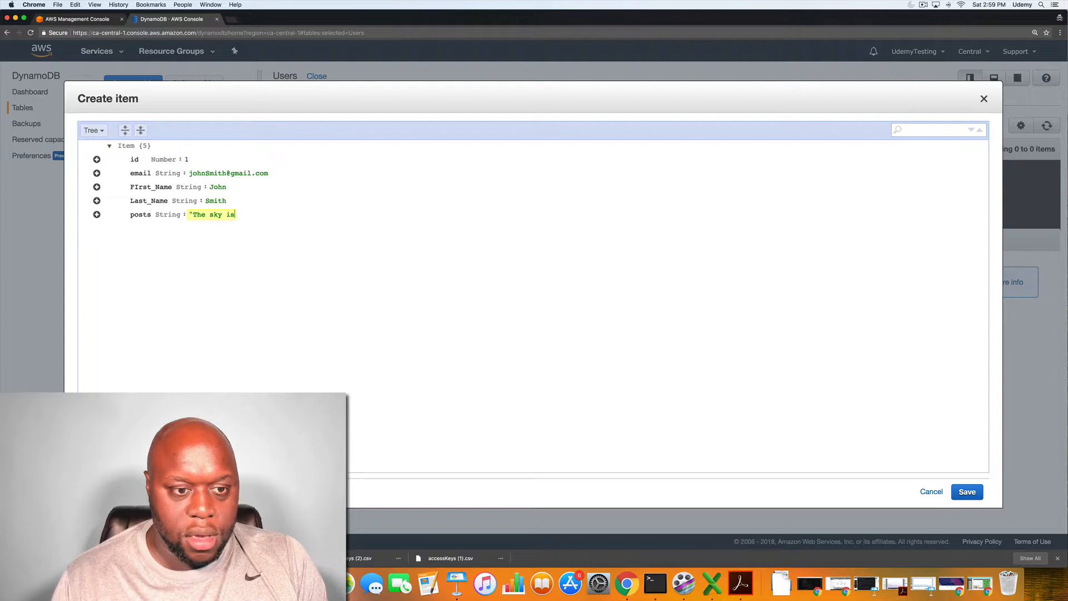
{"action": "type", "text": "blue\""}
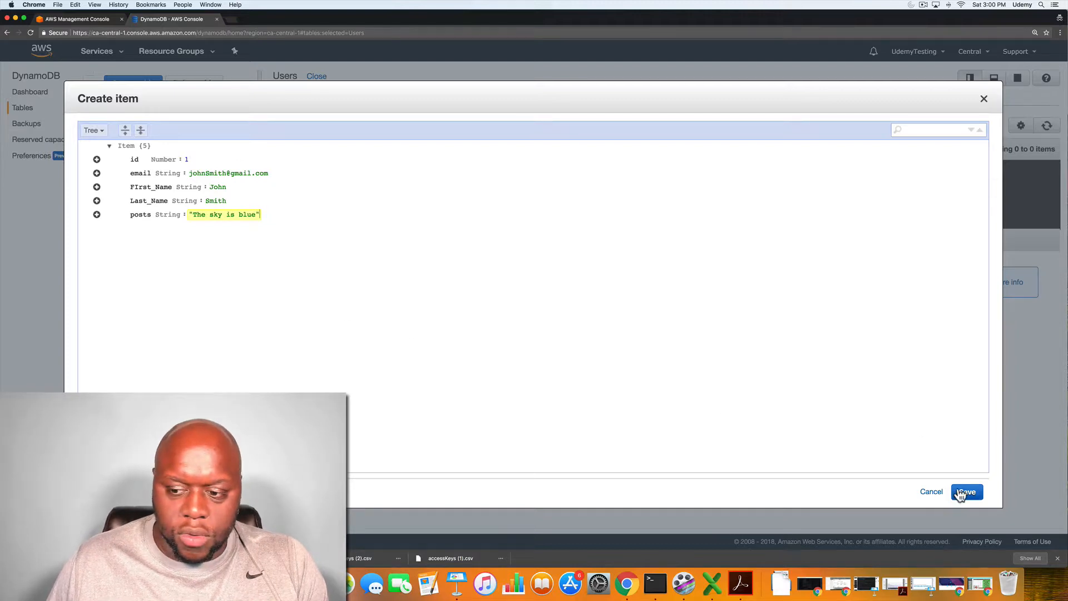
{"action": "left_click", "coordinate": [967, 491]}
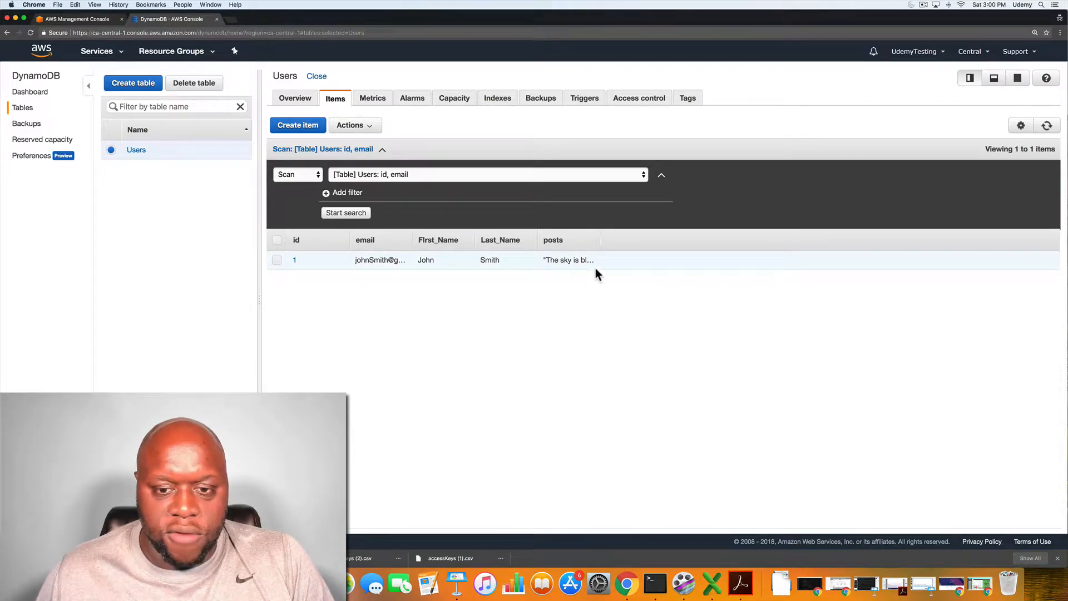
{"action": "mouse_move", "coordinate": [298, 265]}
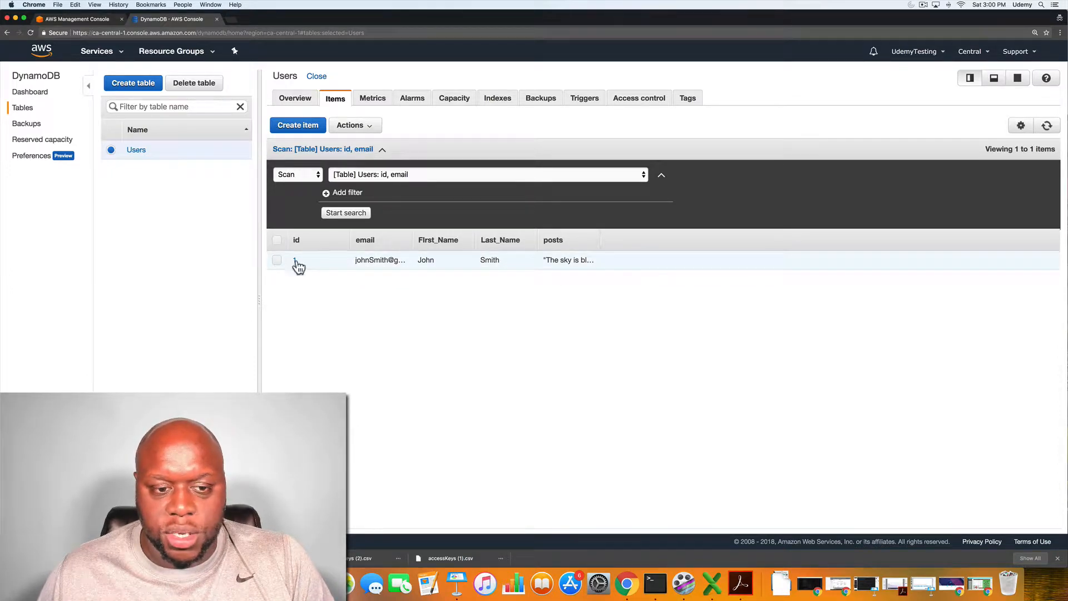
Edit John Smith's item to strip the quotes from the posts value and save.
{"action": "left_click", "coordinate": [568, 260]}
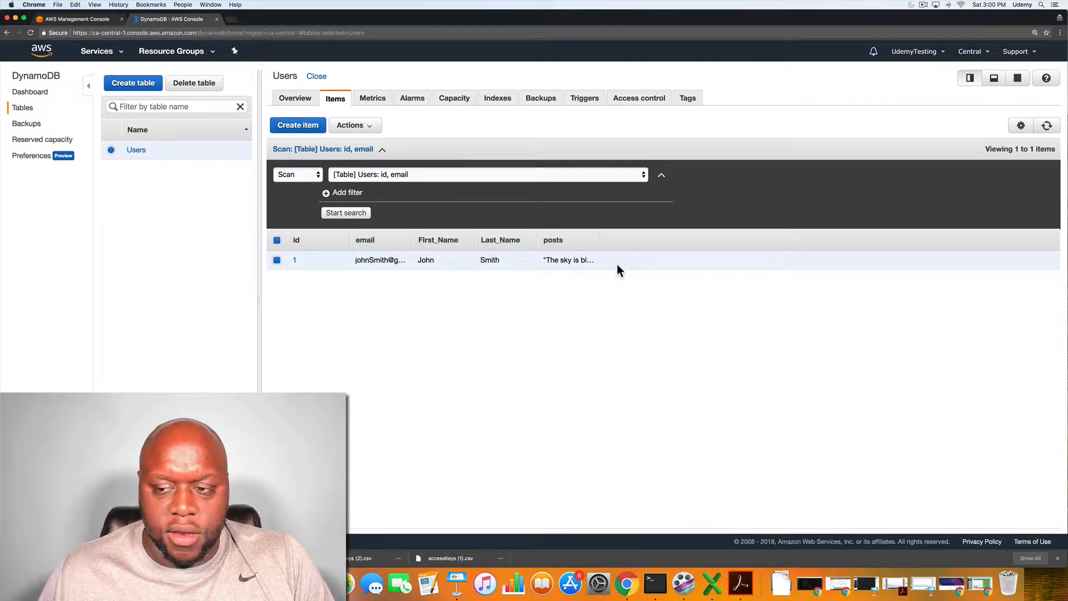
{"action": "mouse_move", "coordinate": [534, 327]}
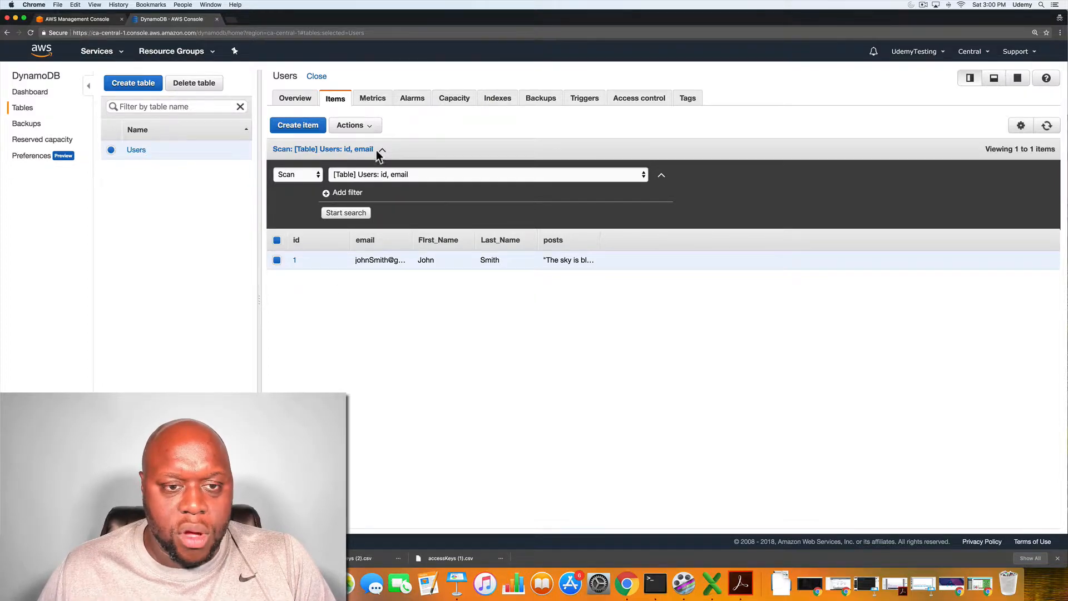
{"action": "left_click", "coordinate": [353, 124]}
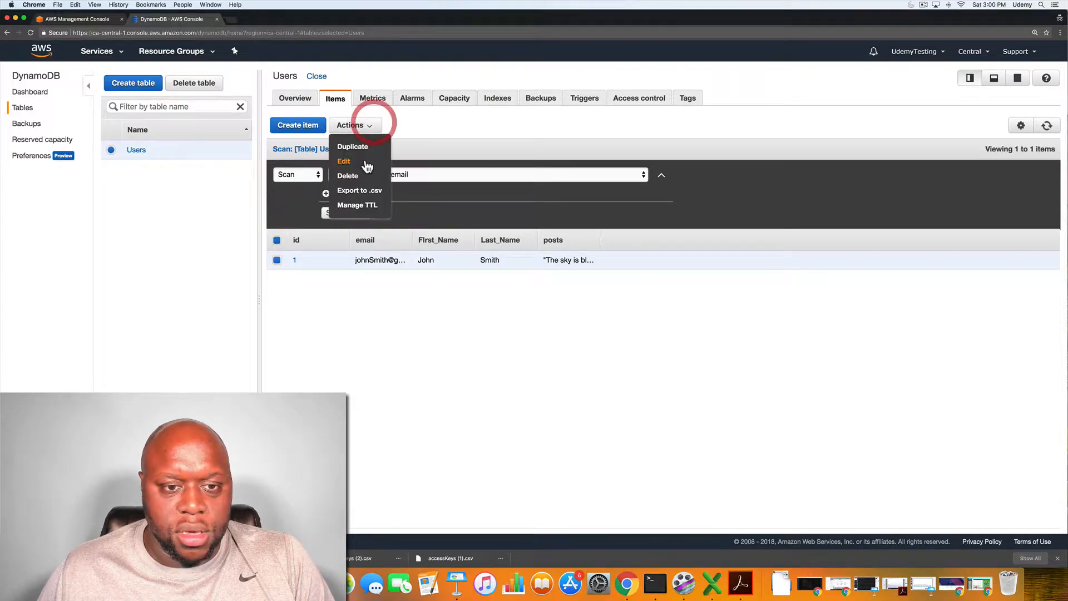
{"action": "left_click", "coordinate": [343, 161]}
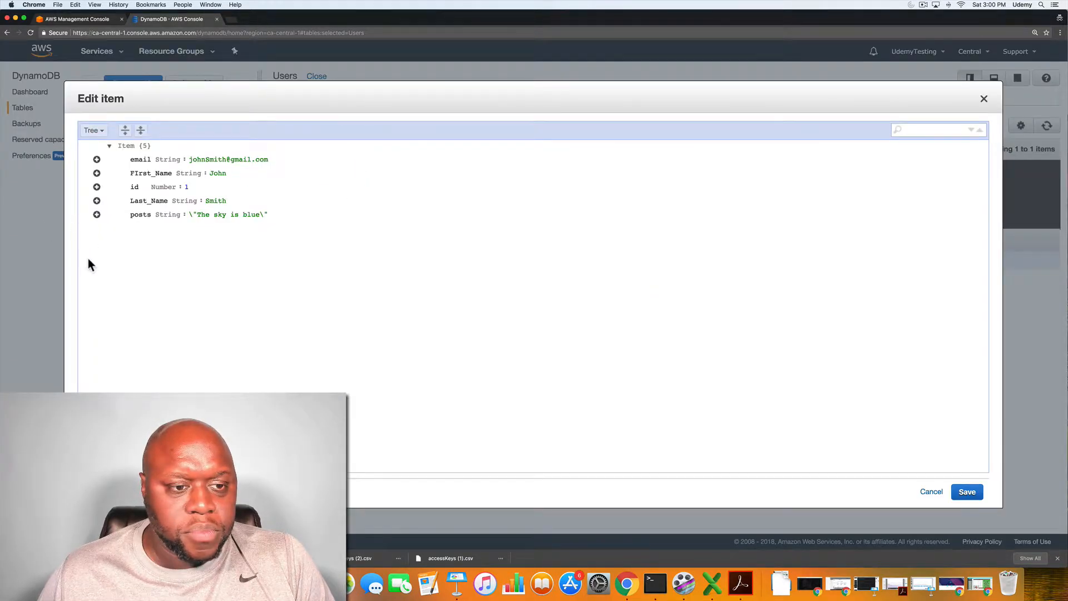
{"action": "double_click", "coordinate": [228, 213]}
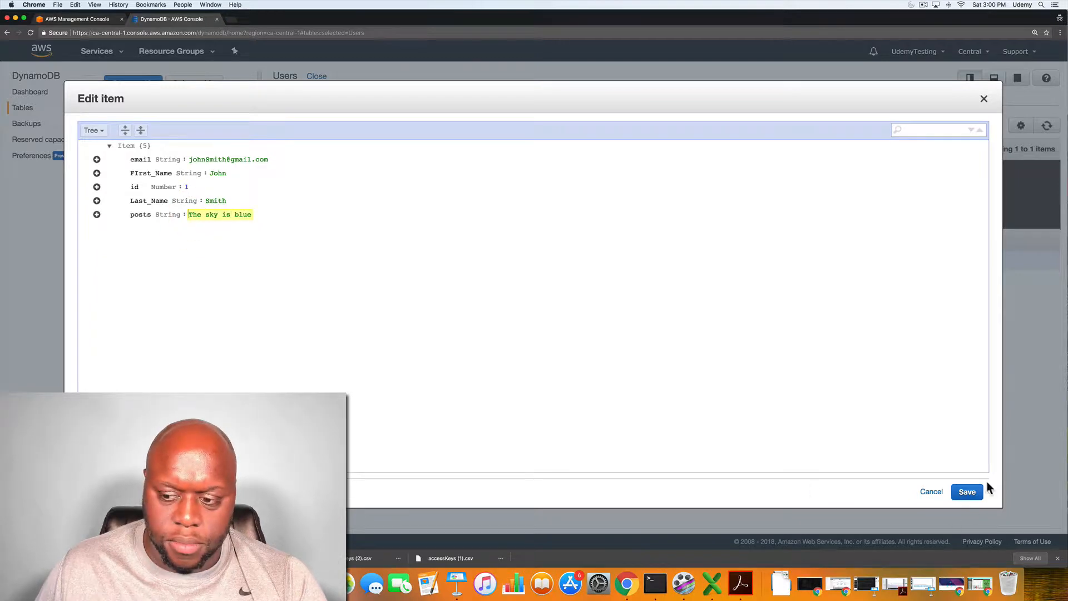
{"action": "left_click", "coordinate": [967, 491]}
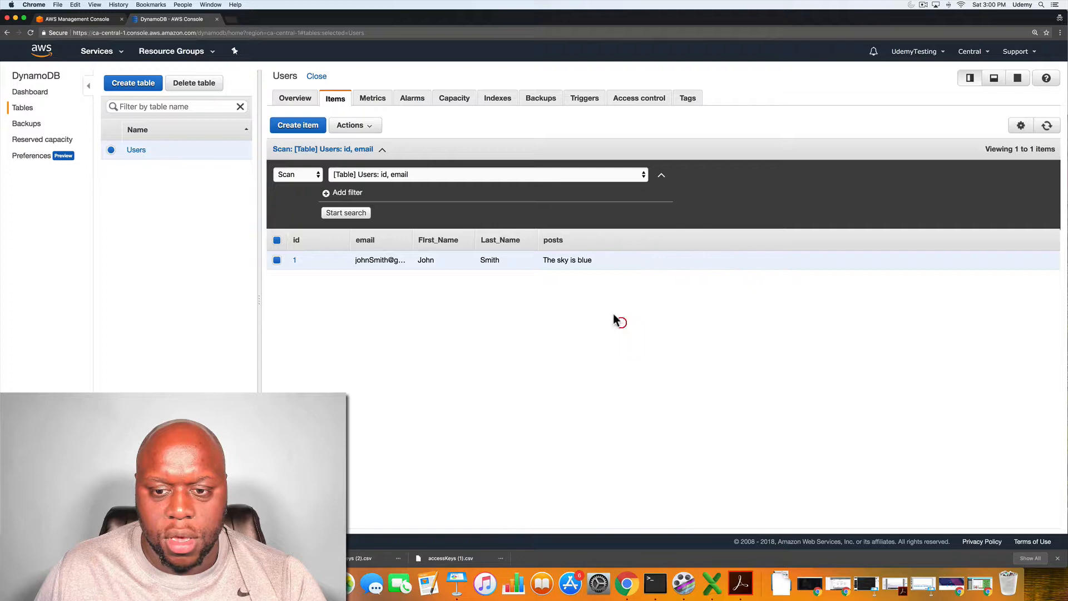
{"action": "mouse_move", "coordinate": [346, 176]}
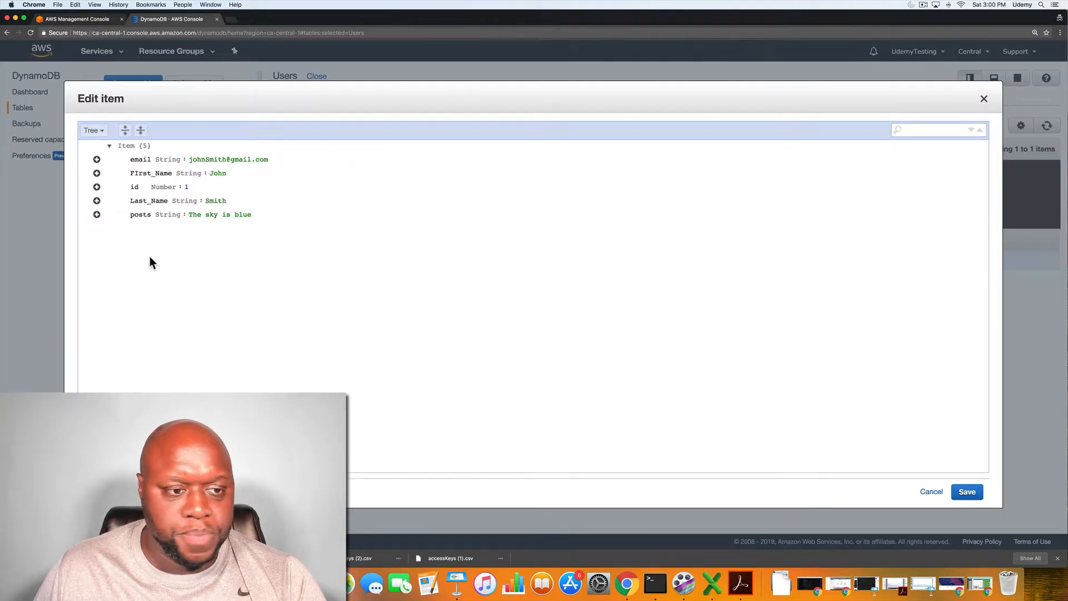
Insert Boolean over18 = true after posts, correct the typo, and save.
{"action": "left_click", "coordinate": [96, 214]}
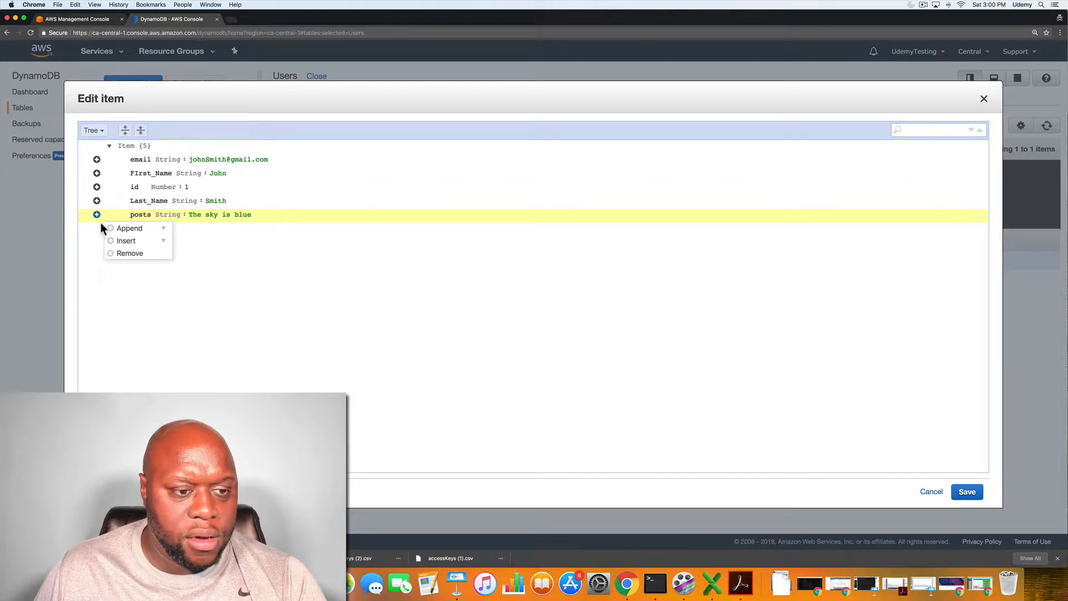
{"action": "left_click", "coordinate": [126, 240]}
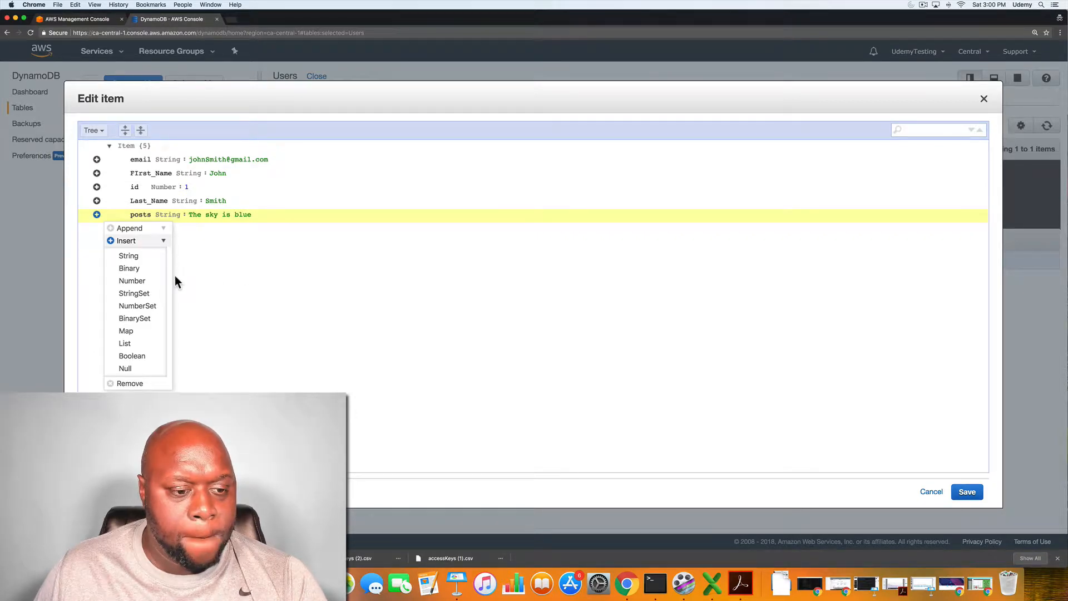
{"action": "left_click", "coordinate": [132, 355]}
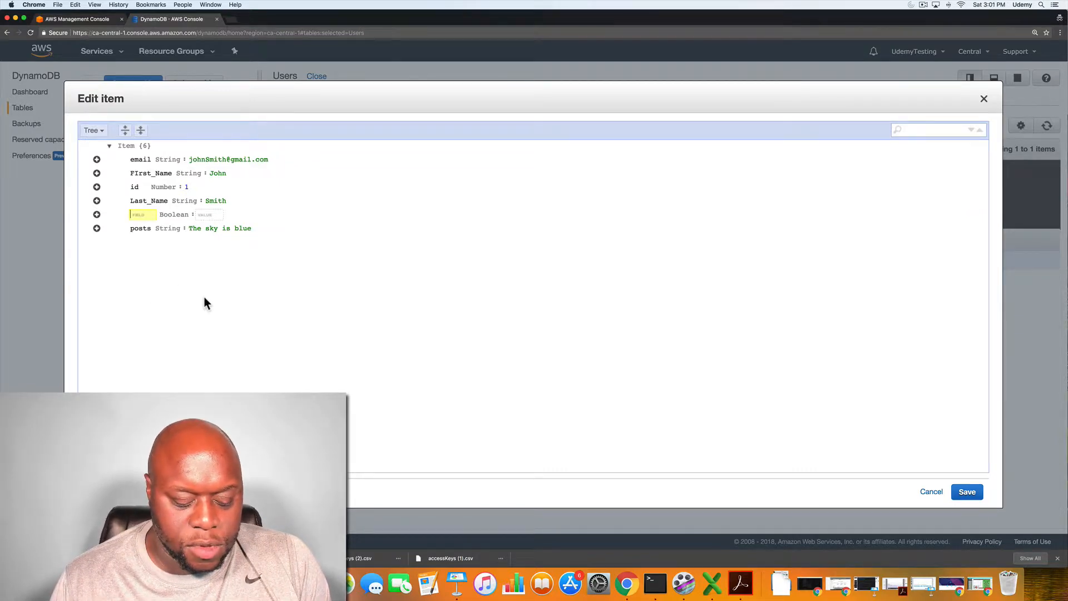
{"action": "type", "text": "over"}
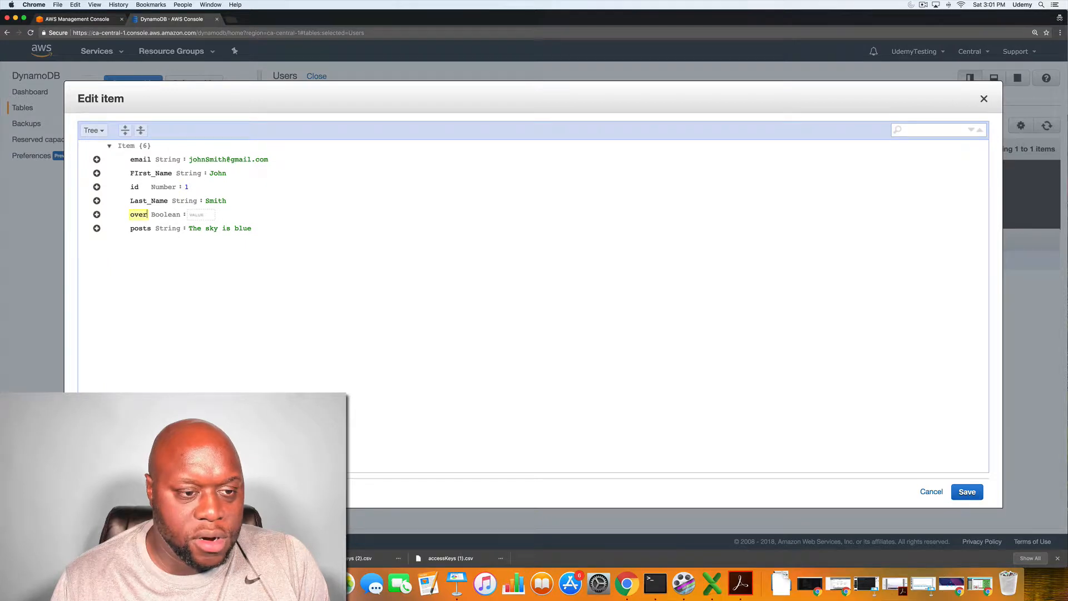
{"action": "type", "text": "18"}
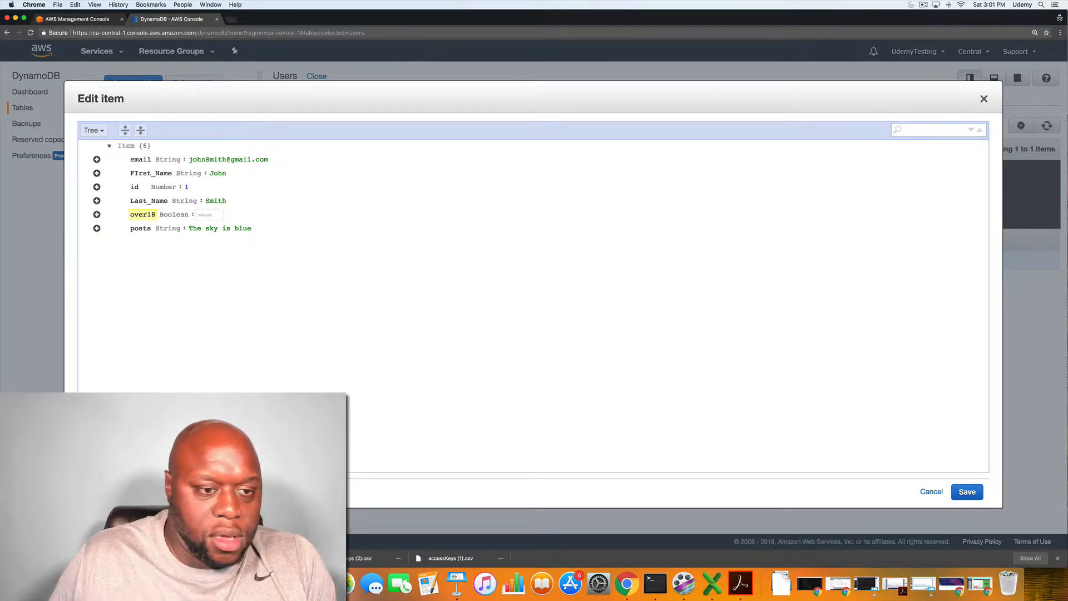
{"action": "left_click", "coordinate": [207, 214]}
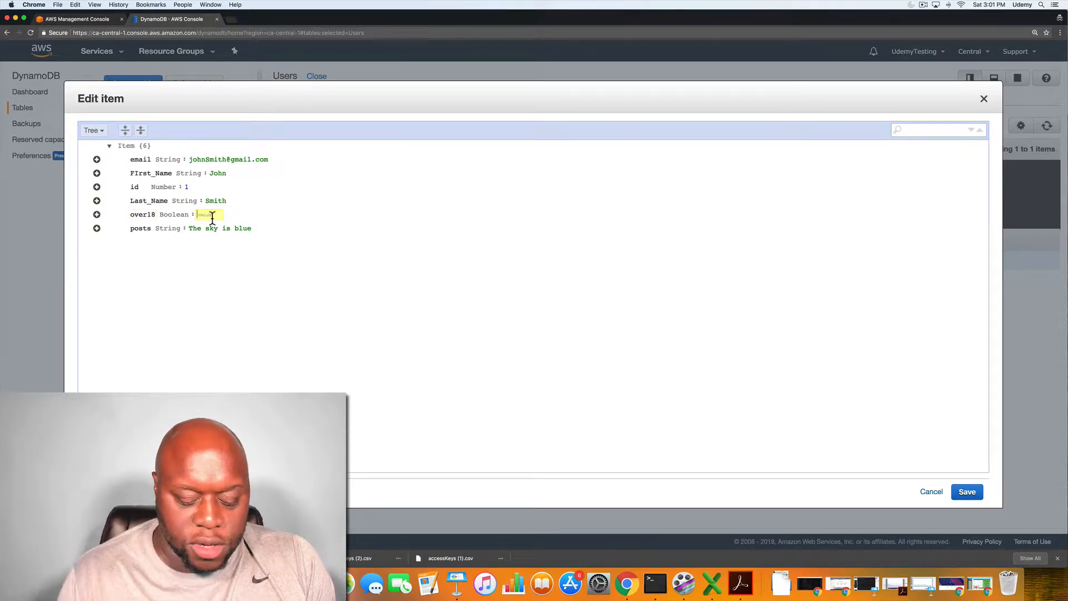
{"action": "type", "text": "ture"}
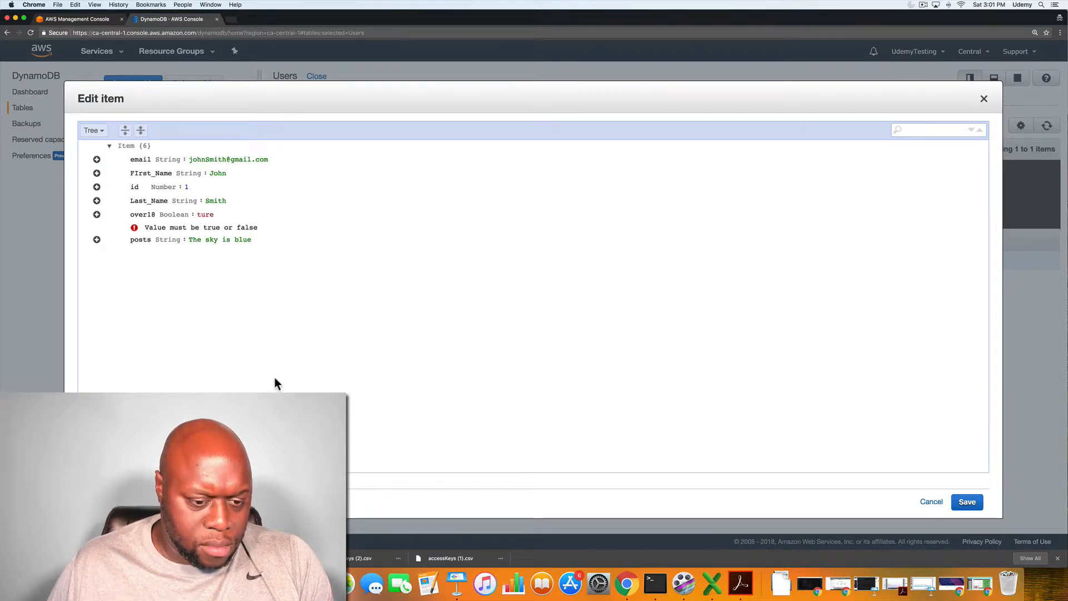
{"action": "double_click", "coordinate": [204, 214]}
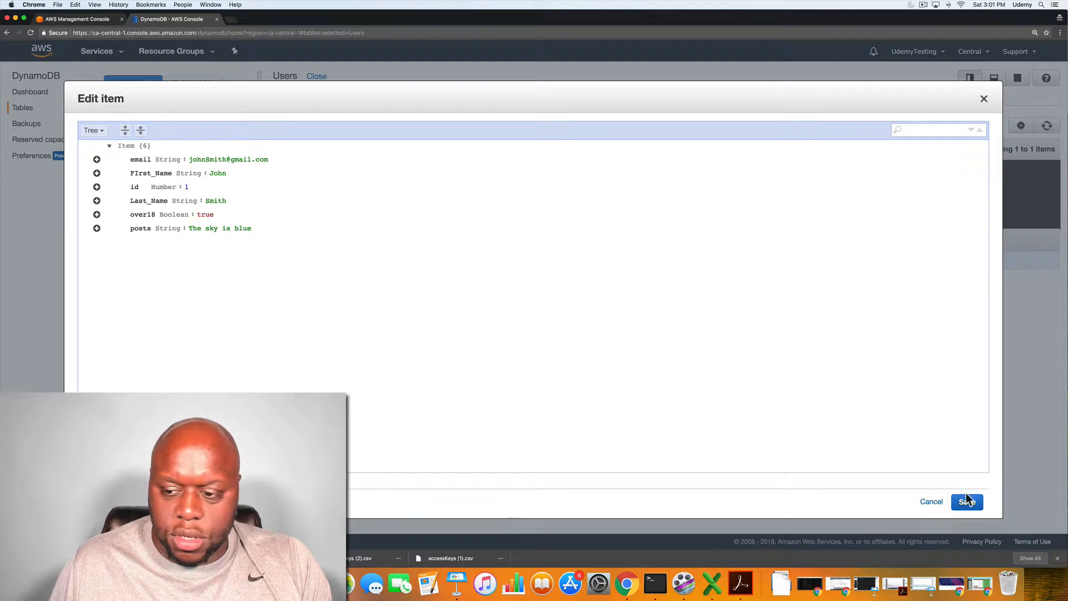
{"action": "left_click", "coordinate": [967, 502]}
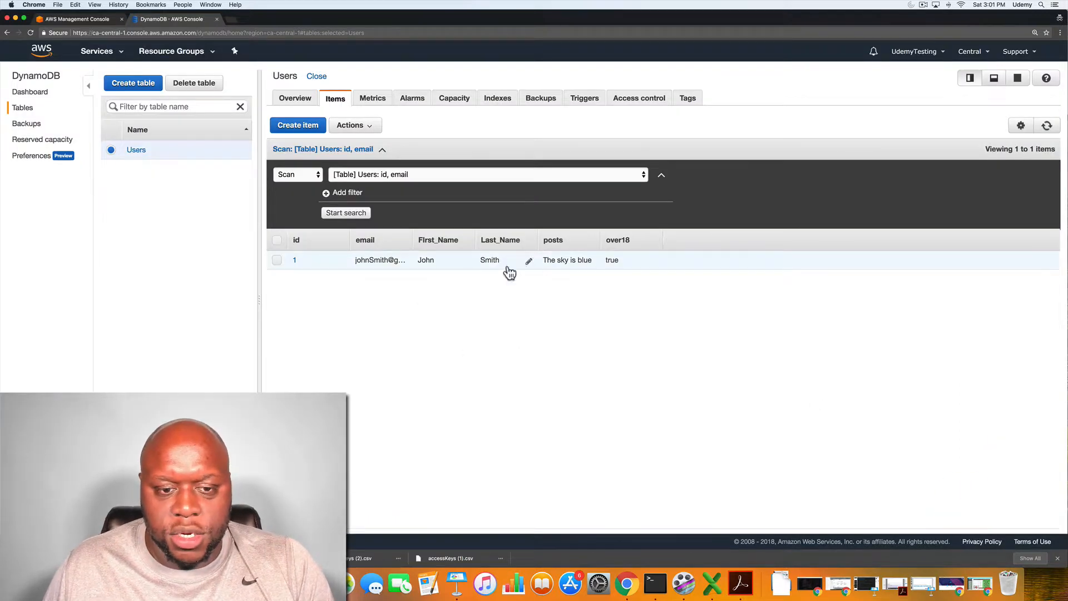
{"action": "mouse_move", "coordinate": [587, 256]}
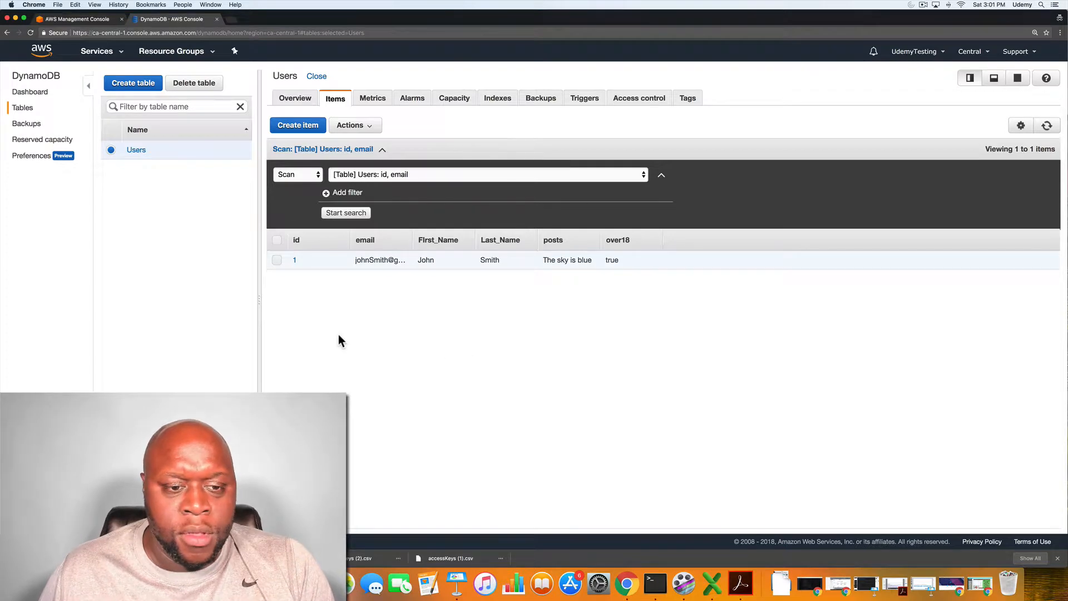
{"action": "left_click", "coordinate": [353, 125]}
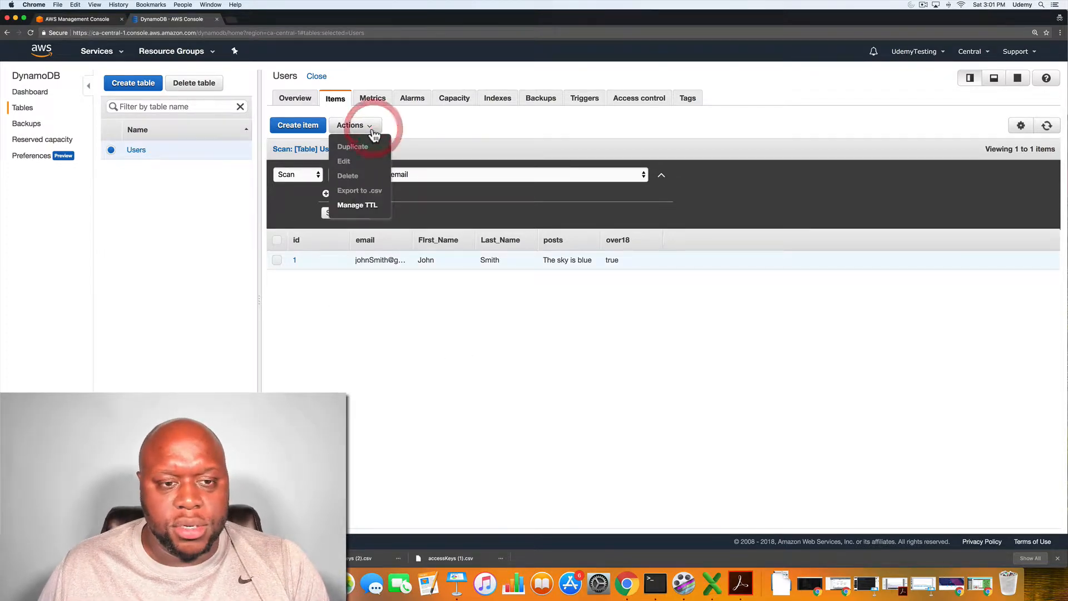
{"action": "left_click", "coordinate": [297, 124]}
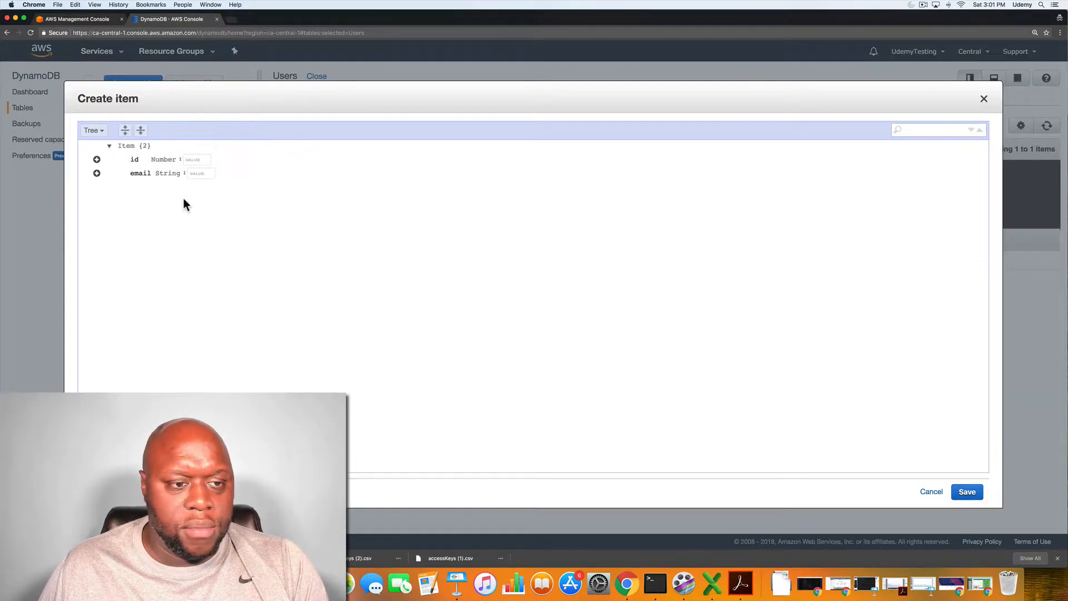
{"action": "type", "text": "2"}
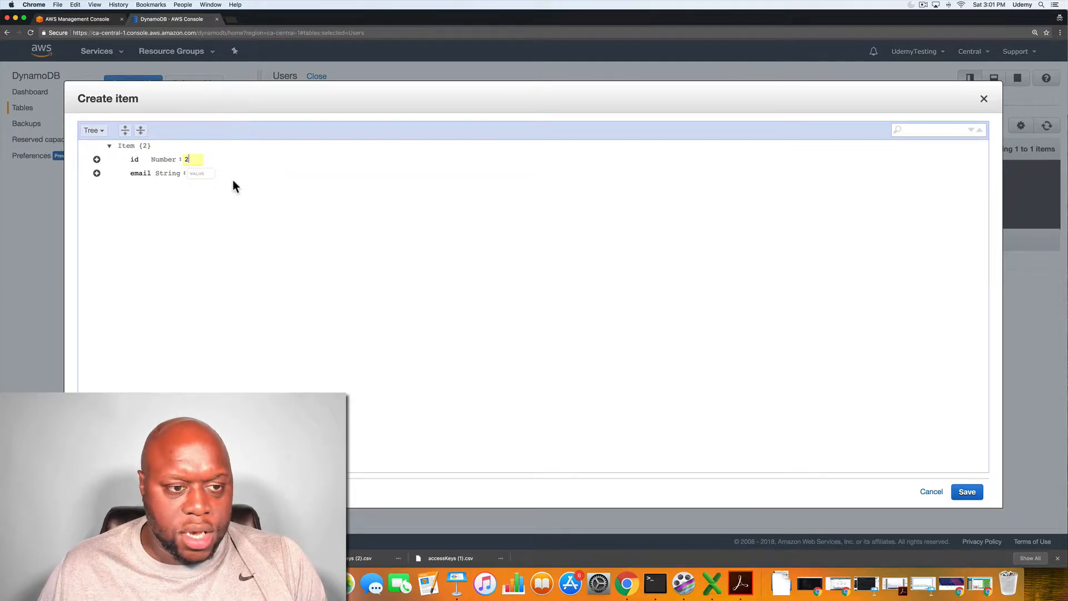
{"action": "left_click", "coordinate": [198, 173]}
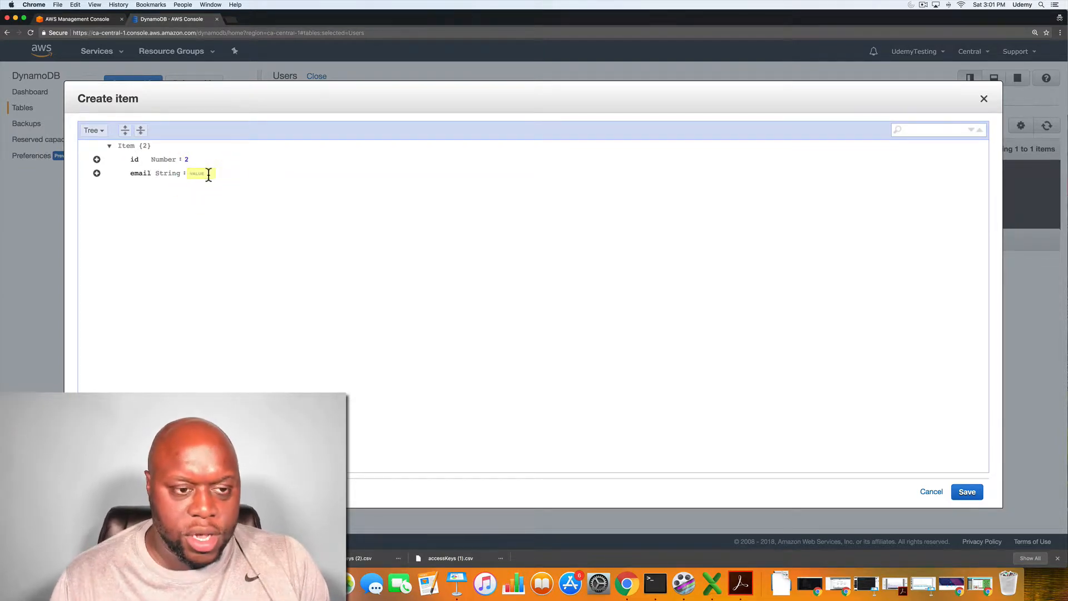
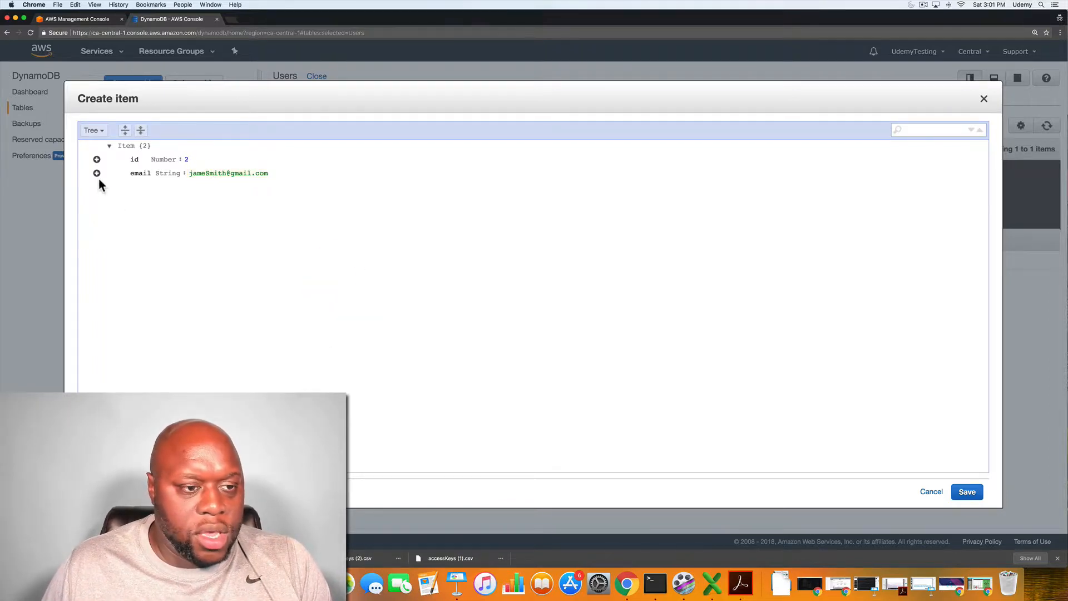
Append a Boolean attribute over18 set to false.
{"action": "left_click", "coordinate": [96, 173]}
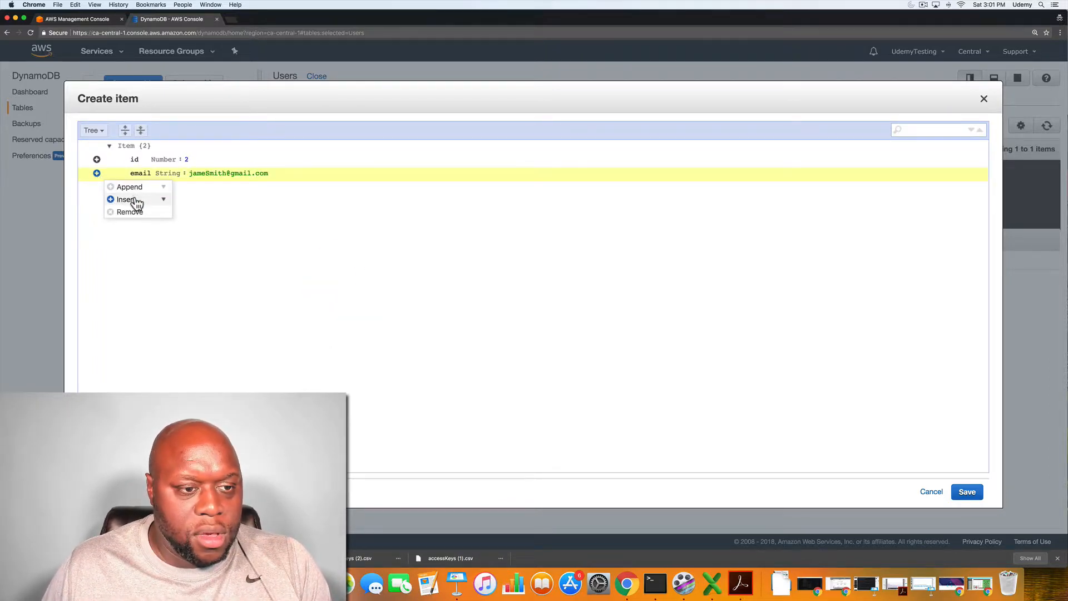
{"action": "left_click", "coordinate": [163, 187]}
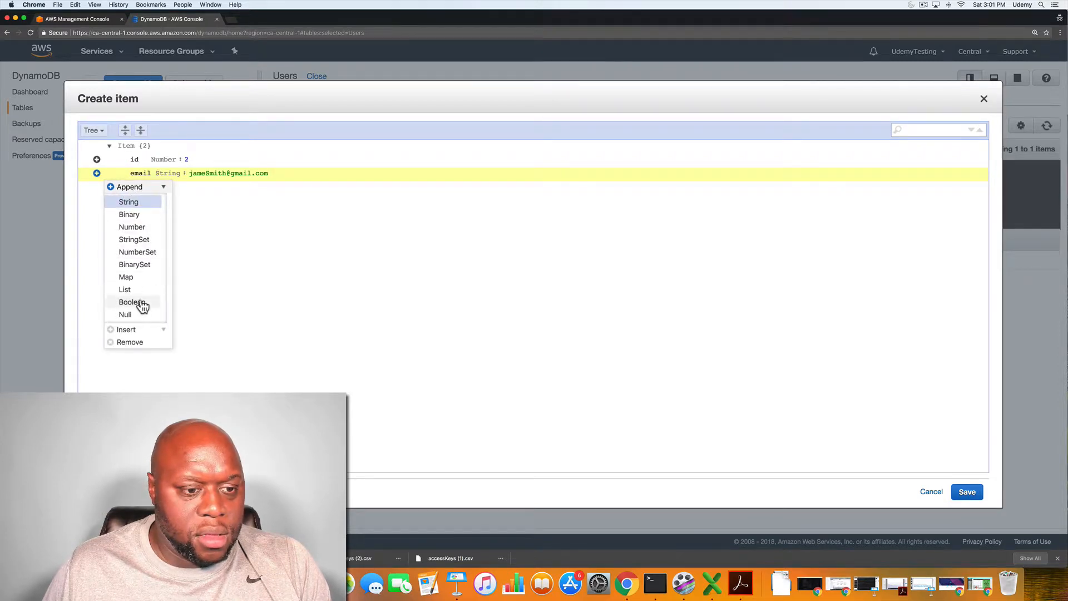
{"action": "left_click", "coordinate": [128, 301]}
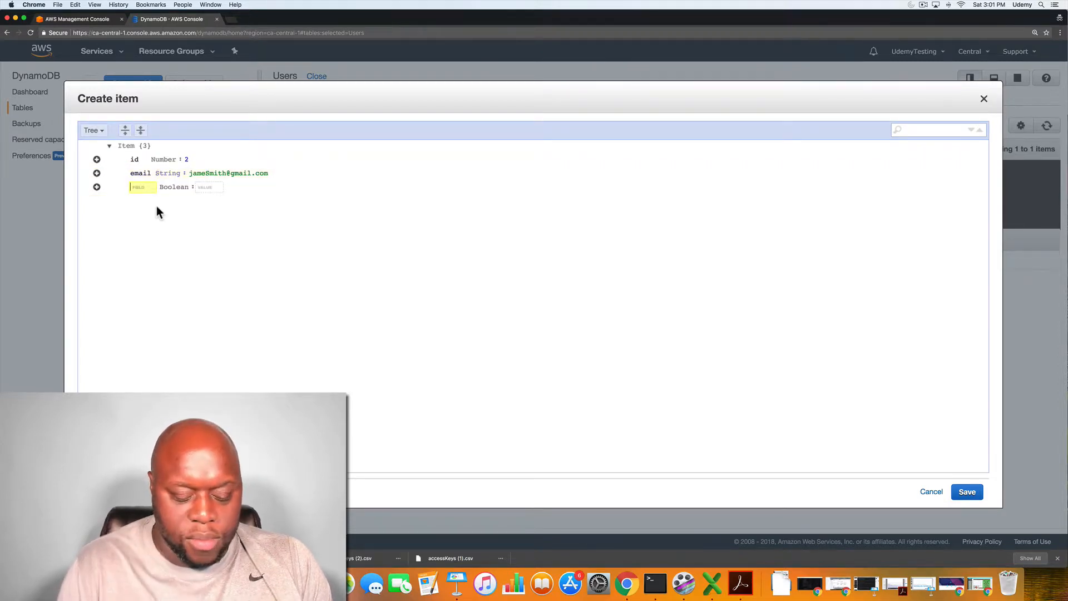
{"action": "type", "text": "over"}
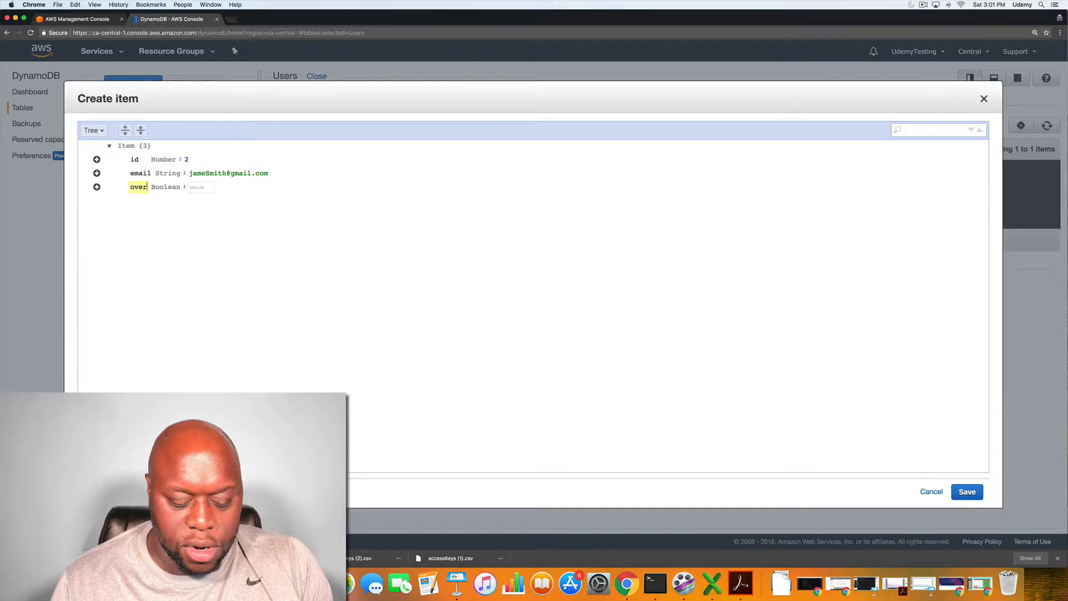
{"action": "type", "text": "18"}
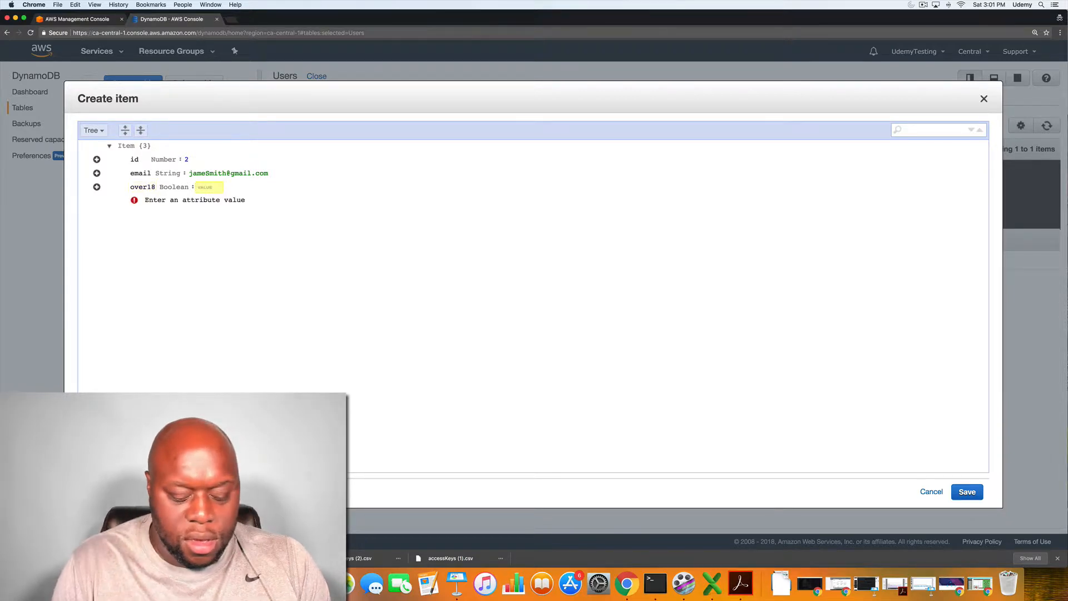
{"action": "type", "text": "false"}
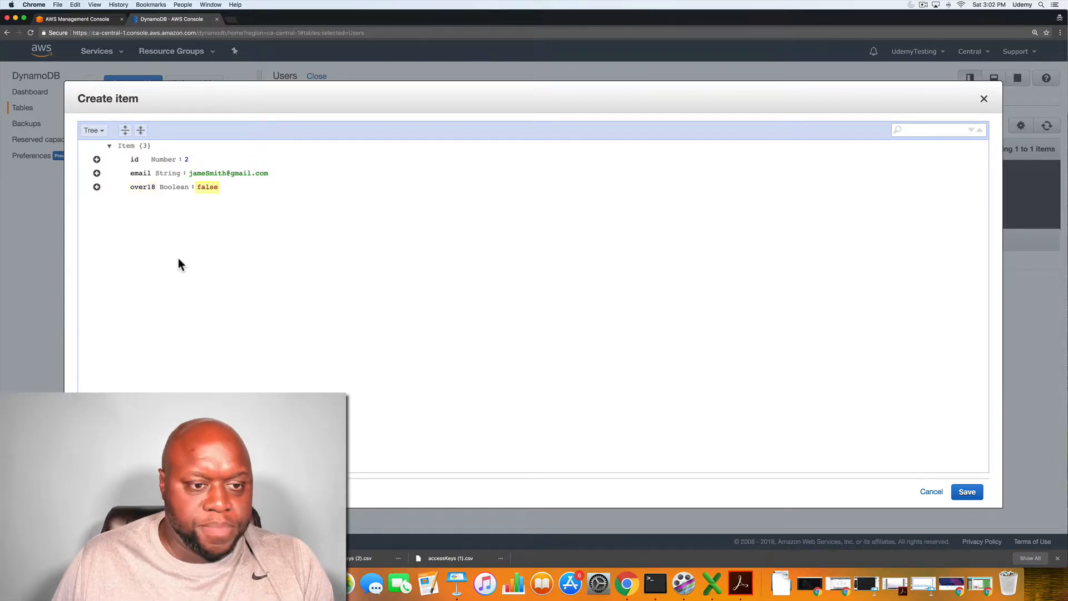
Append a String attribute parentsPermission with value 'yes'.
{"action": "left_click", "coordinate": [96, 187]}
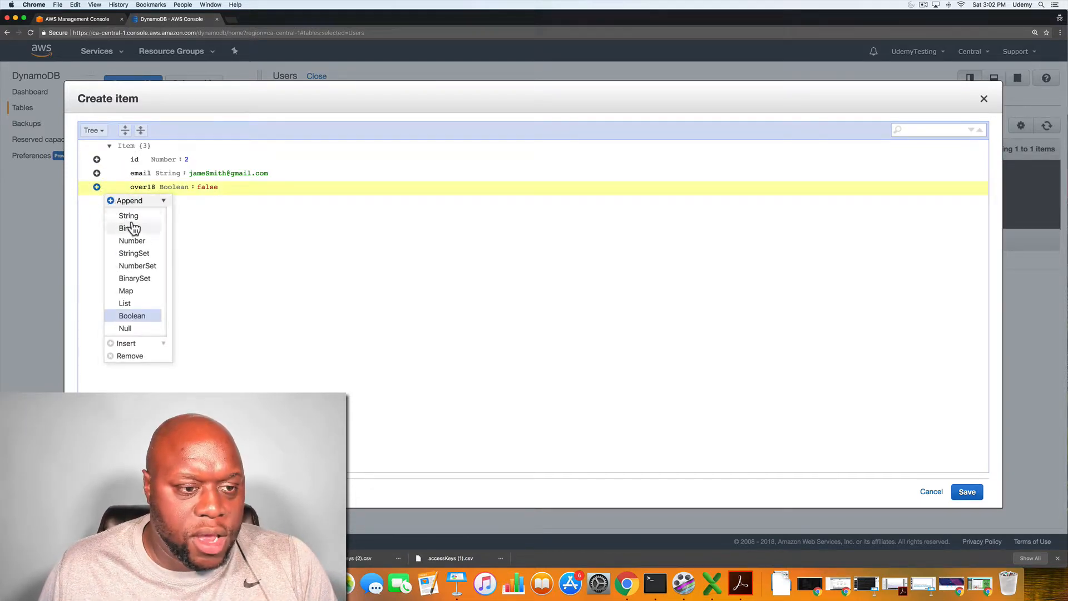
{"action": "left_click", "coordinate": [128, 215]}
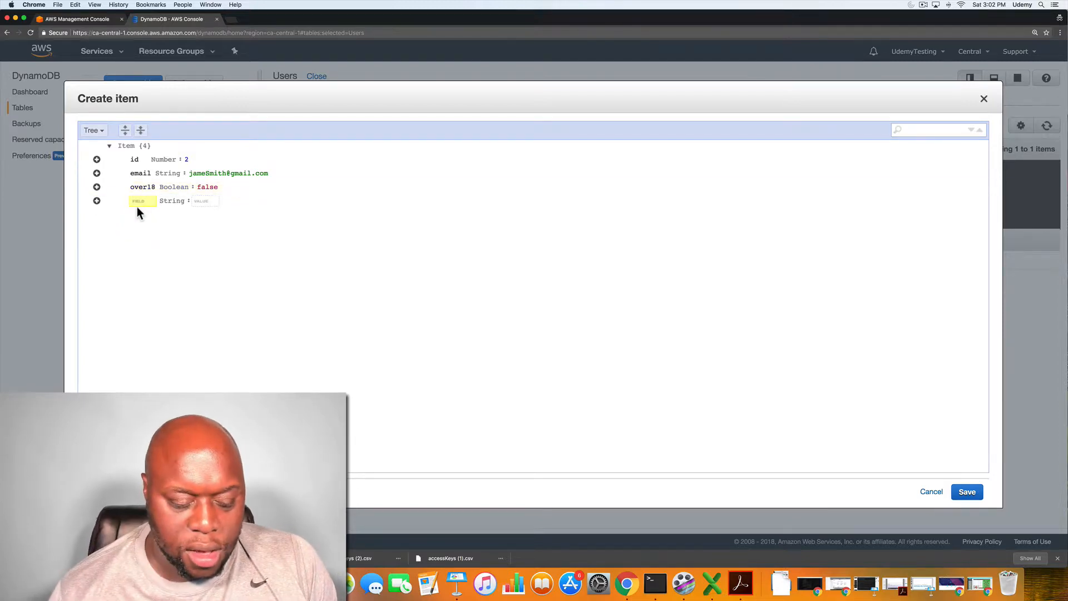
{"action": "type", "text": "parents"}
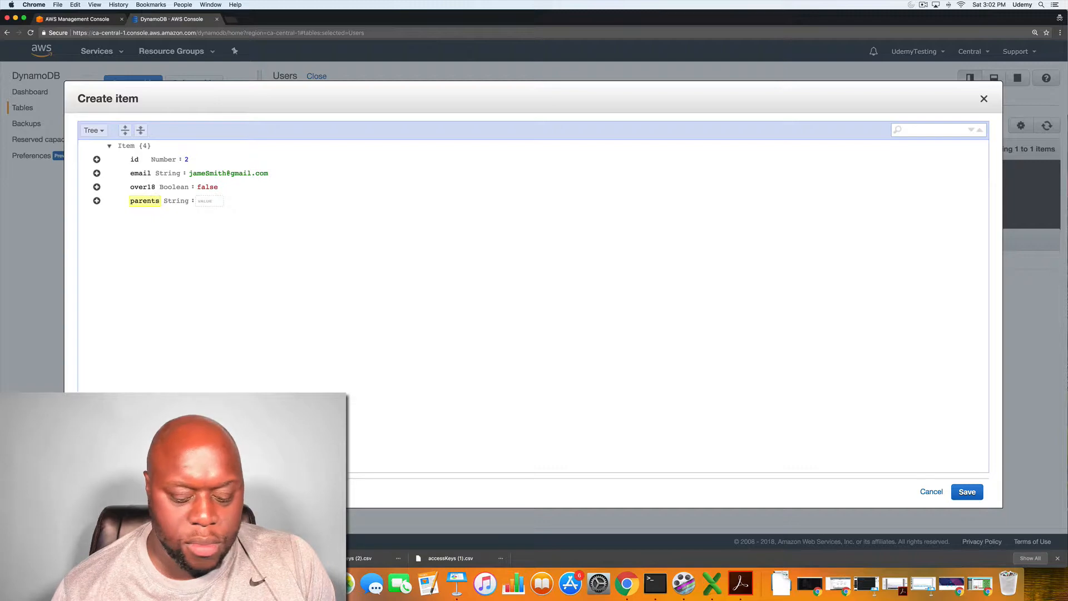
{"action": "type", "text": "Permission"}
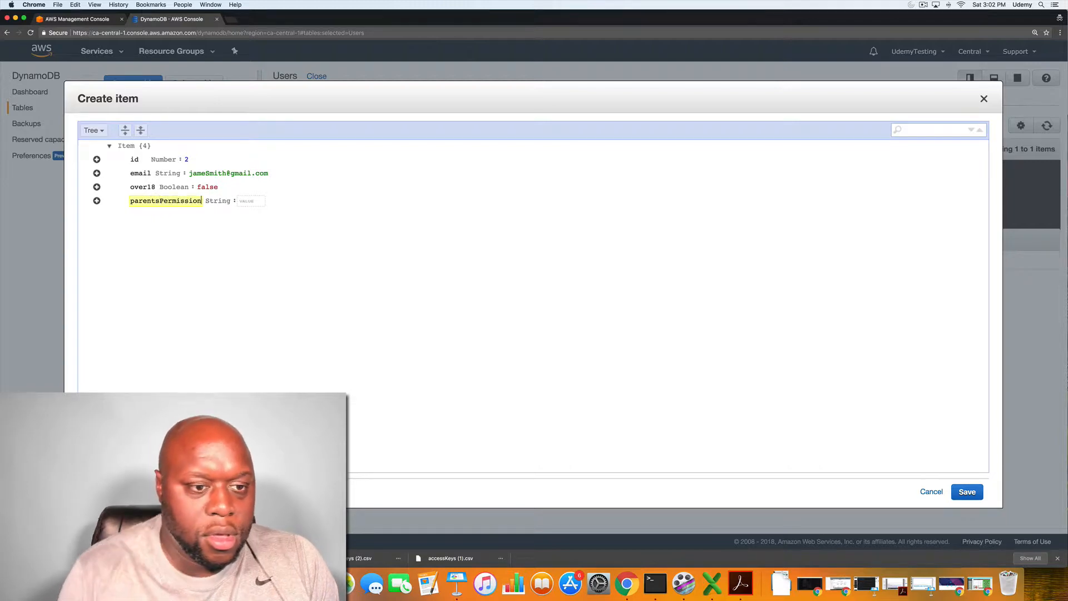
{"action": "left_click", "coordinate": [247, 200]}
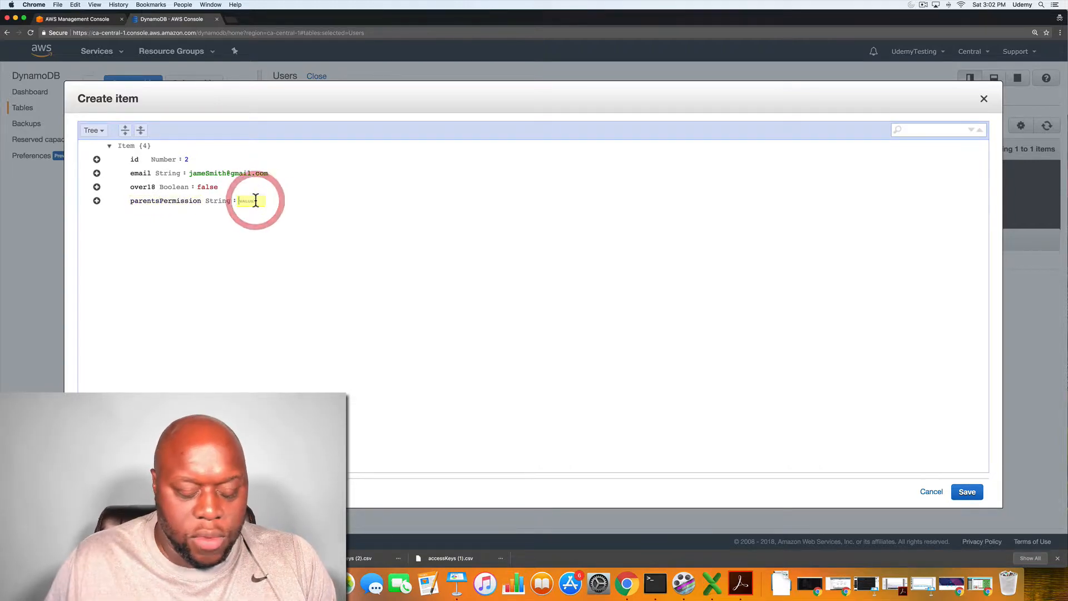
{"action": "type", "text": "yes"}
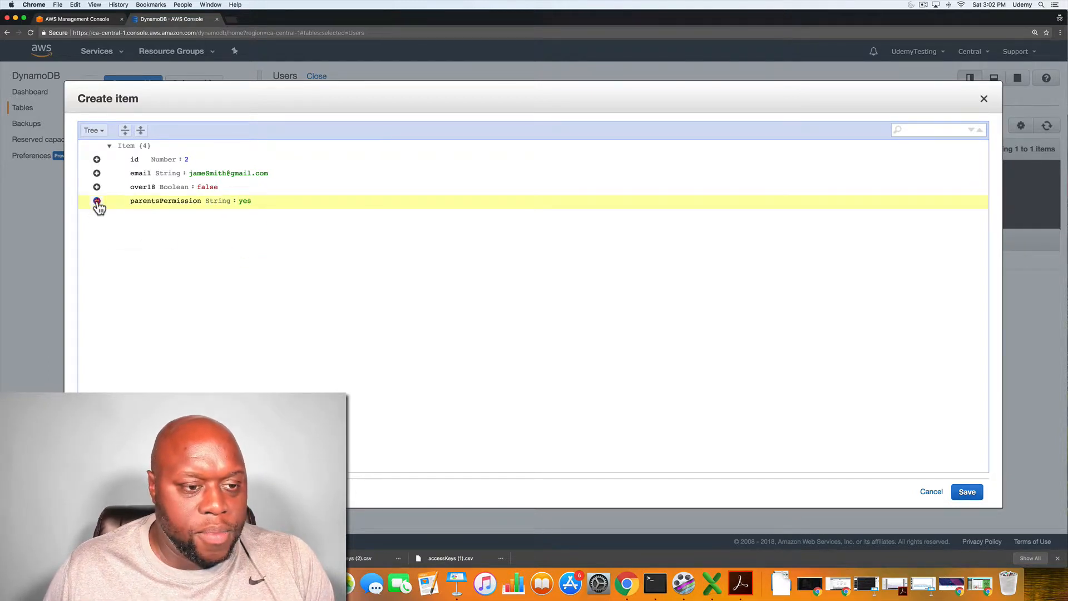
Append a String attribute parentsName with value 'Frank'.
{"action": "left_click", "coordinate": [97, 200]}
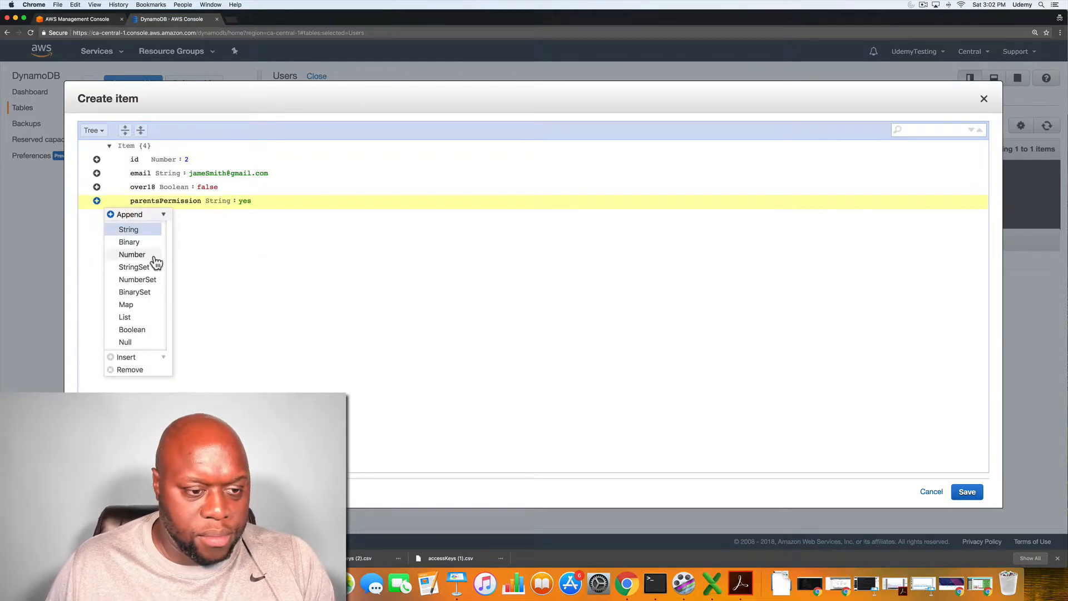
{"action": "left_click", "coordinate": [128, 229]}
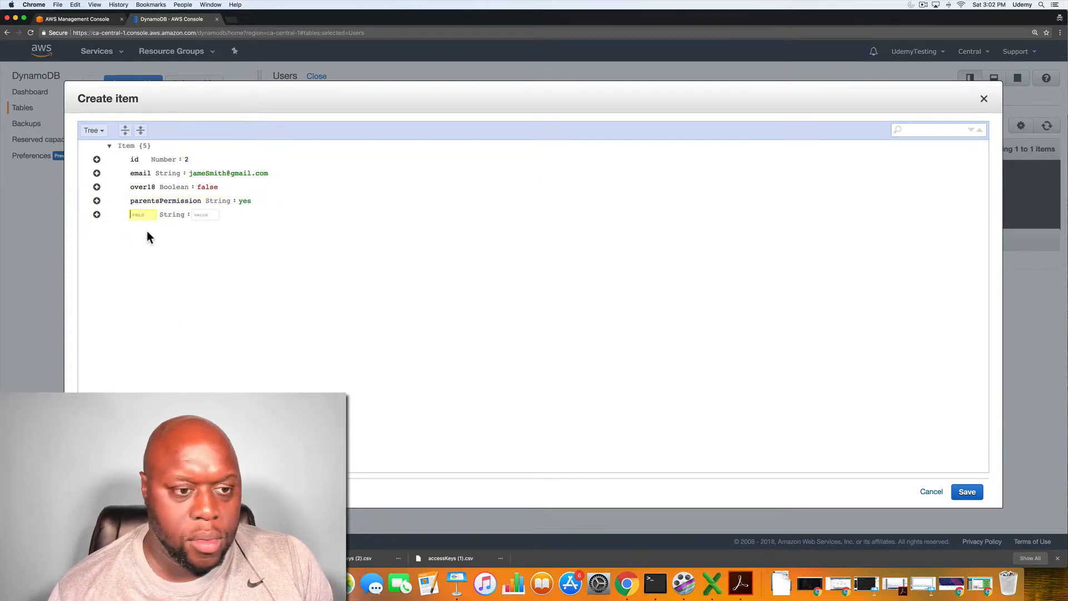
{"action": "type", "text": "parentsName"}
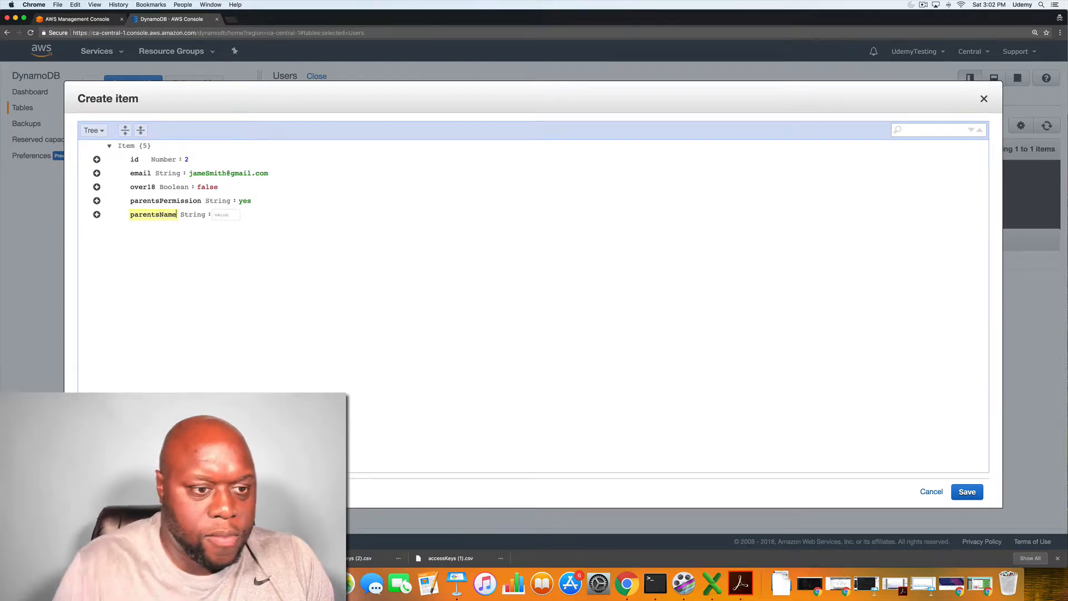
{"action": "left_click", "coordinate": [225, 214]}
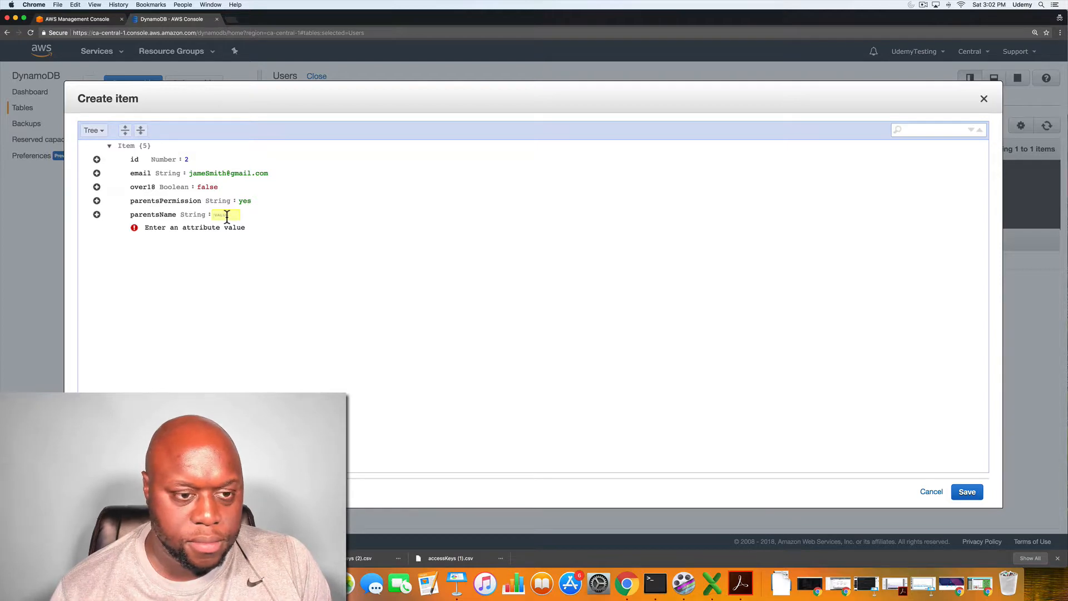
{"action": "type", "text": "frank"}
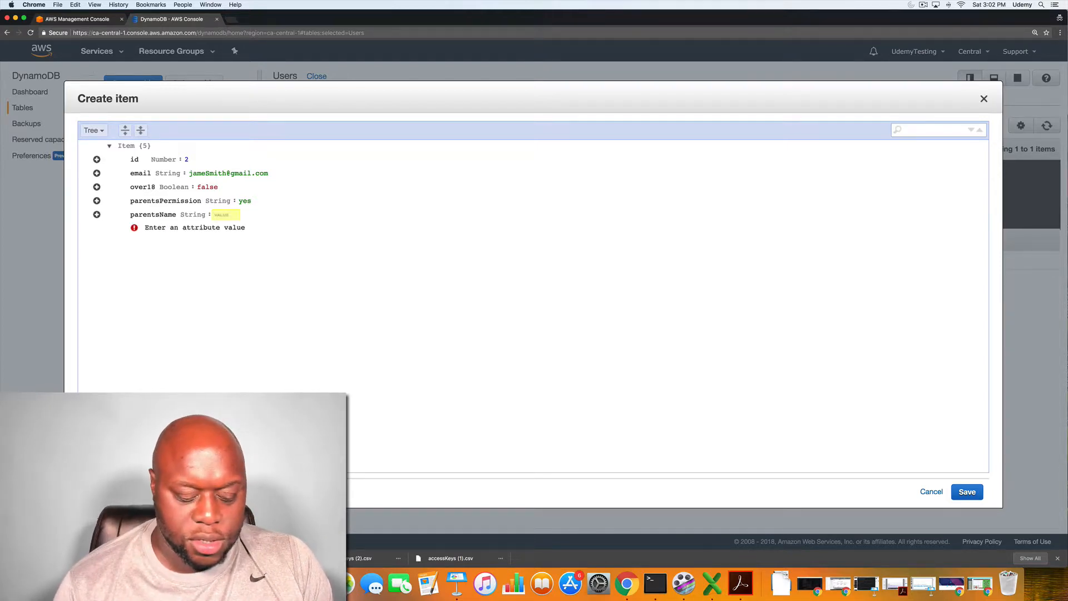
{"action": "type", "text": "Frank"}
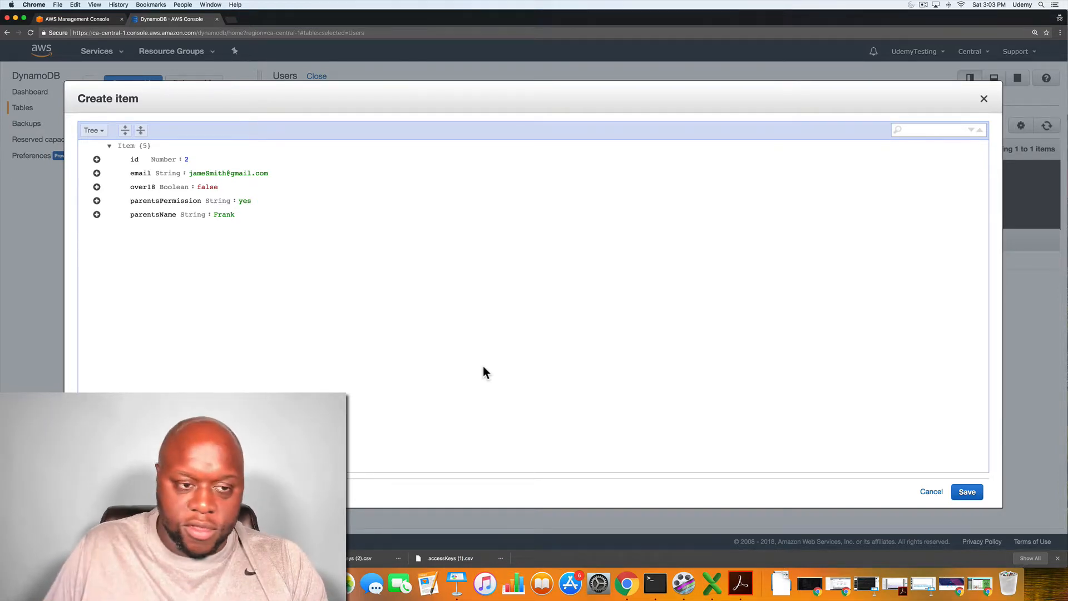
{"action": "mouse_move", "coordinate": [468, 333]}
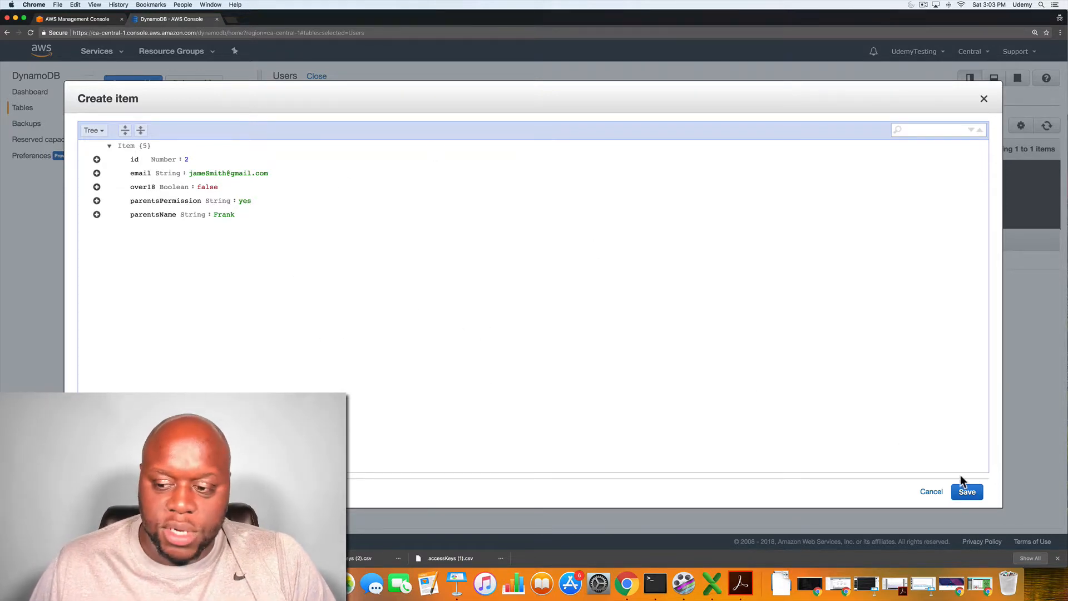
{"action": "left_click", "coordinate": [967, 491]}
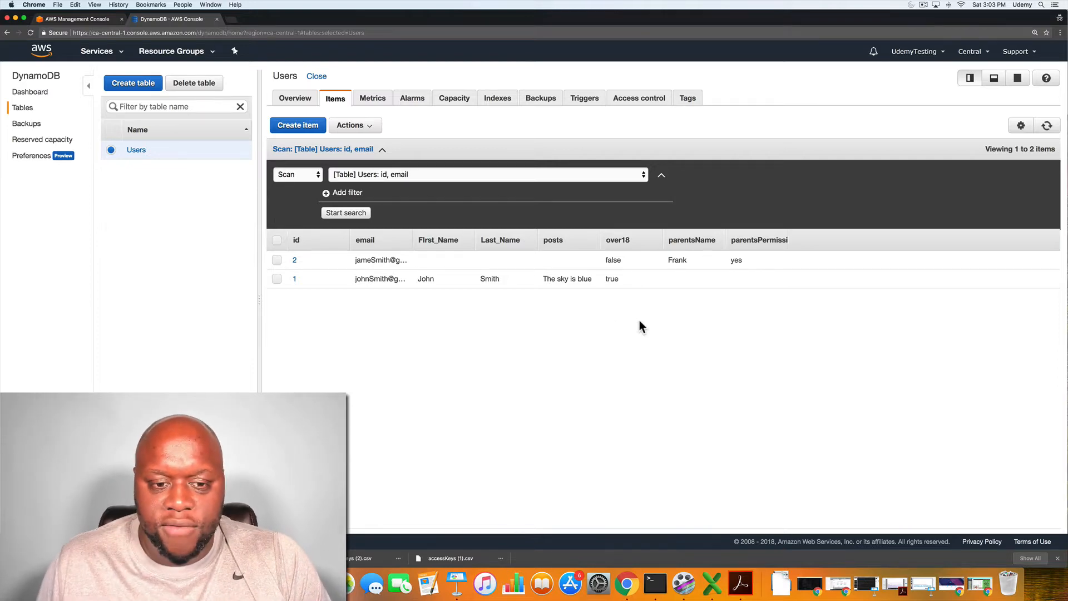
{"action": "mouse_move", "coordinate": [366, 106]}
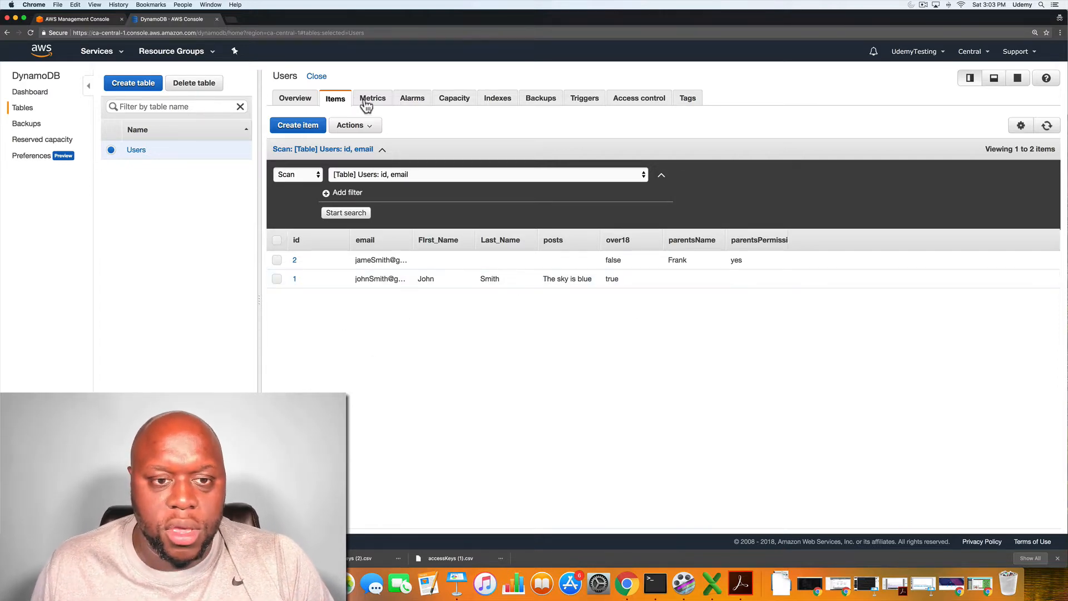
Browse the Users table's metrics charts, then view its write-capacity alarm.
{"action": "left_click", "coordinate": [372, 98]}
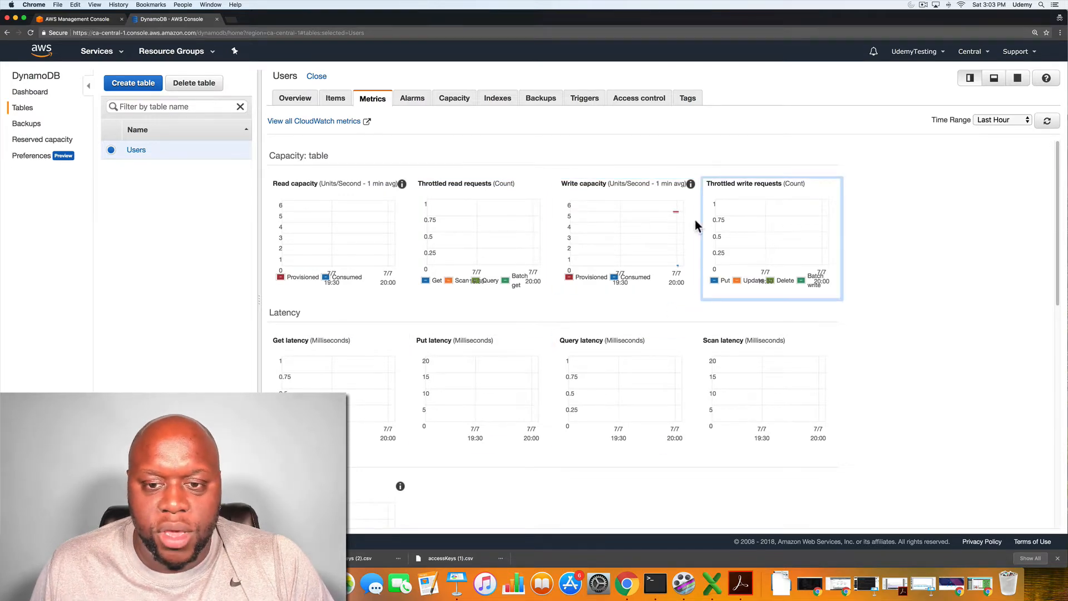
{"action": "scroll", "scroll_direction": "down", "scroll_amount": 3}
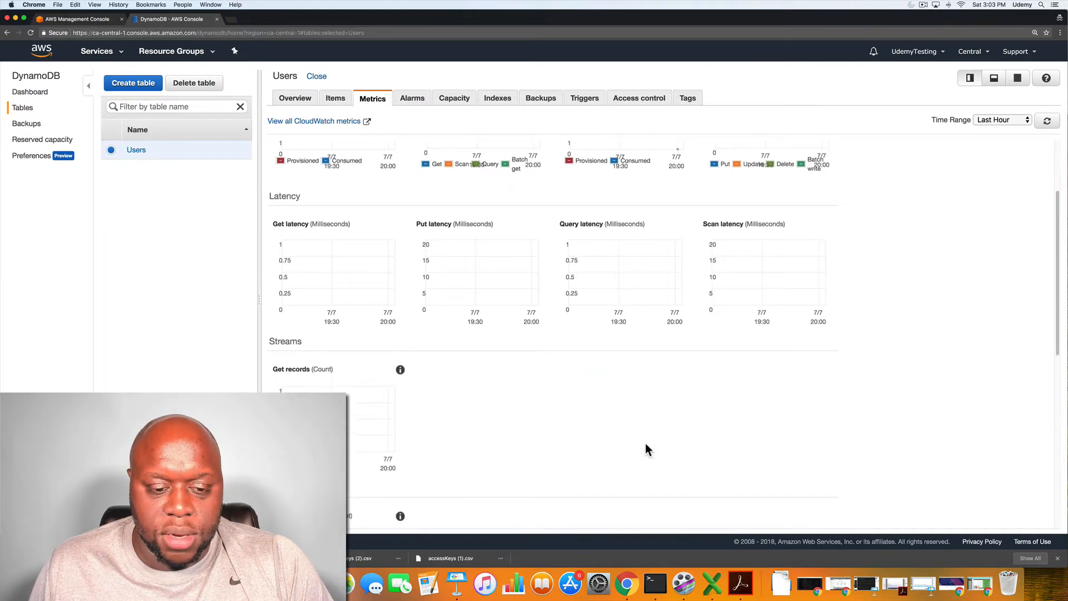
{"action": "scroll", "scroll_direction": "down", "scroll_amount": 3}
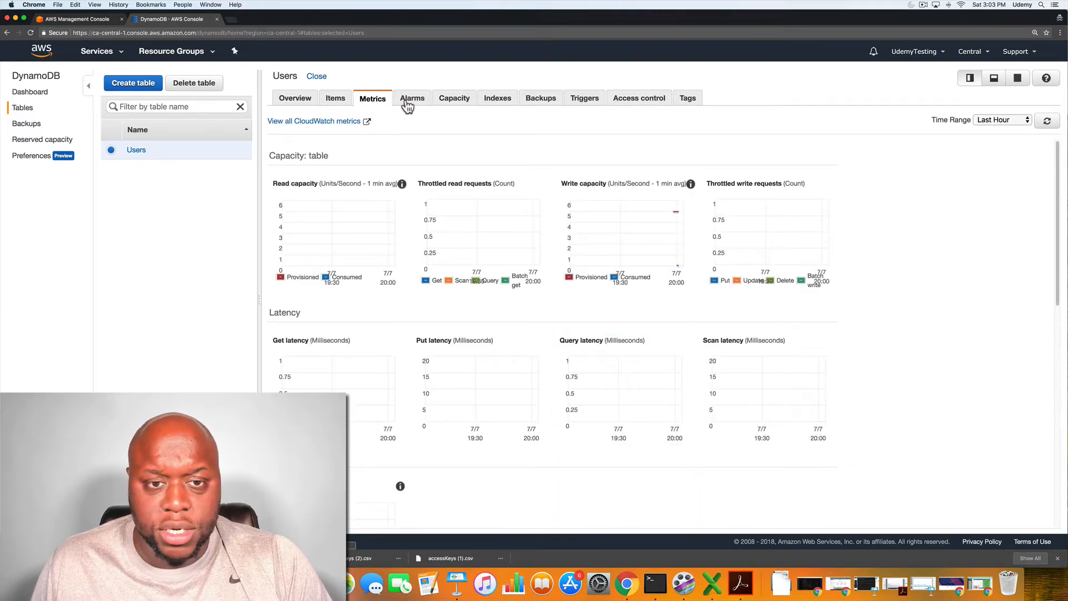
{"action": "left_click", "coordinate": [411, 97]}
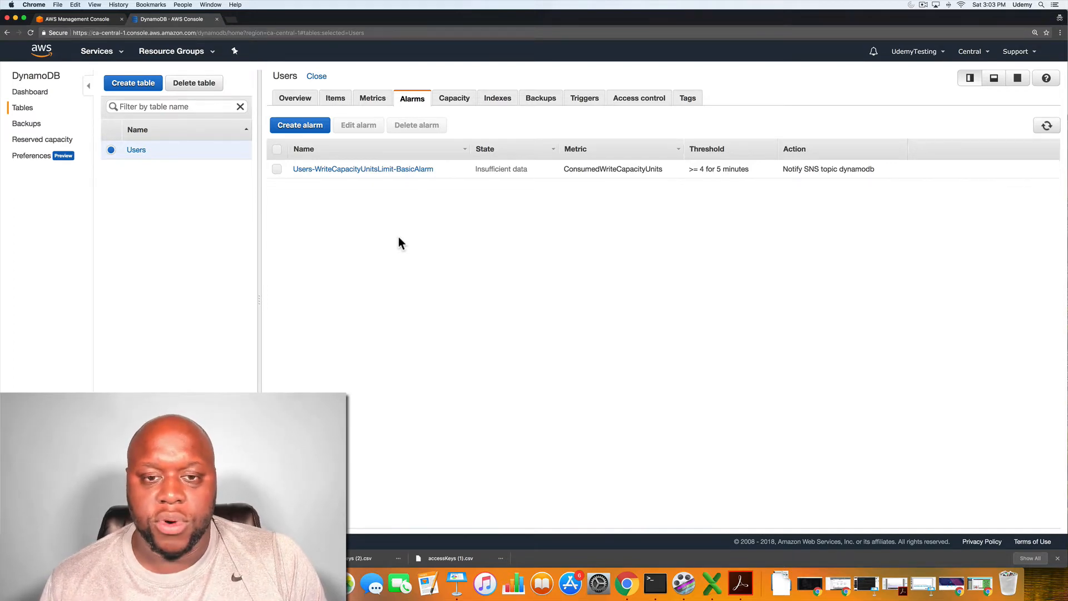
{"action": "mouse_move", "coordinate": [454, 100]}
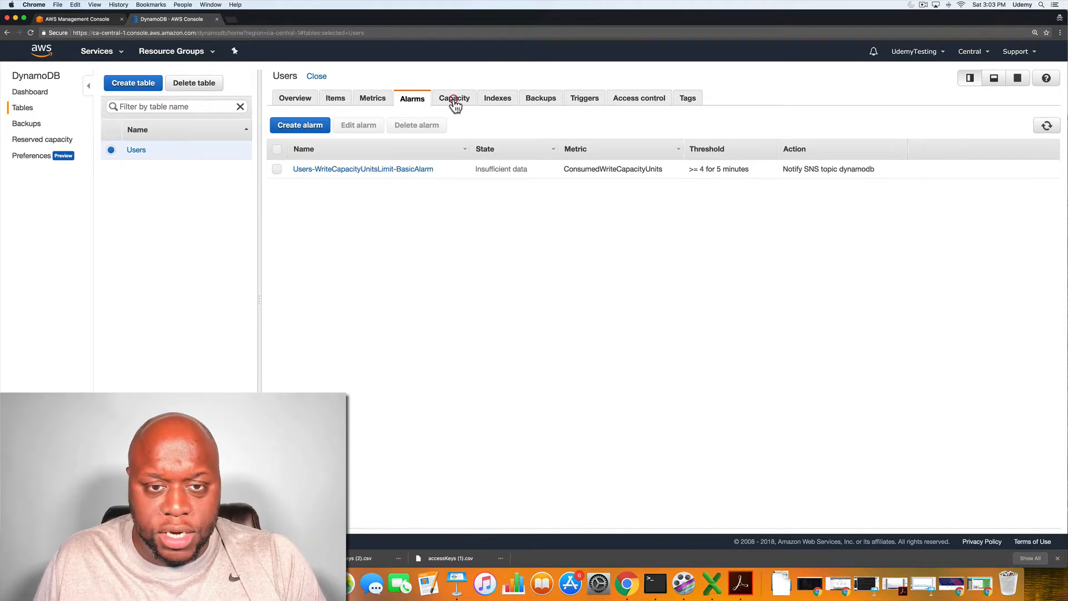
Review the Users table's capacity with auto scaling enabled, then view its empty indexes list.
{"action": "left_click", "coordinate": [454, 97]}
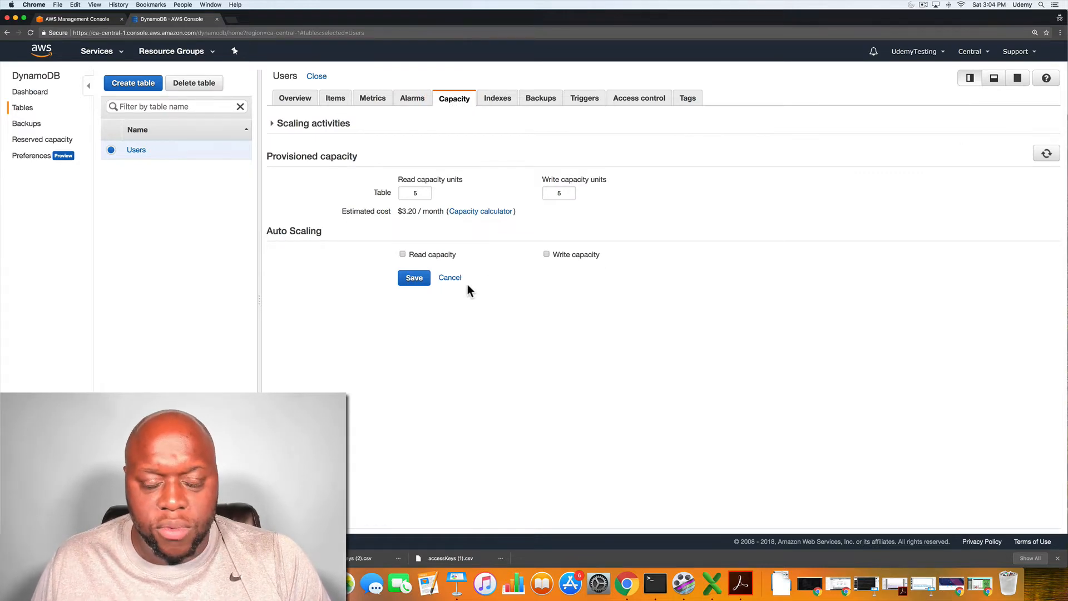
{"action": "mouse_move", "coordinate": [483, 224]}
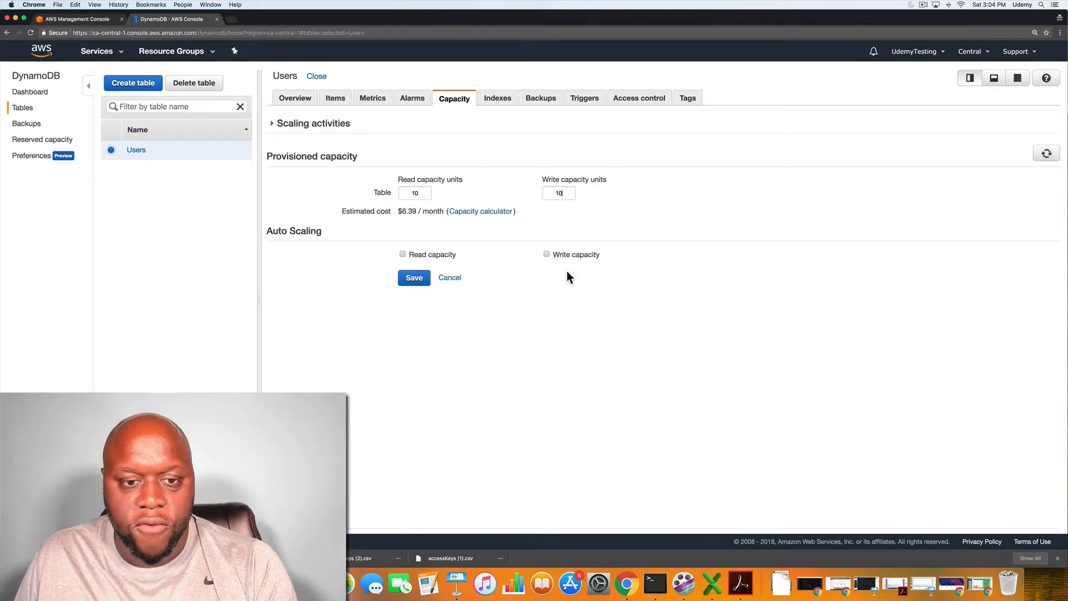
{"action": "mouse_move", "coordinate": [588, 332]}
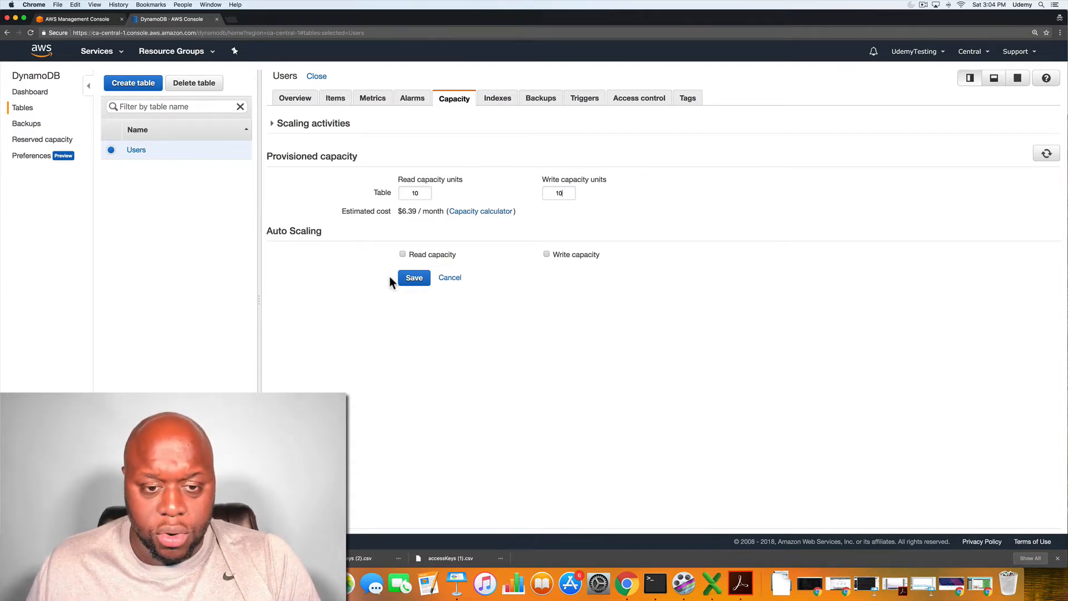
{"action": "left_click", "coordinate": [546, 254]}
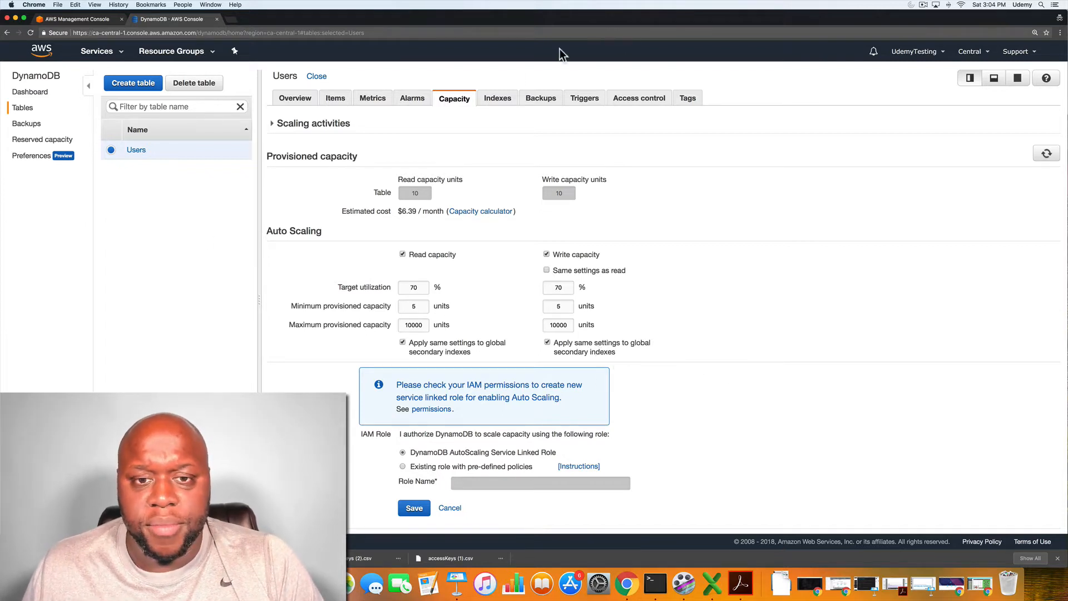
{"action": "left_click", "coordinate": [497, 98]}
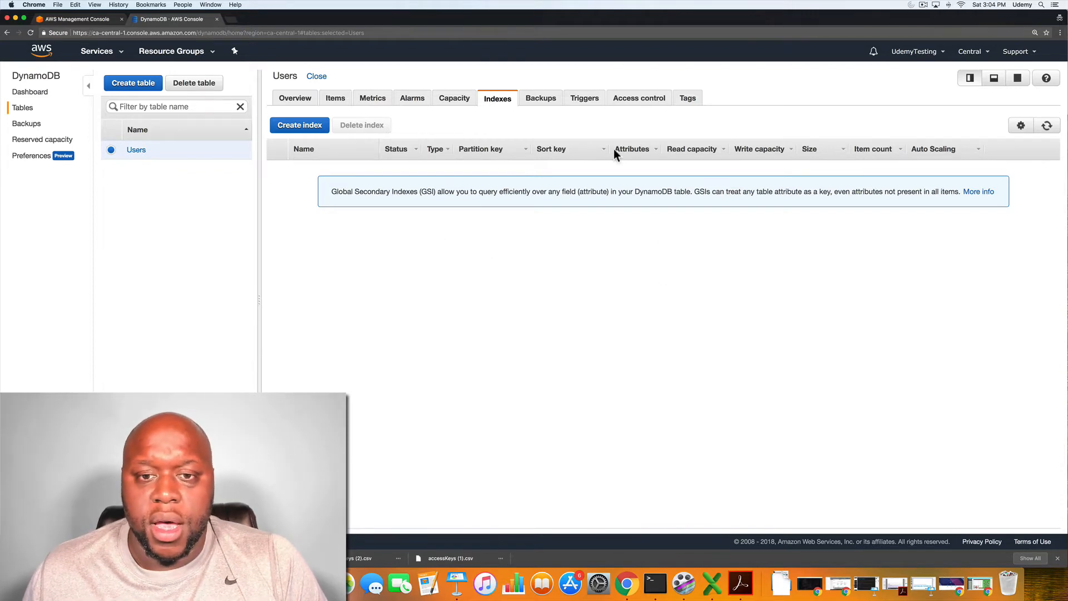
Check the Users table's empty Backups and Triggers pages, ending on Access control.
{"action": "left_click", "coordinate": [540, 97]}
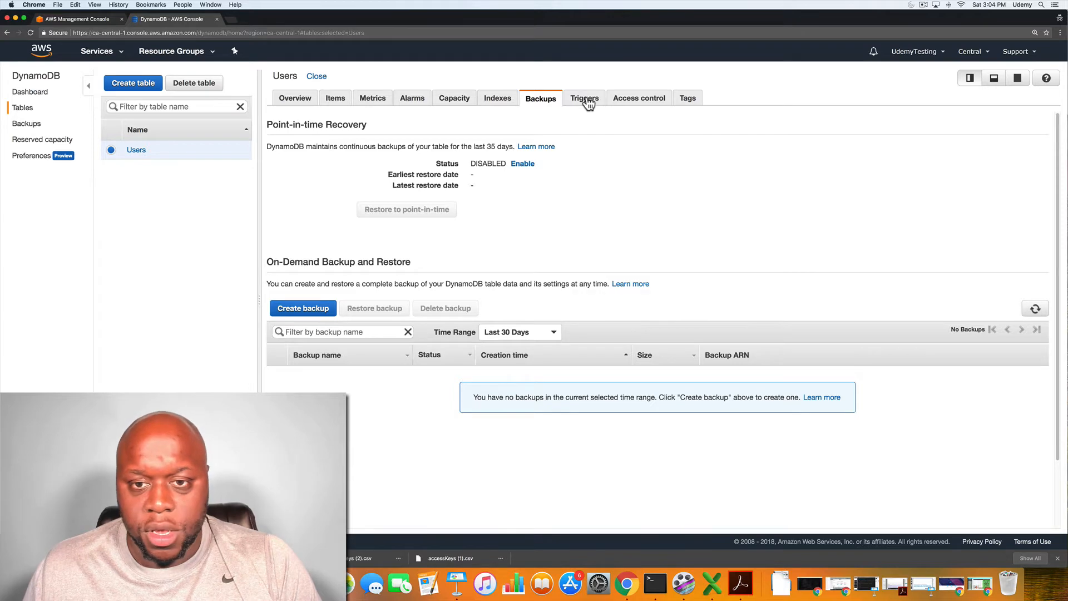
{"action": "left_click", "coordinate": [584, 97]}
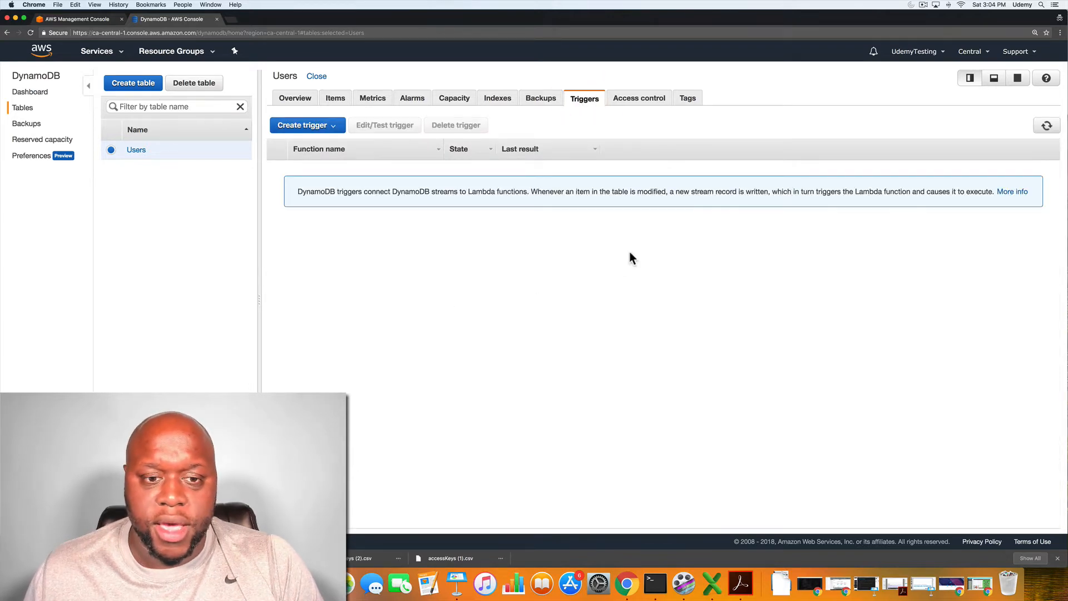
{"action": "mouse_move", "coordinate": [487, 256]}
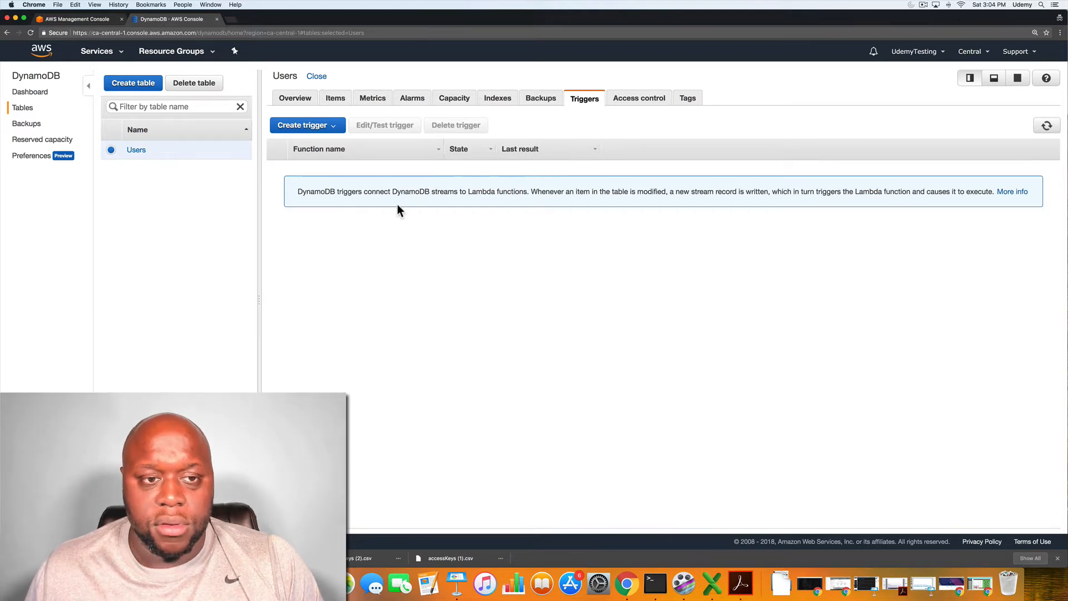
{"action": "mouse_move", "coordinate": [524, 235]}
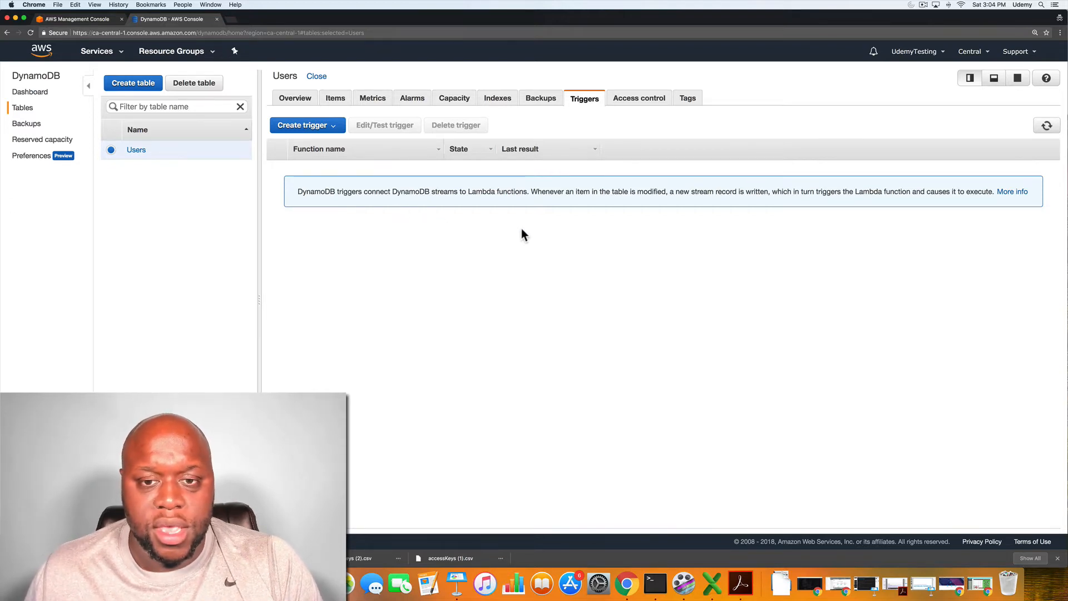
{"action": "mouse_move", "coordinate": [474, 270]}
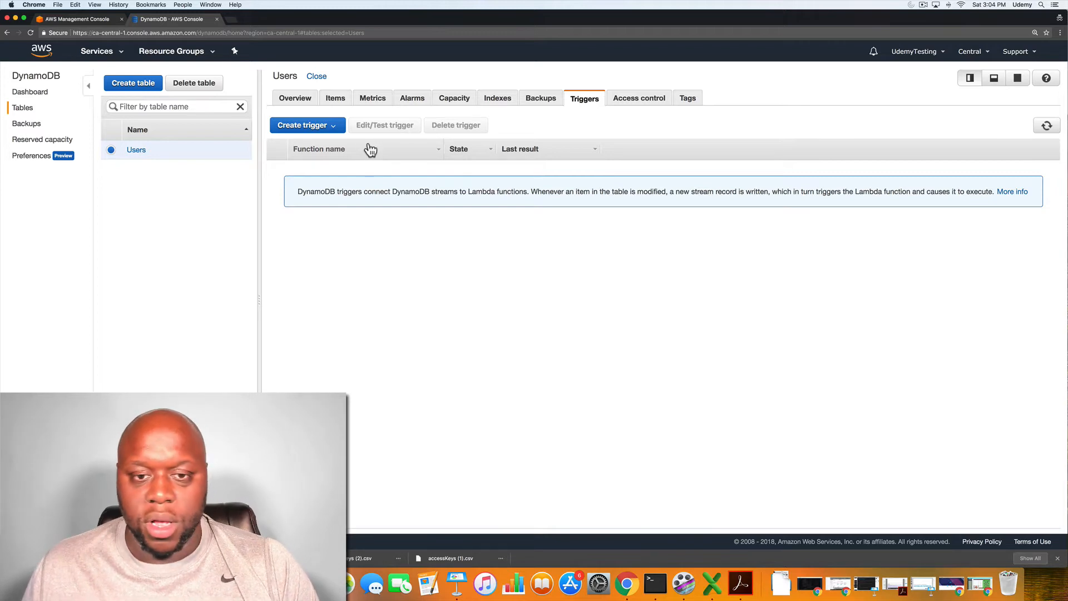
{"action": "mouse_move", "coordinate": [474, 159]}
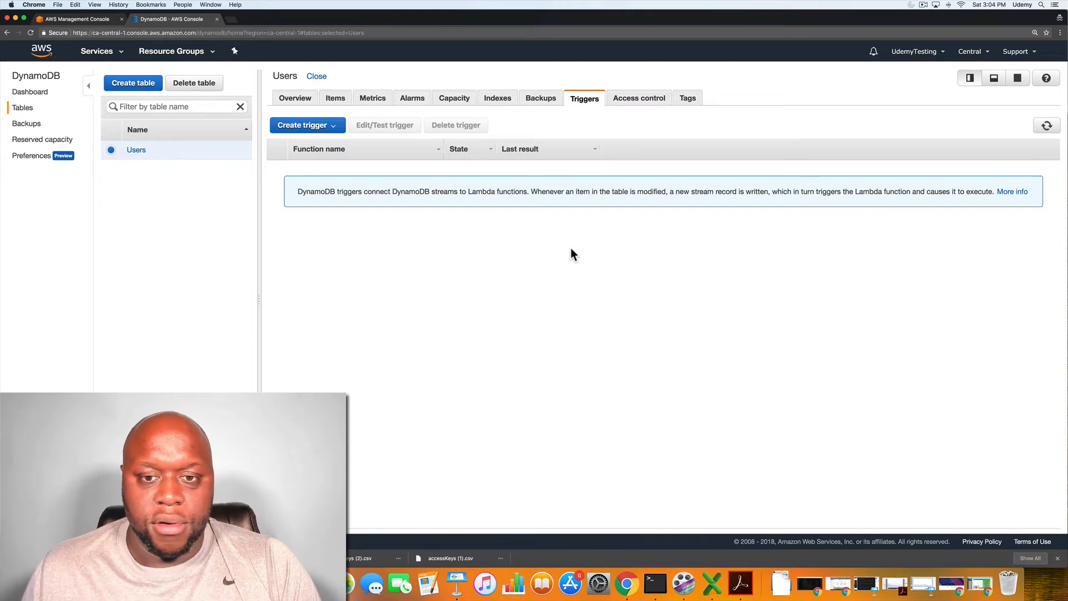
{"action": "mouse_move", "coordinate": [398, 219]}
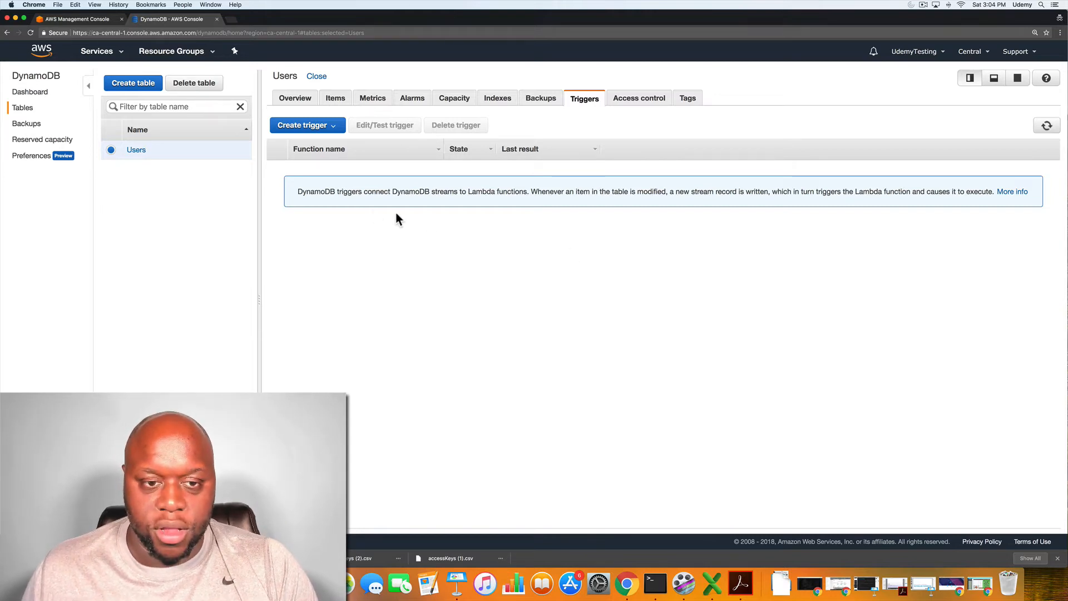
{"action": "left_click", "coordinate": [638, 98]}
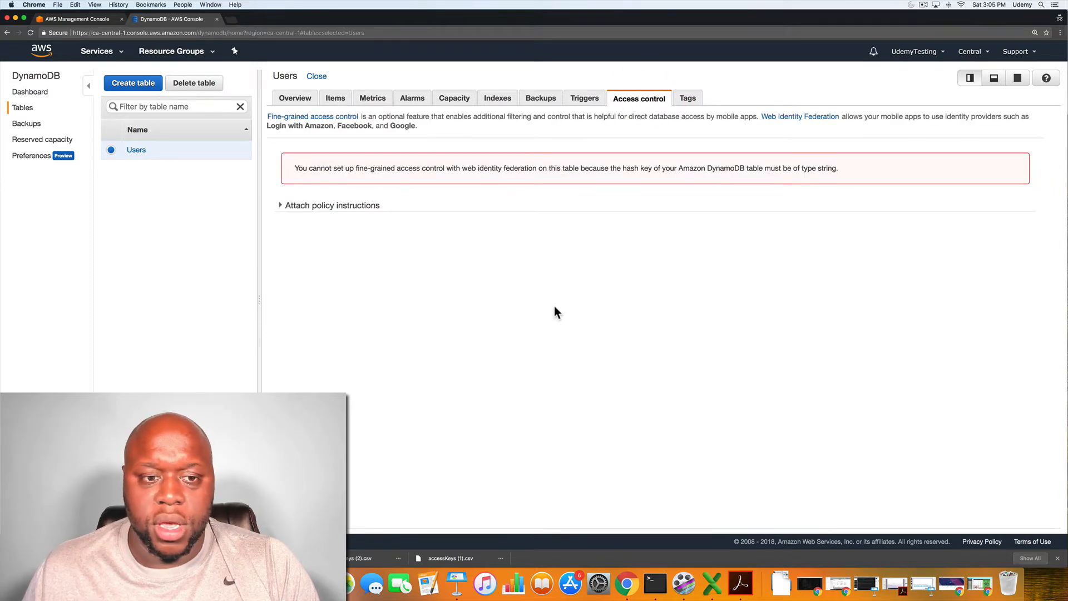
View the Users table's empty Tags page, then return to its two items.
{"action": "left_click", "coordinate": [686, 97]}
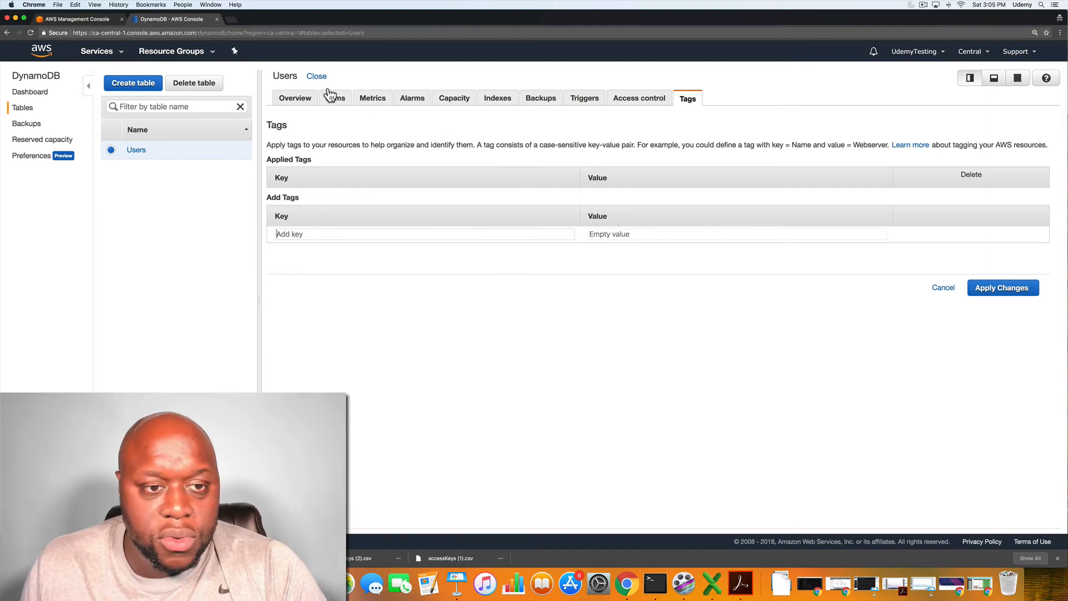
{"action": "left_click", "coordinate": [334, 98]}
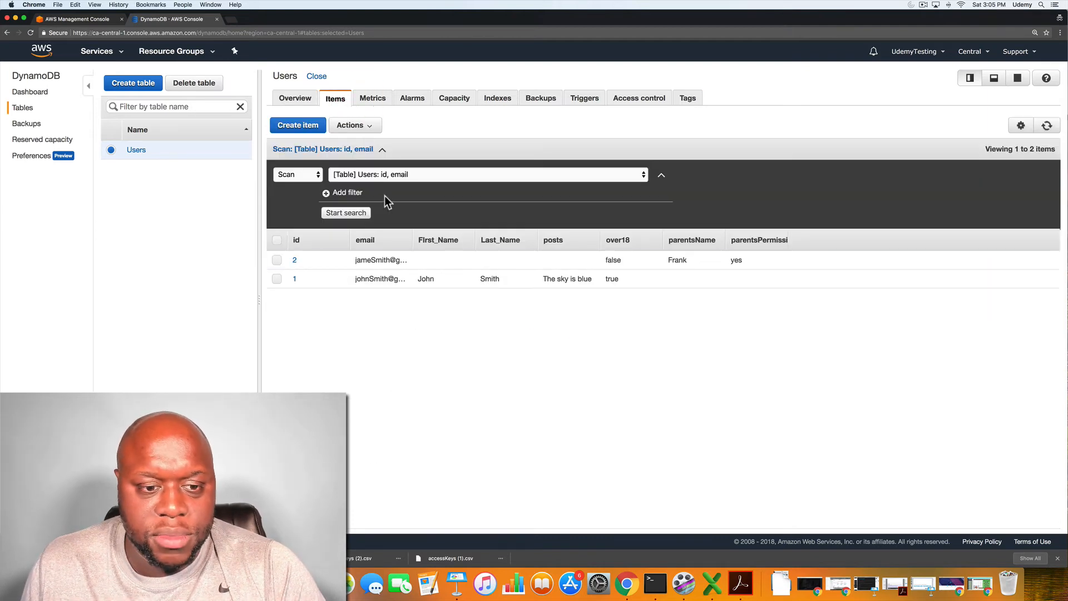
{"action": "left_click", "coordinate": [277, 260]}
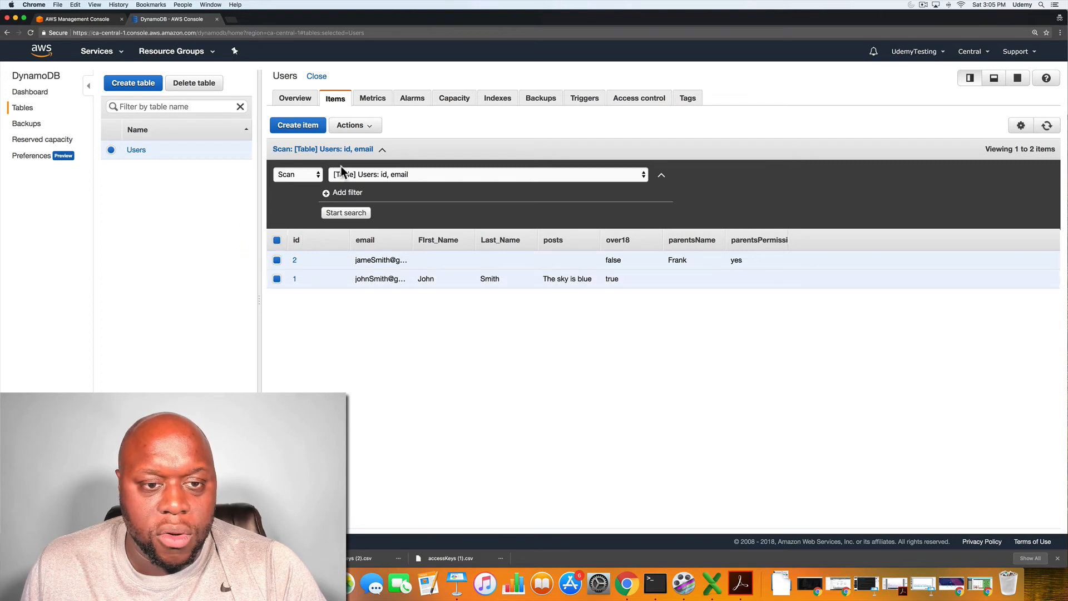
{"action": "left_click", "coordinate": [354, 125]}
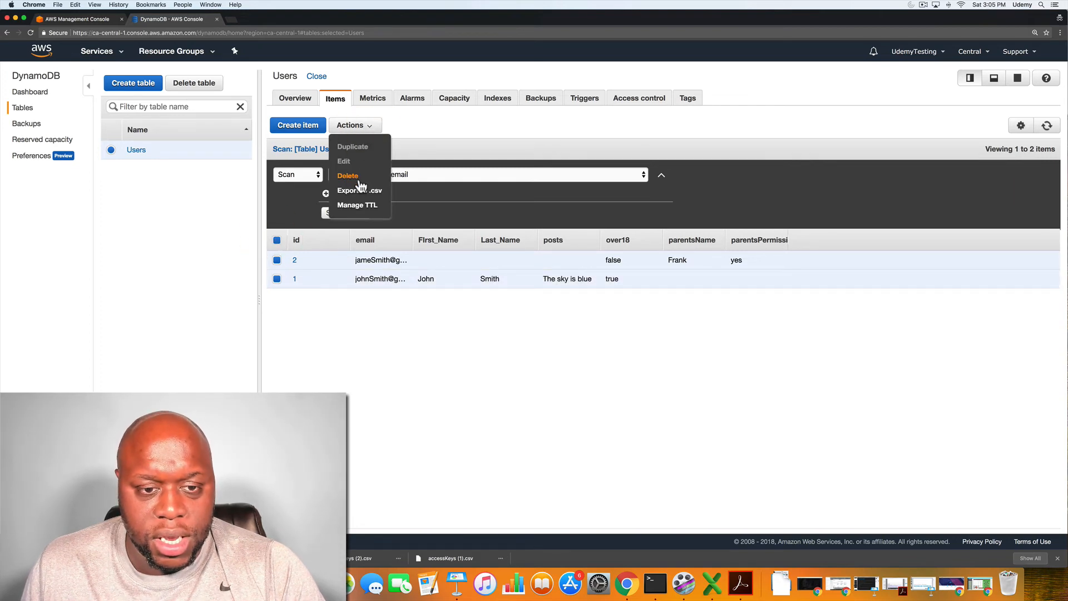
{"action": "mouse_move", "coordinate": [360, 198]}
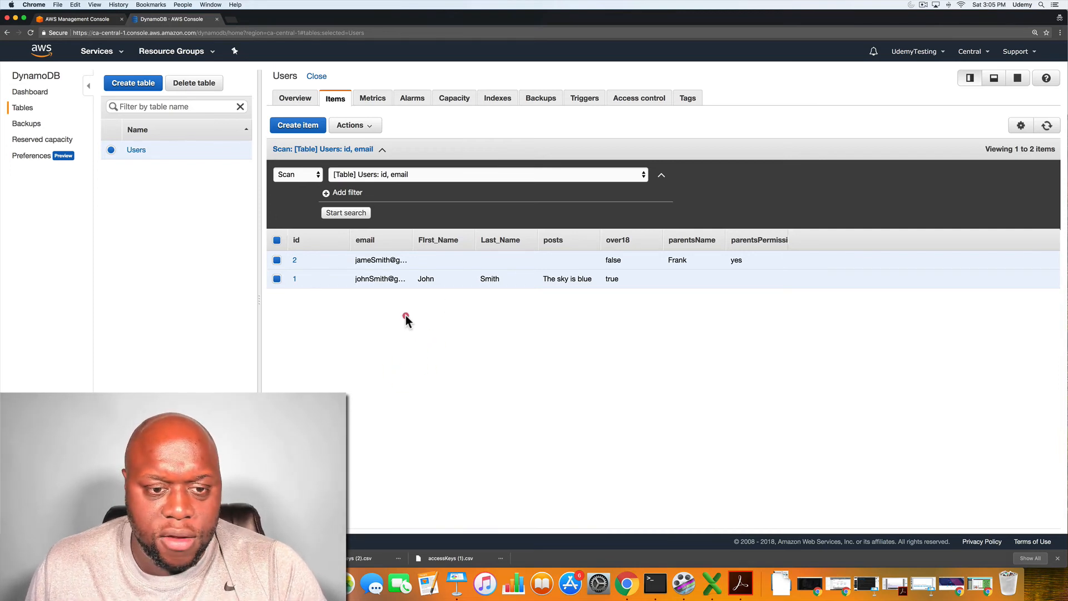
{"action": "left_click", "coordinate": [351, 124]}
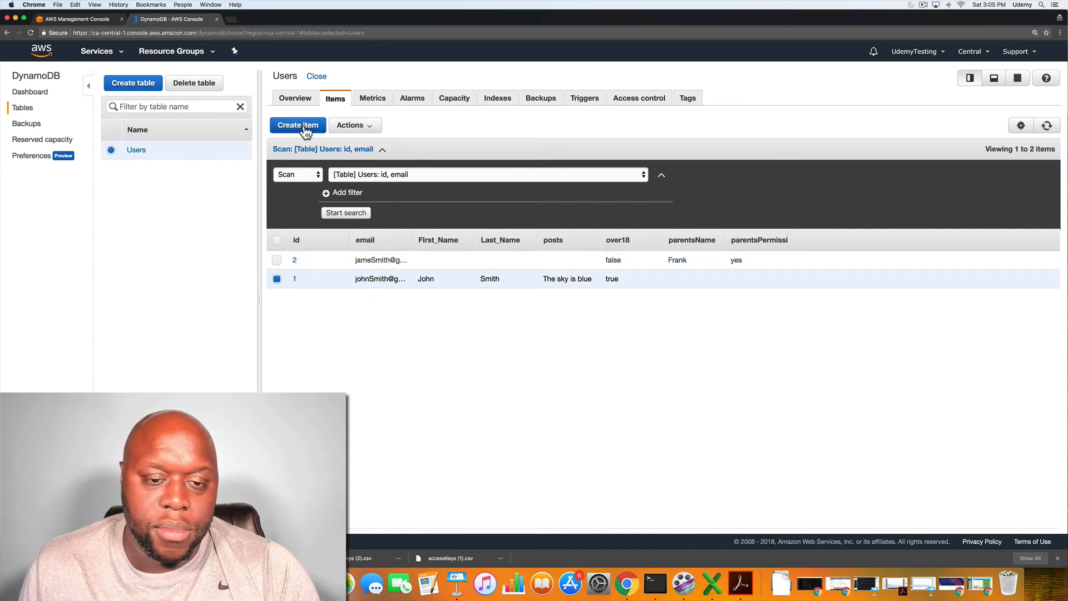
{"action": "mouse_move", "coordinate": [510, 355]}
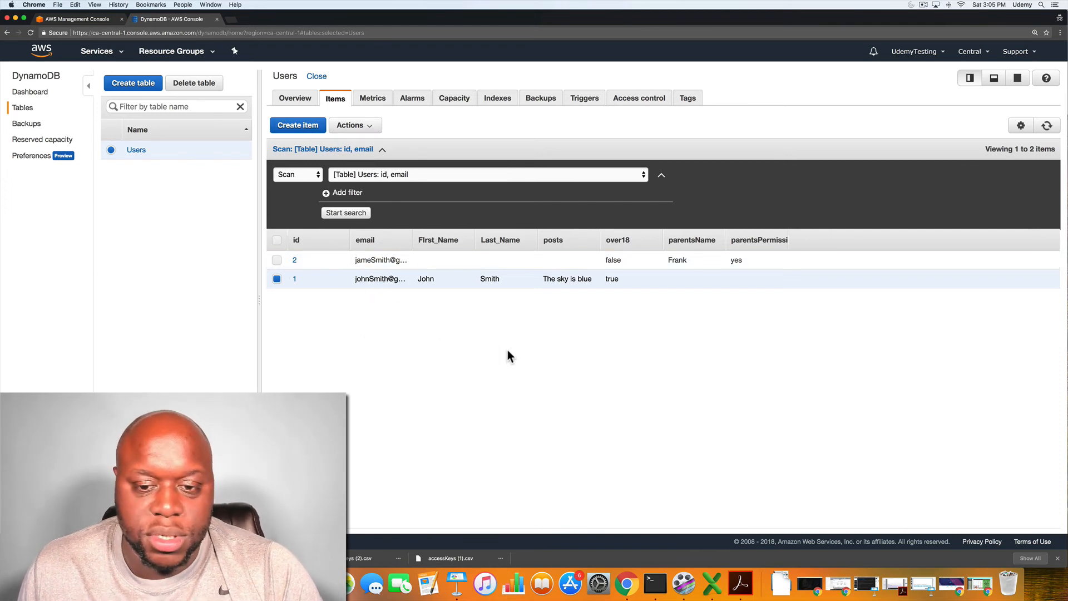
{"action": "mouse_move", "coordinate": [641, 358]}
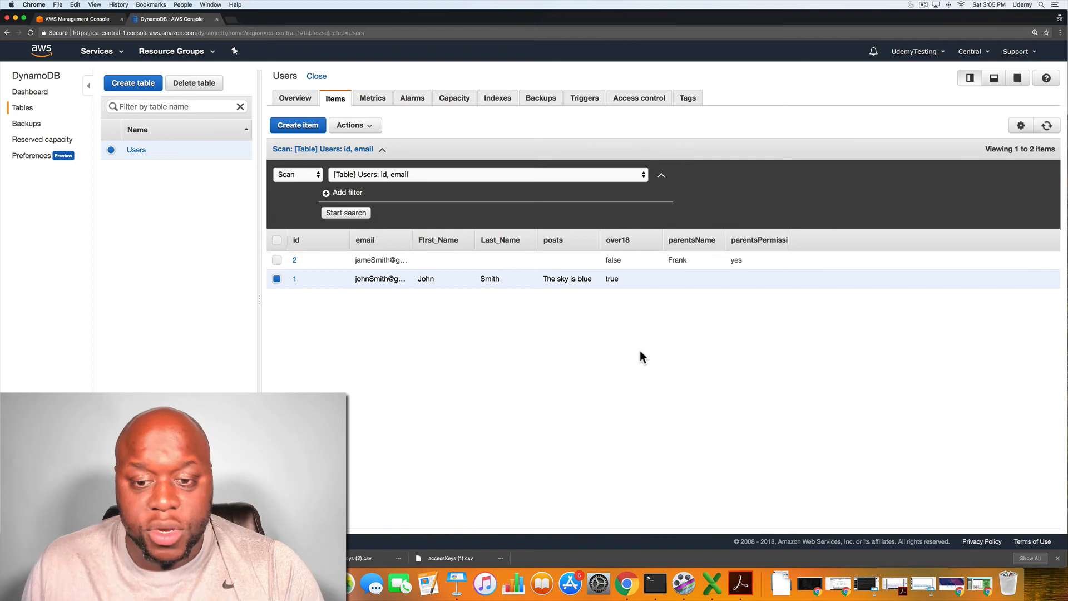